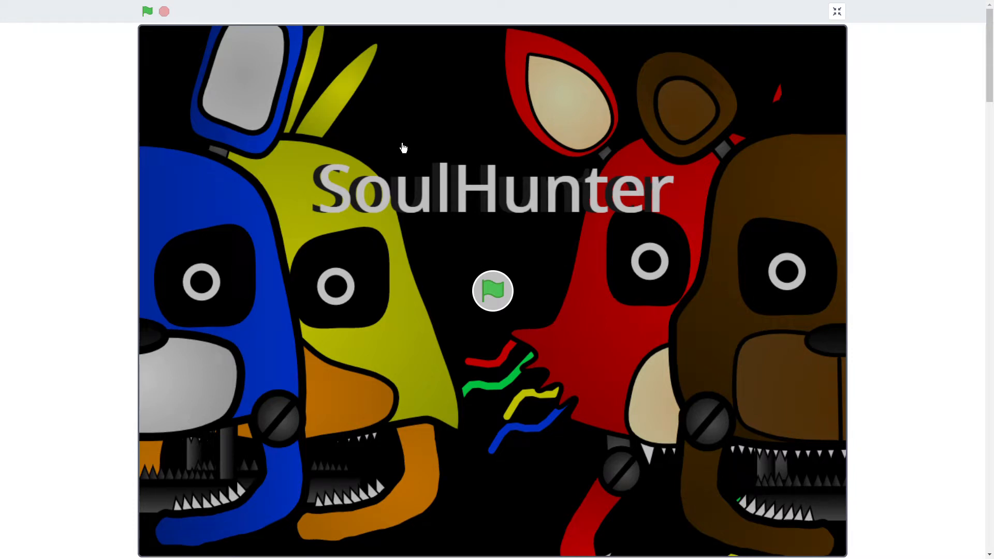
pyautogui.moveTo(968, 78)
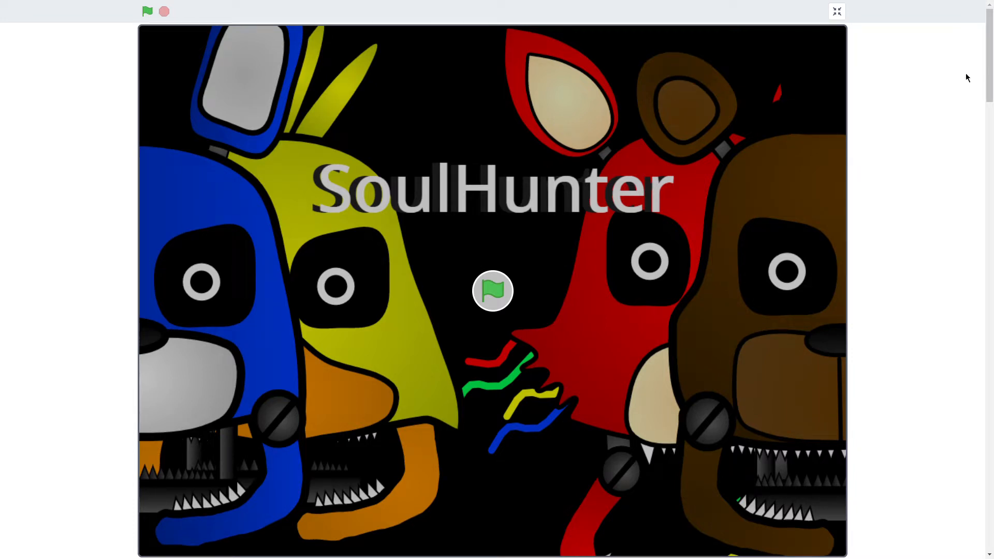
pyautogui.moveTo(916, 410)
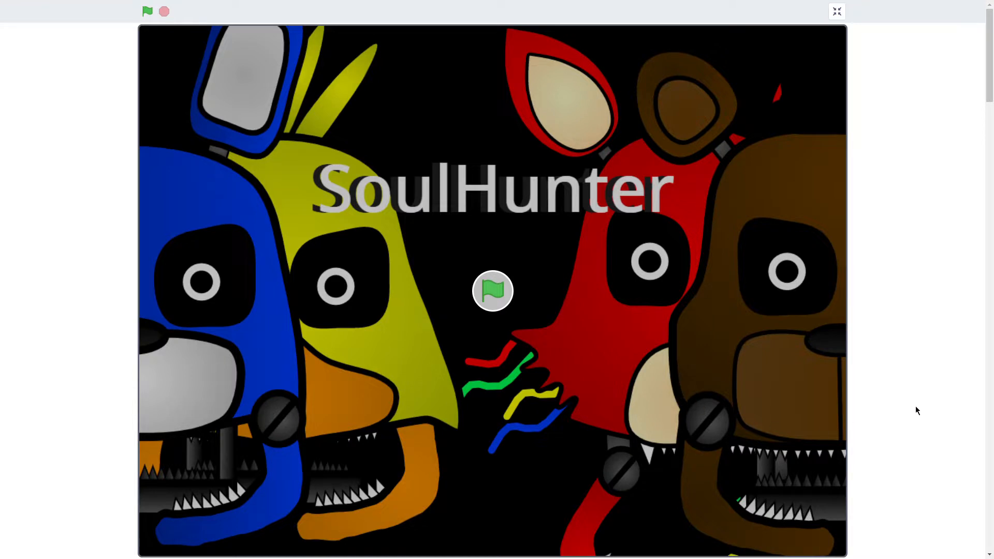
pyautogui.moveTo(422, 353)
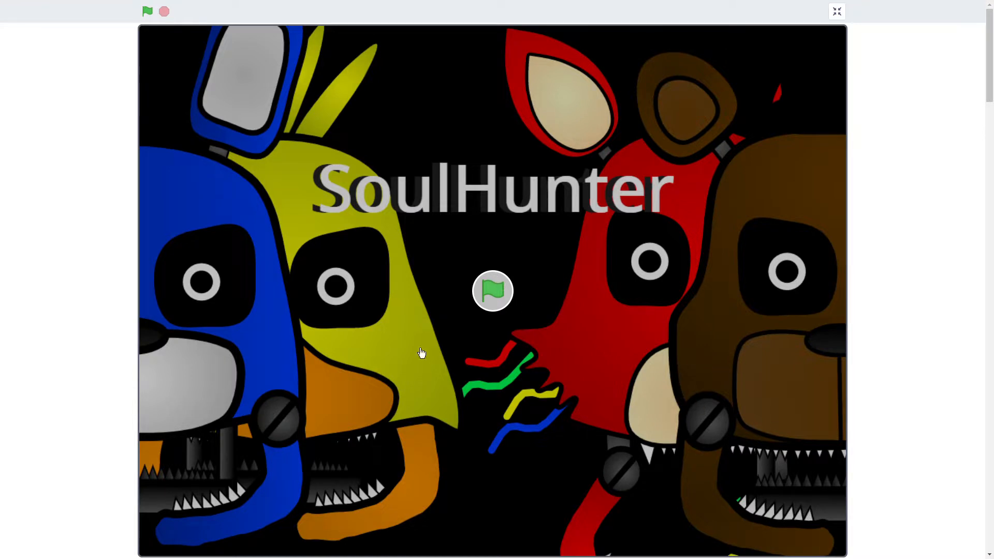
# Put SoulHunter back in full screen, start it and get past the warning with Q
pyautogui.click(837, 10)
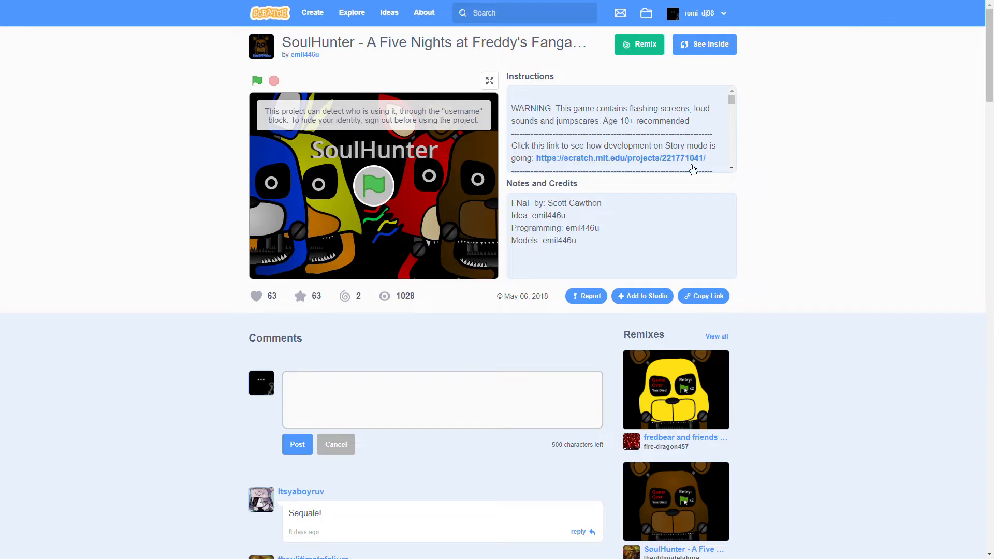
pyautogui.click(489, 81)
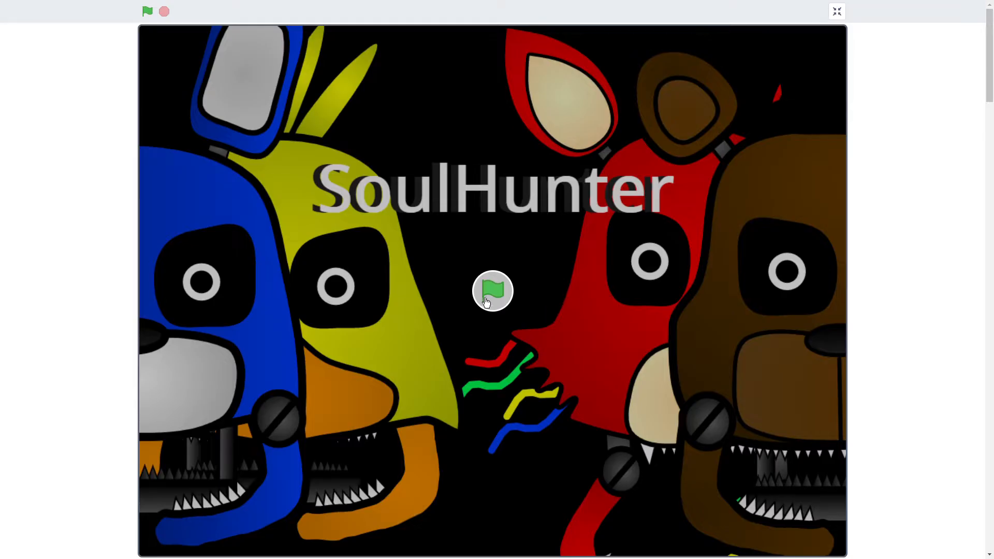
pyautogui.click(493, 290)
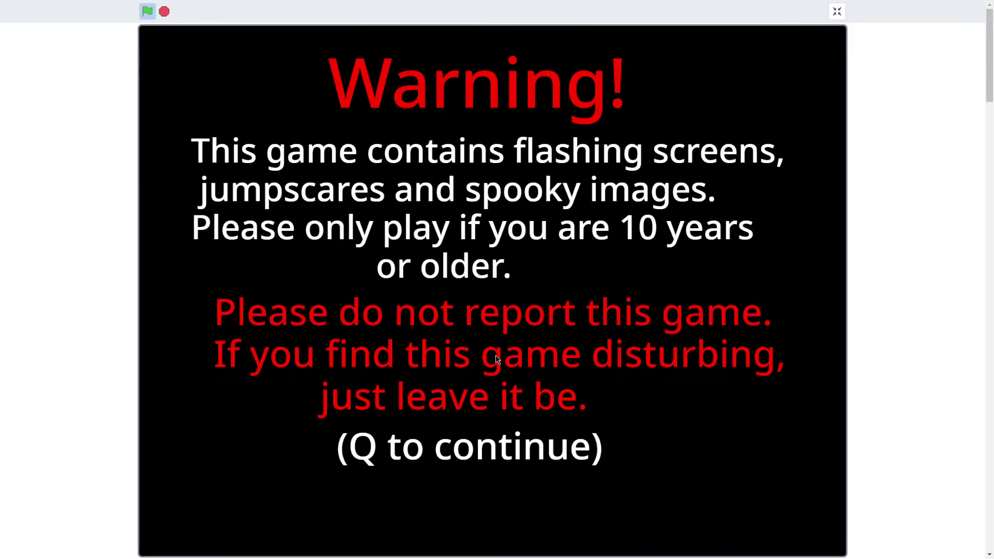
pyautogui.press('q')
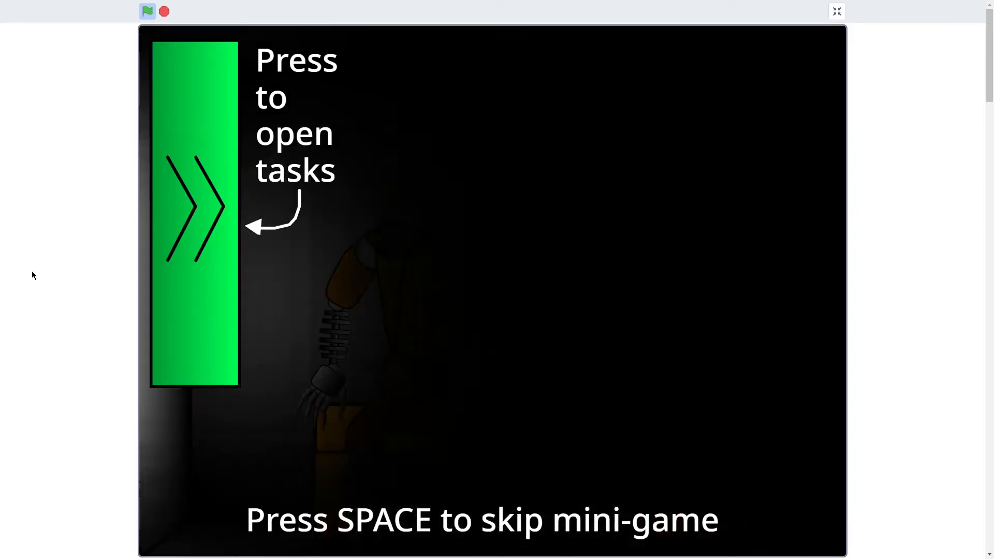
# Take the robot repair task and read through its tutorial messages to reach the crane mini-game
pyautogui.click(195, 212)
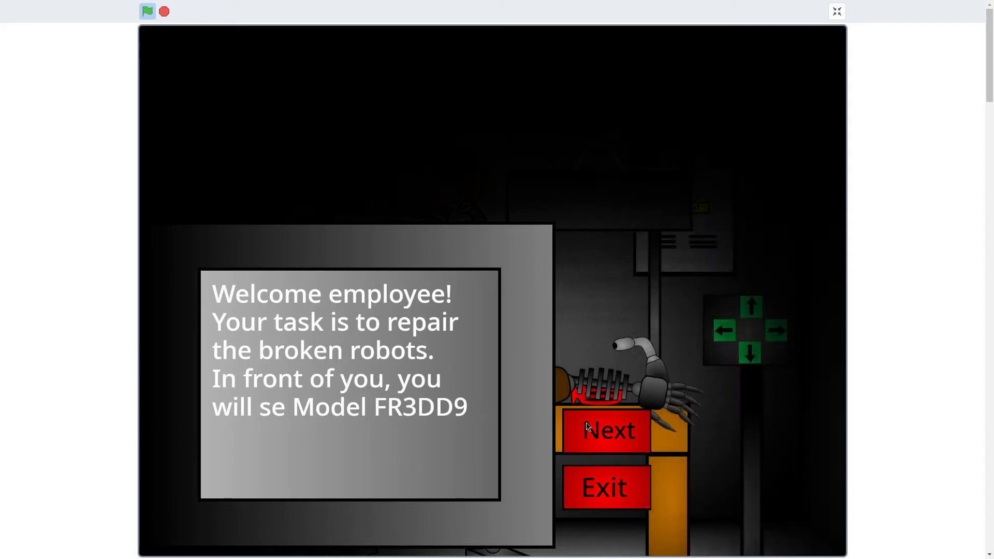
pyautogui.click(604, 430)
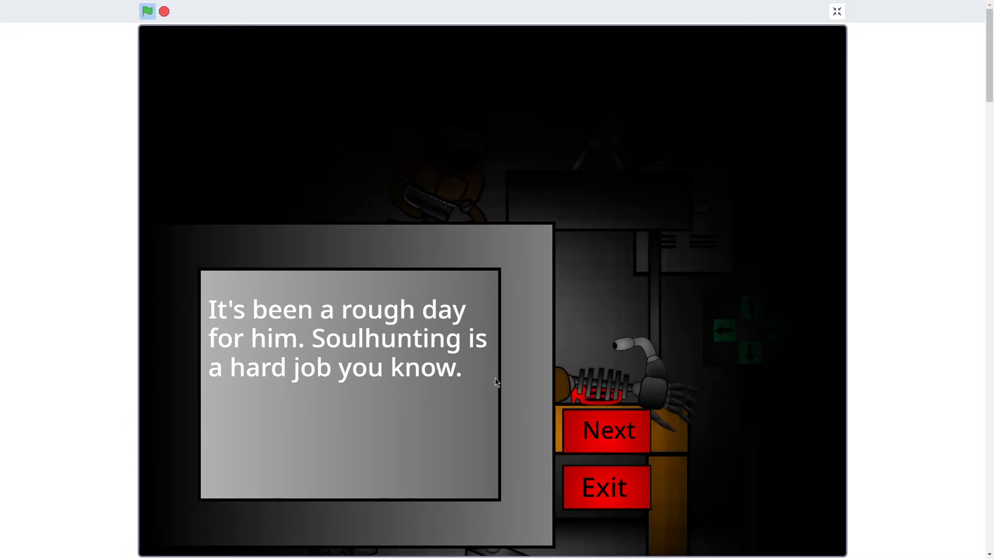
pyautogui.click(606, 430)
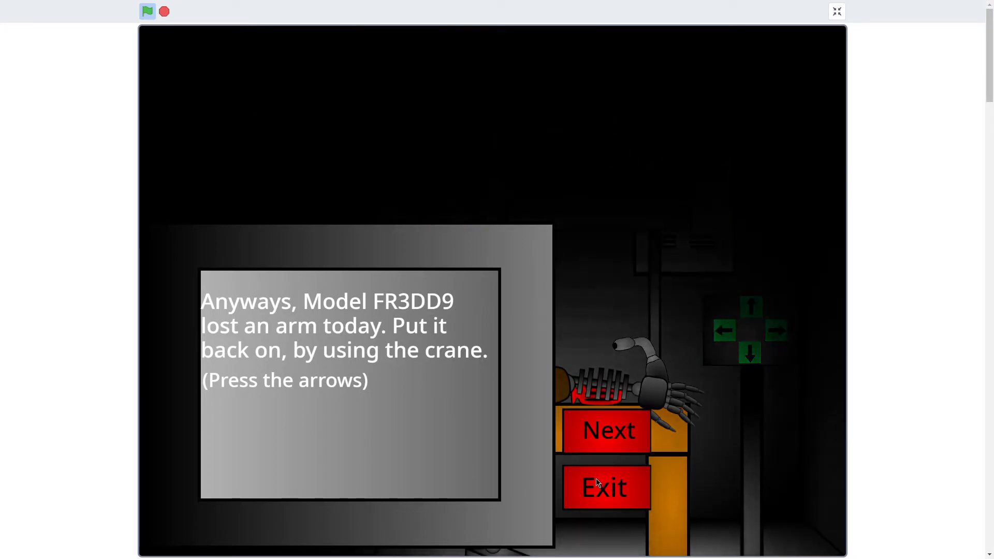
pyautogui.click(608, 429)
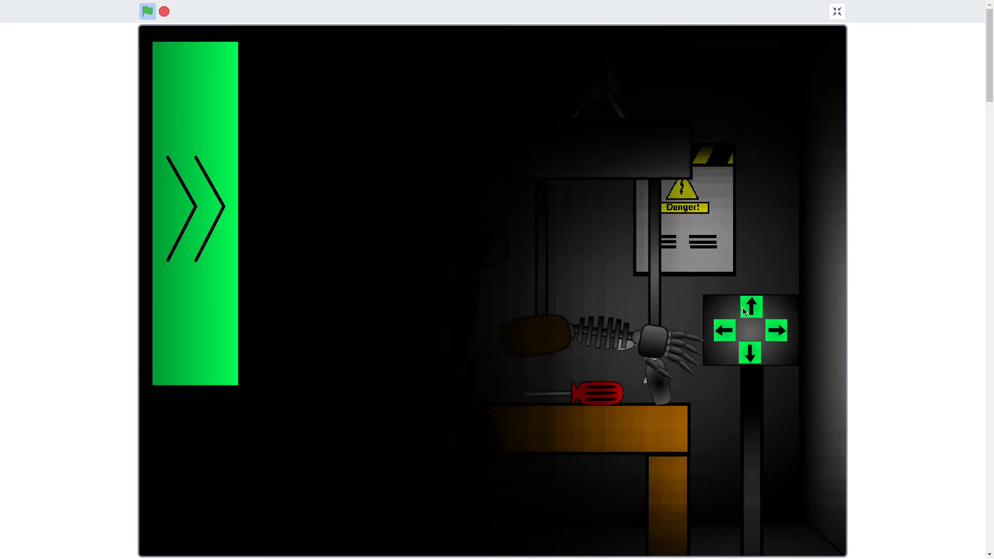
# Reattach the arm with the crane, then pass the eye and jaw repair instructions to reach the title menu
pyautogui.click(750, 305)
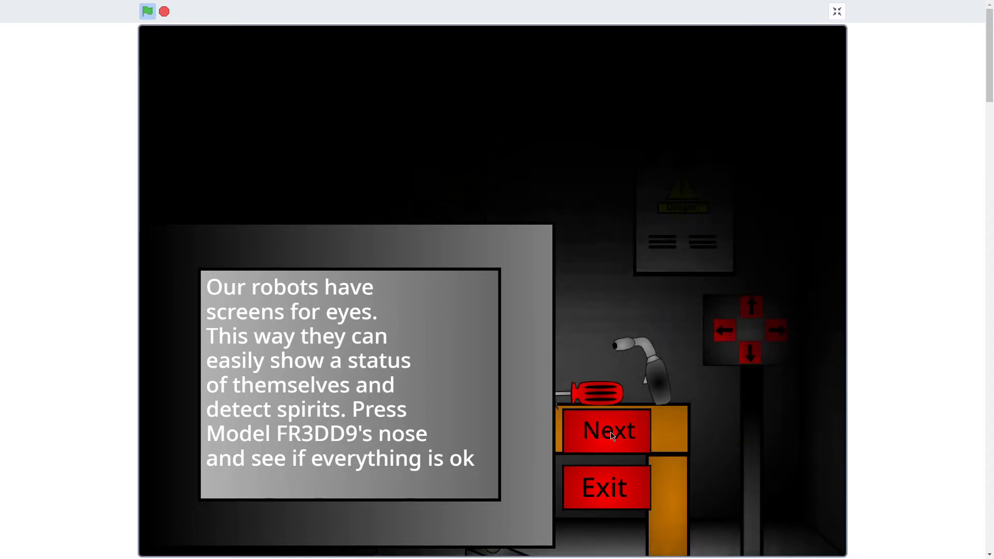
pyautogui.click(606, 430)
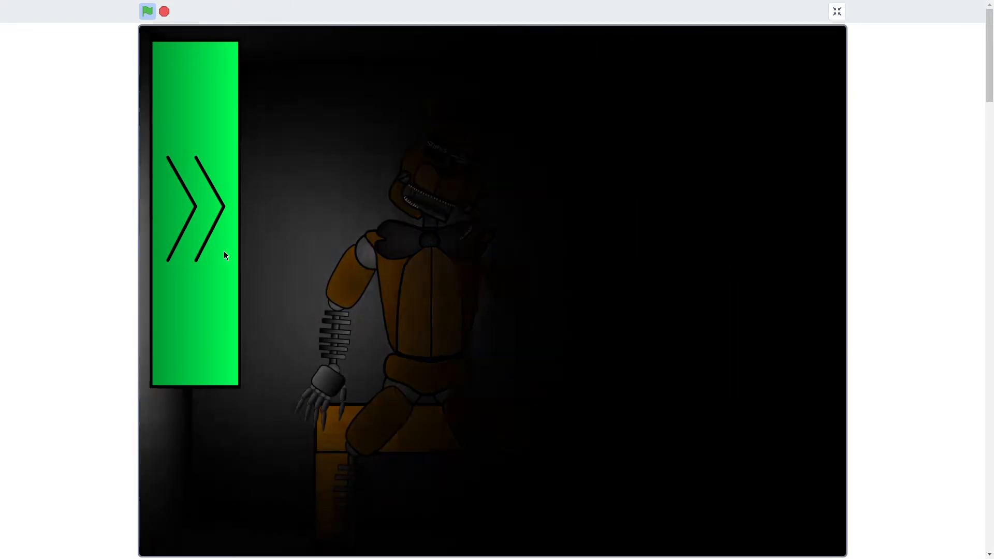
pyautogui.click(194, 204)
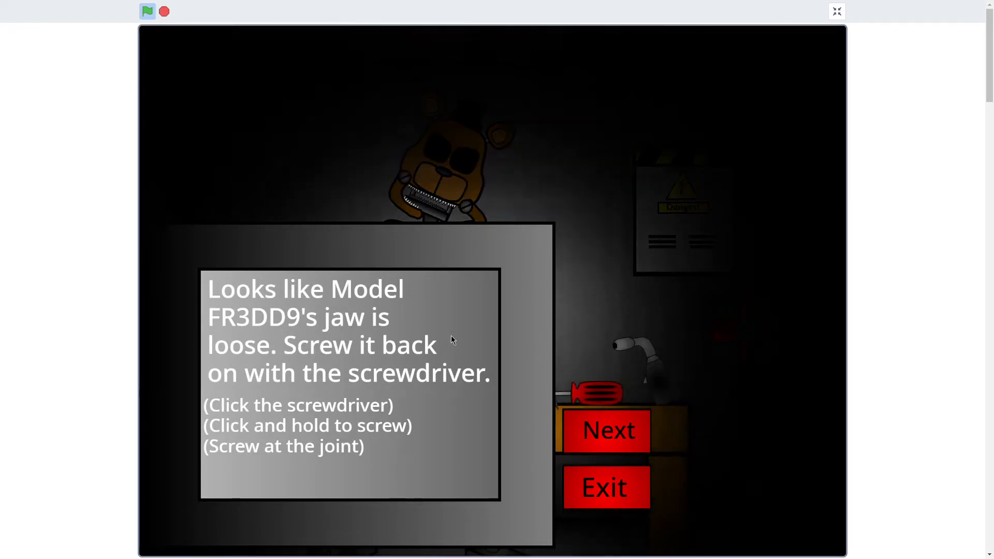
pyautogui.click(606, 430)
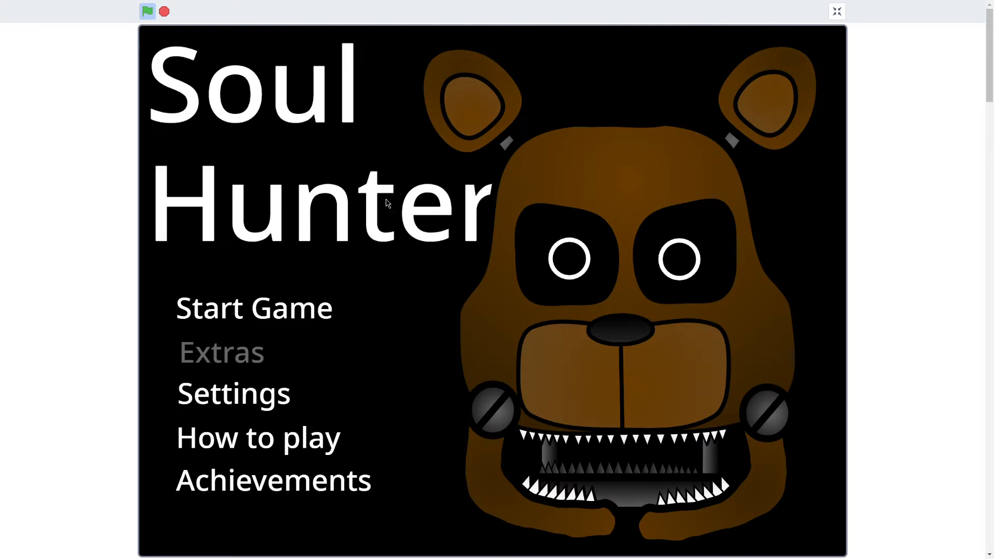
# Browse the achievements and how-to-play screens, then begin the first night at 12:00
pyautogui.click(274, 479)
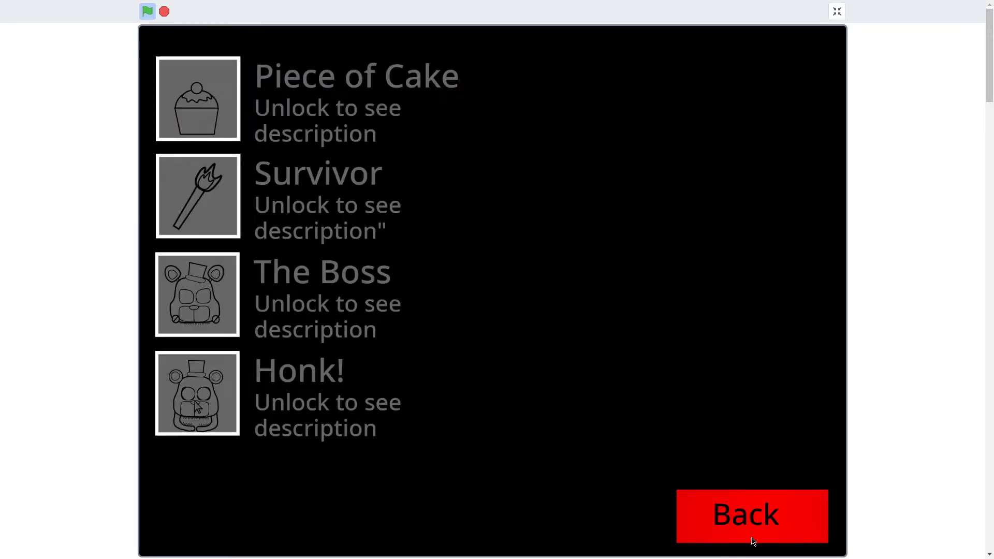
pyautogui.click(752, 515)
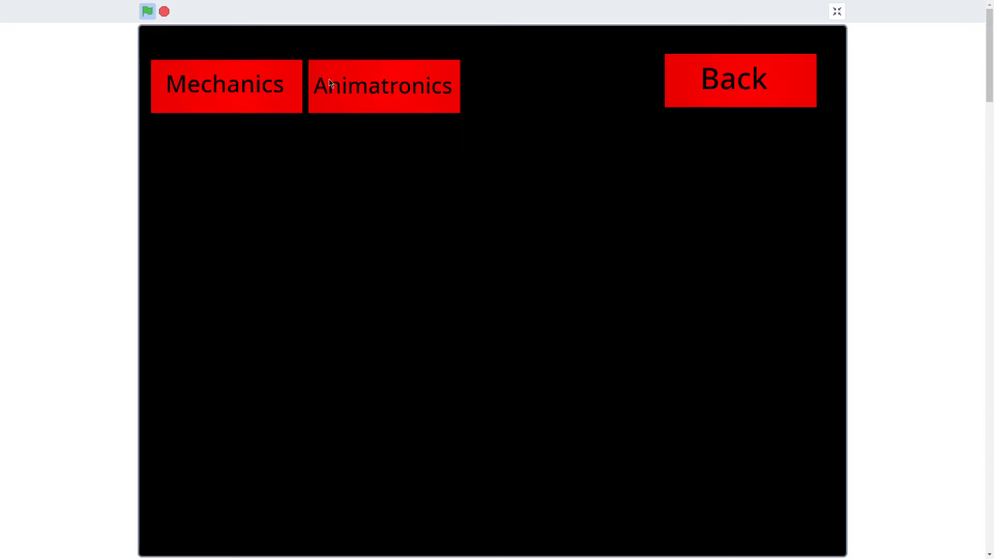
pyautogui.click(738, 80)
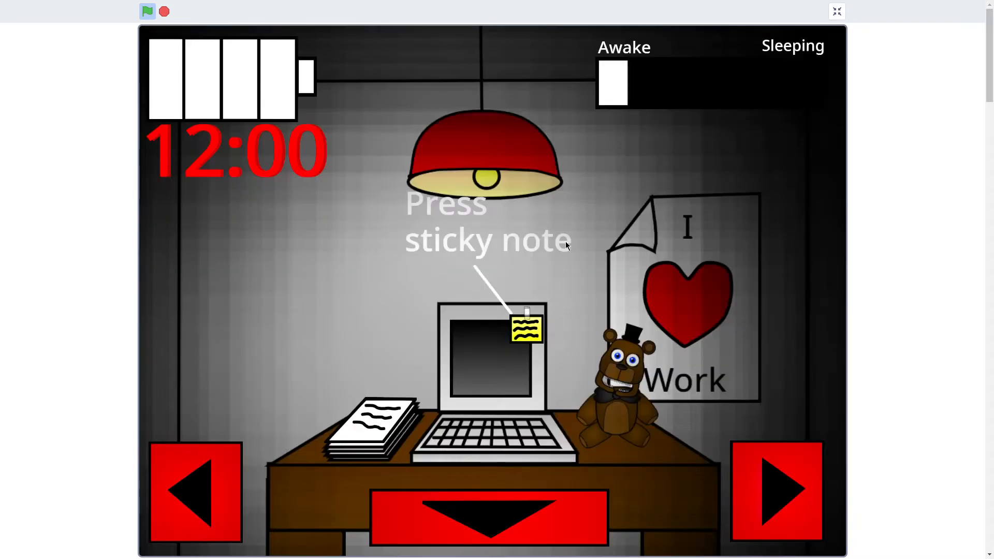
# Read the sticky-note to-do list and take a first look at the desk computer
pyautogui.click(525, 328)
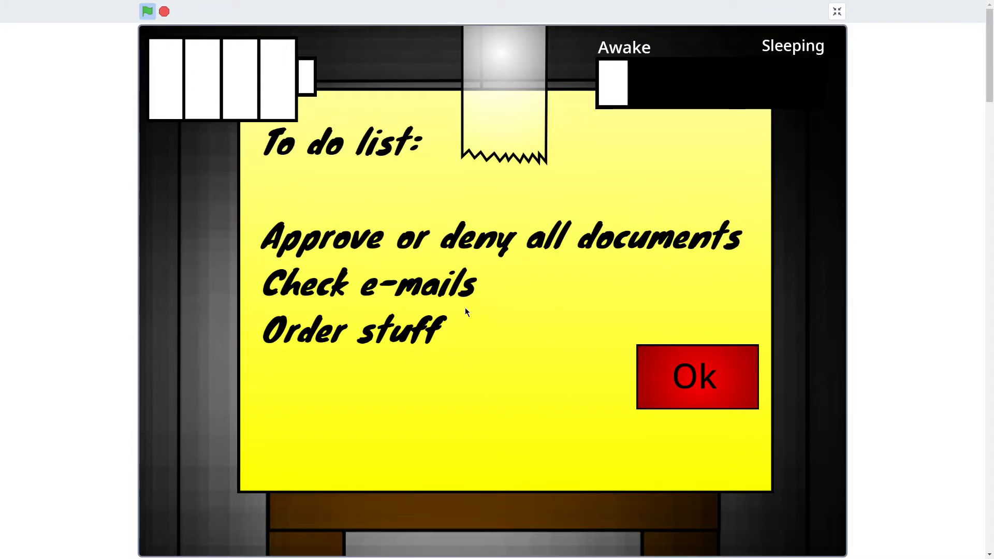
pyautogui.click(695, 376)
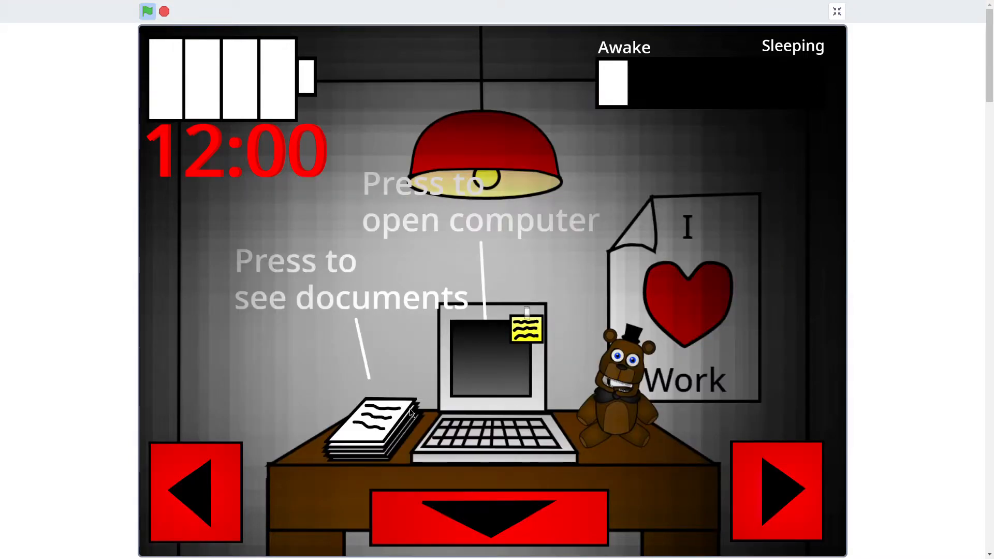
pyautogui.click(487, 355)
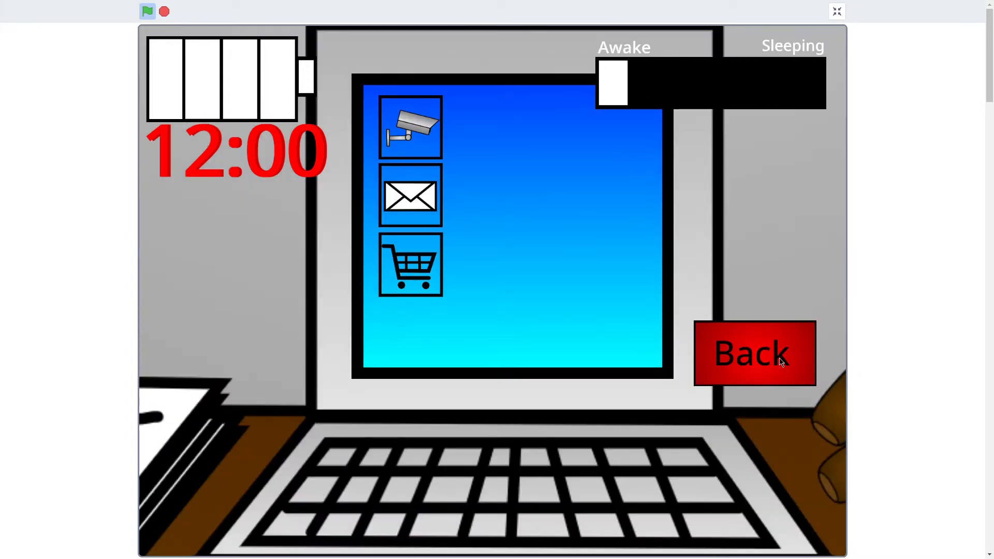
pyautogui.click(410, 195)
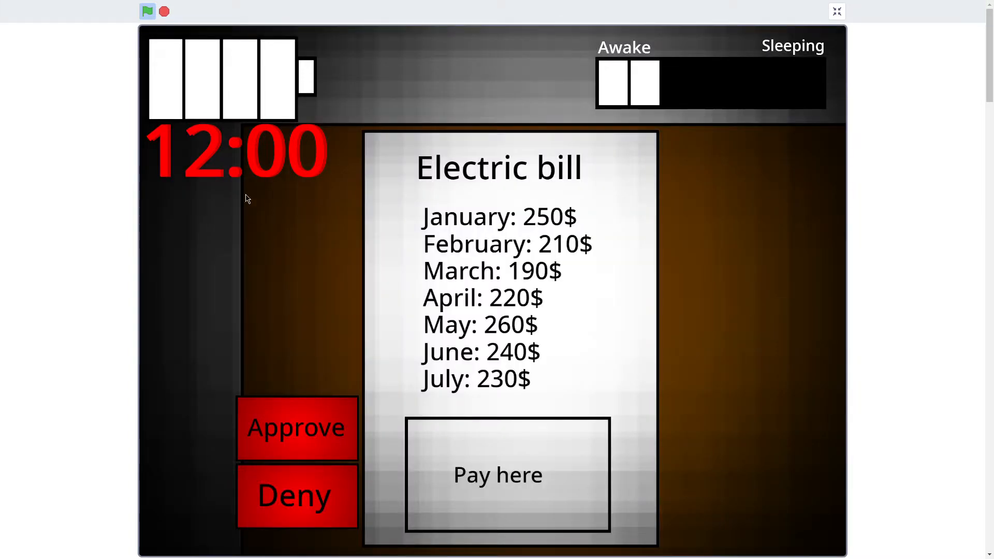
pyautogui.moveTo(302, 438)
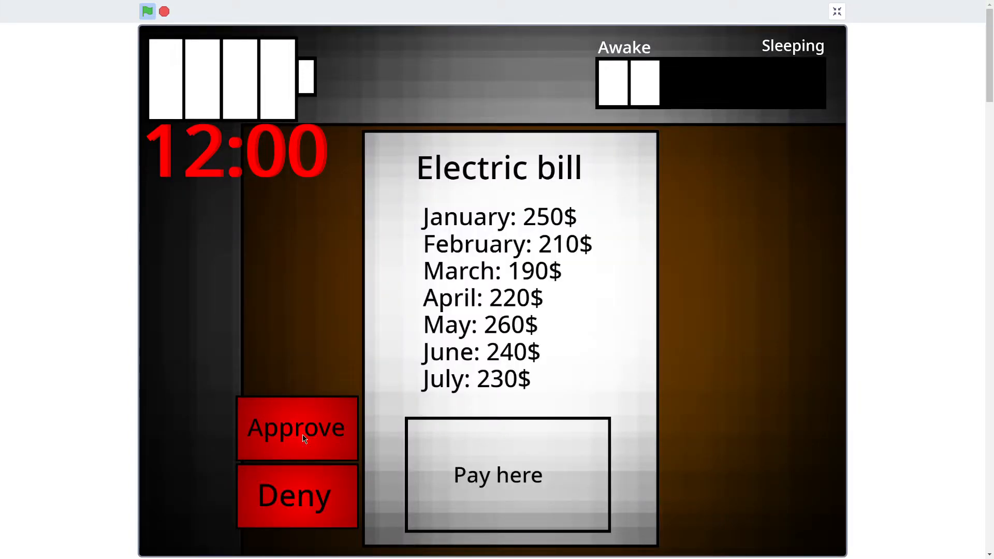
# Approve the electric bill, finish the documents and read the inbox e-mail
pyautogui.click(507, 475)
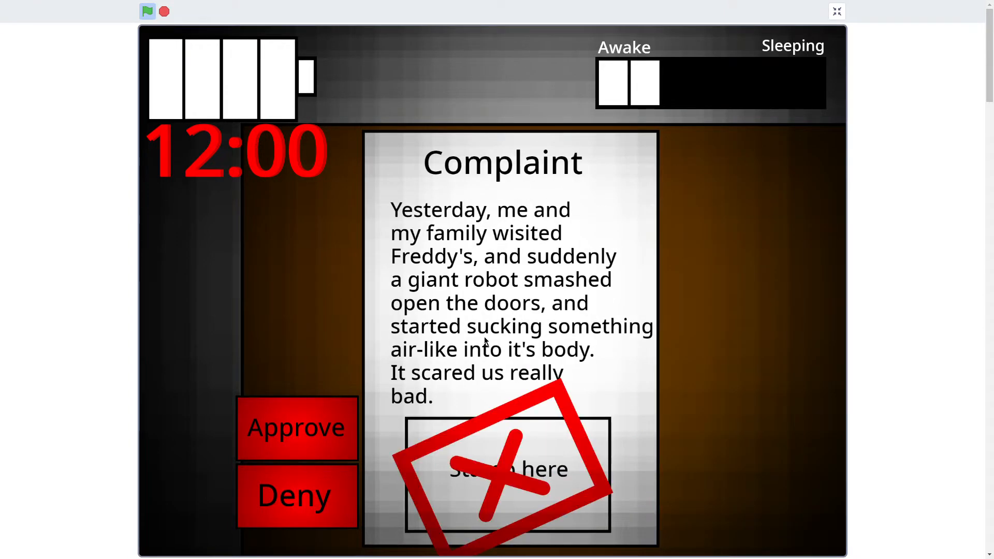
pyautogui.click(295, 496)
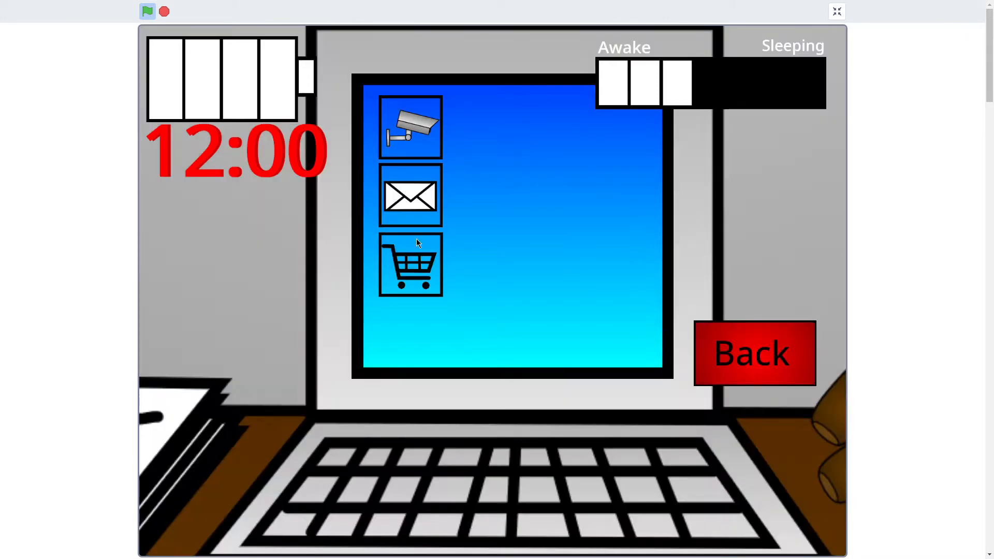
pyautogui.click(410, 196)
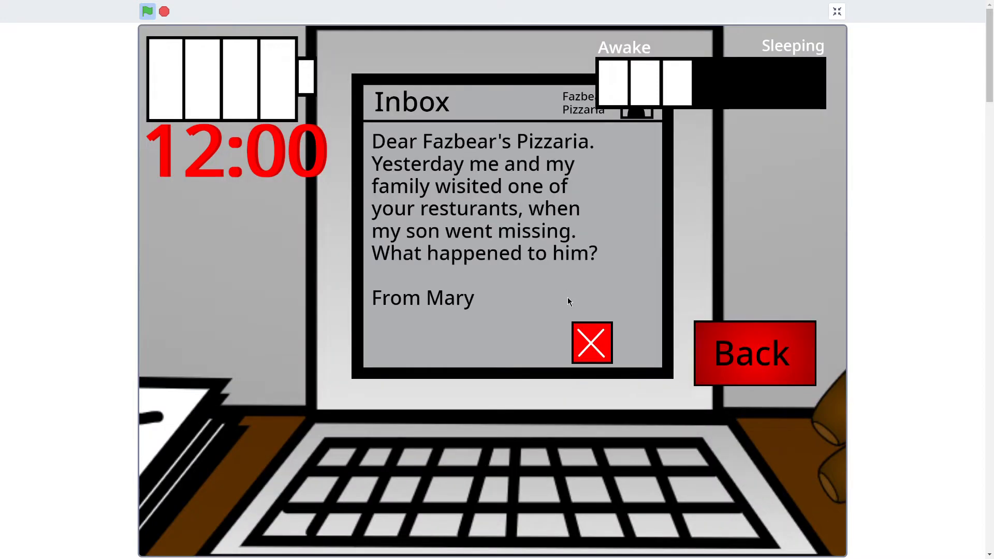
pyautogui.click(591, 342)
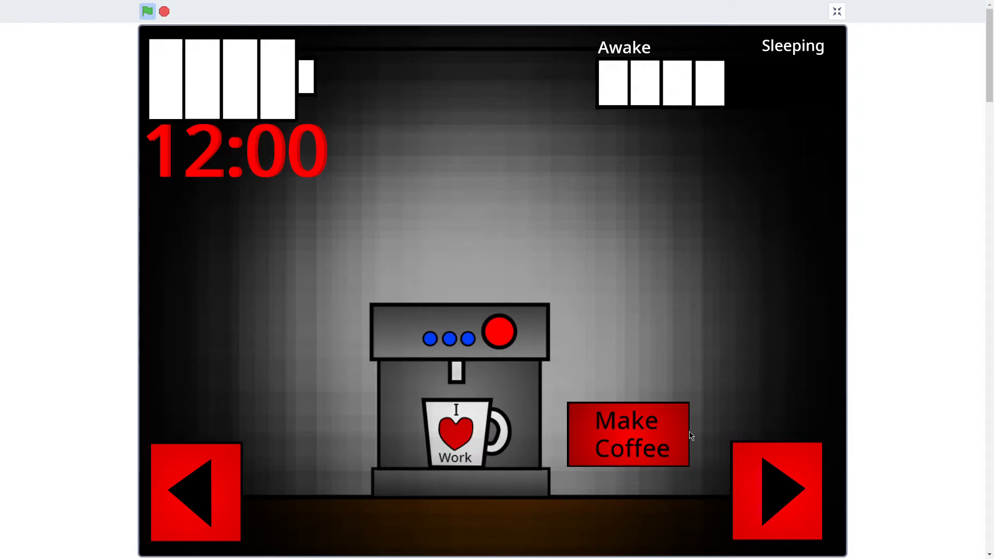
# Brew coffee, drink it to stay awake and hold back the robot behind the office
pyautogui.click(627, 434)
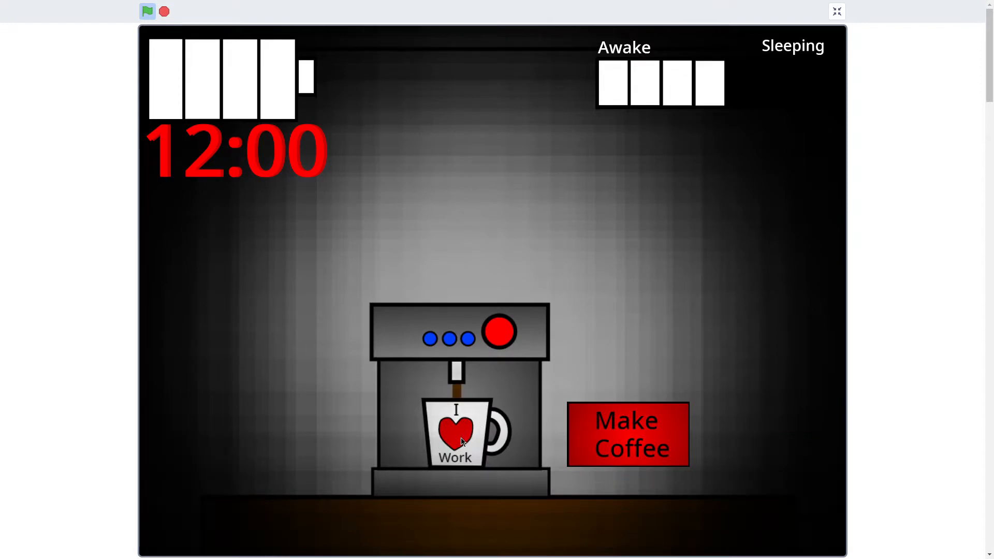
pyautogui.click(626, 434)
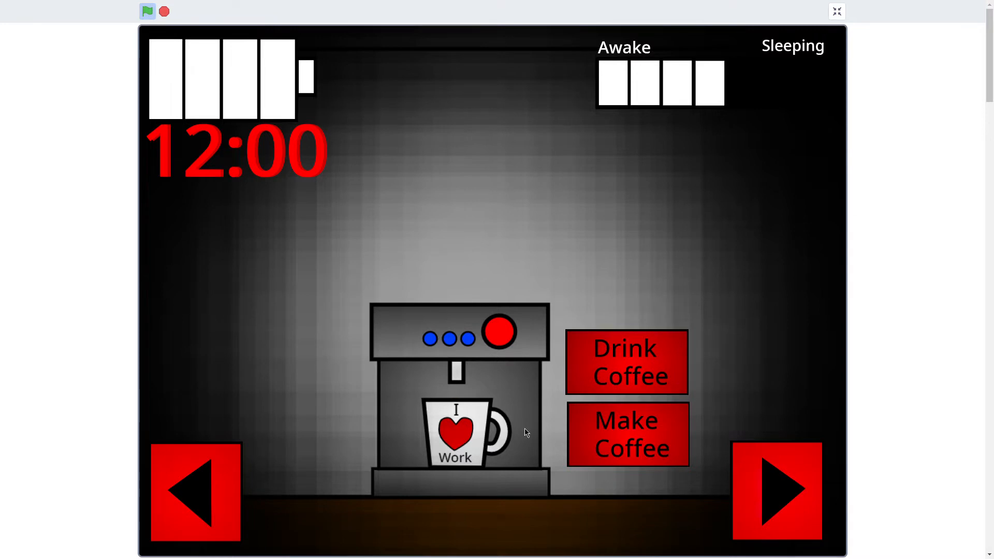
pyautogui.click(625, 434)
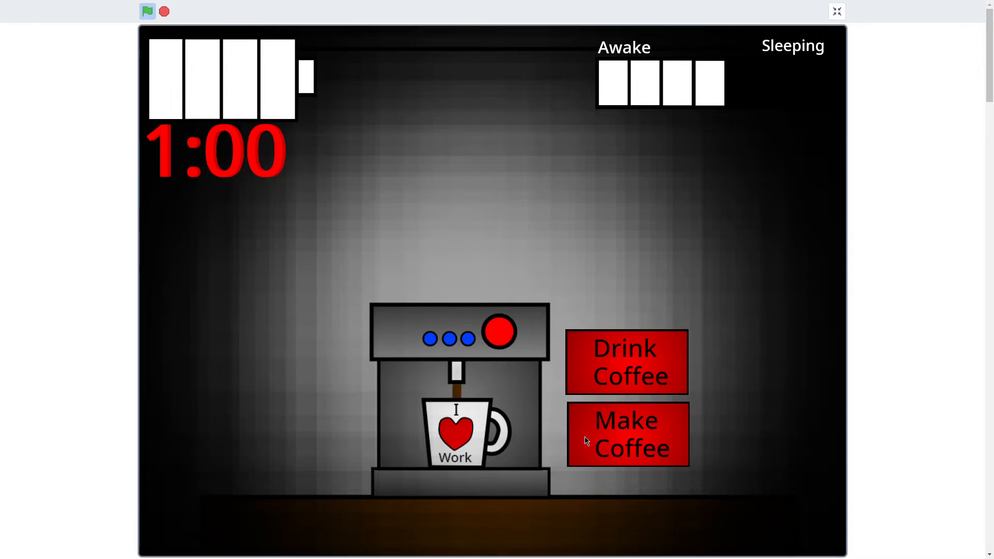
pyautogui.moveTo(637, 377)
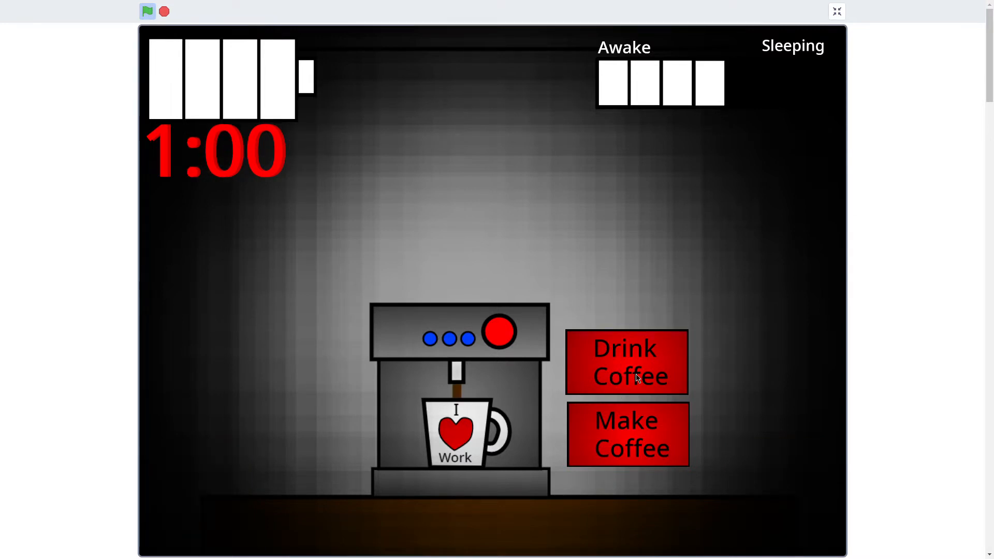
pyautogui.click(625, 361)
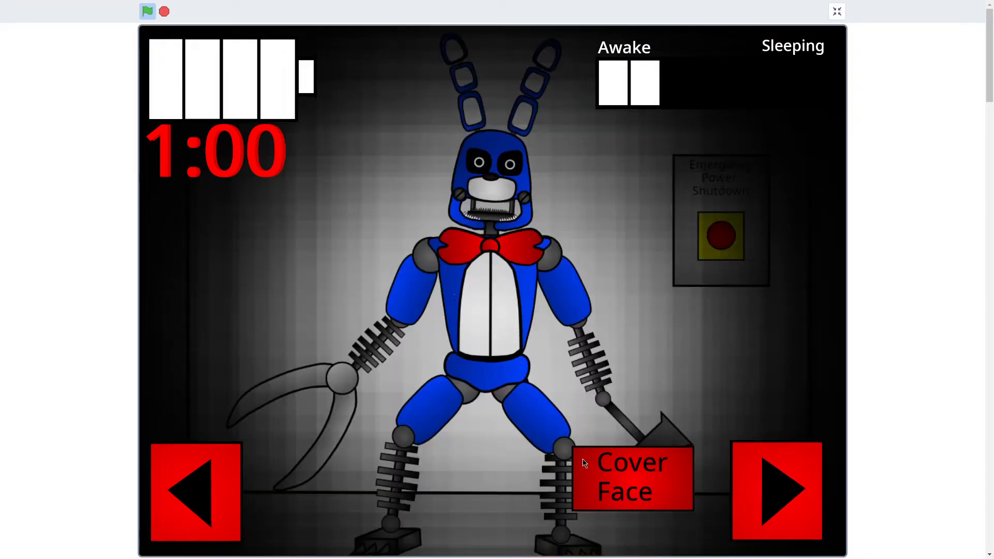
pyautogui.click(631, 476)
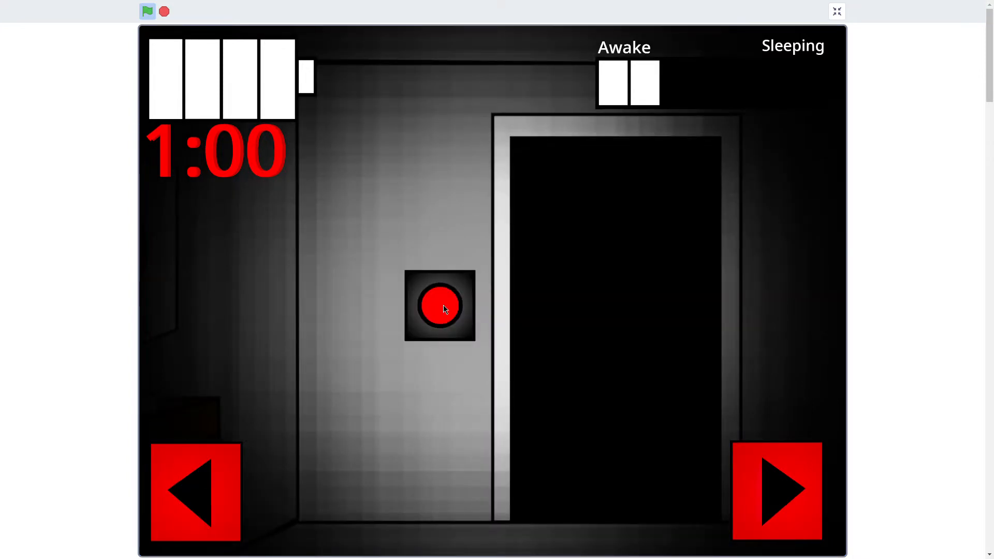
# Check the desk, under it, the door and behind, then cover face as the robot approaches
pyautogui.click(439, 307)
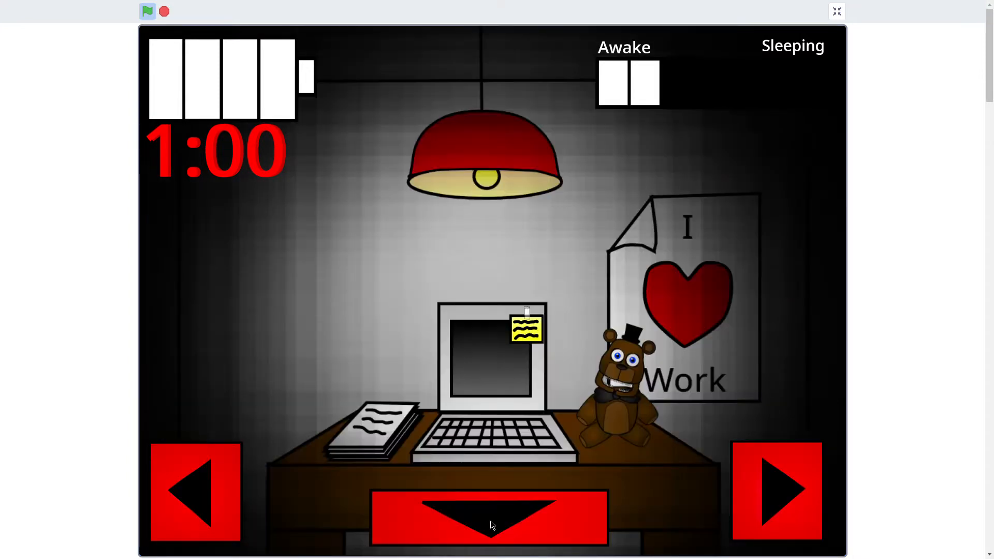
pyautogui.click(488, 516)
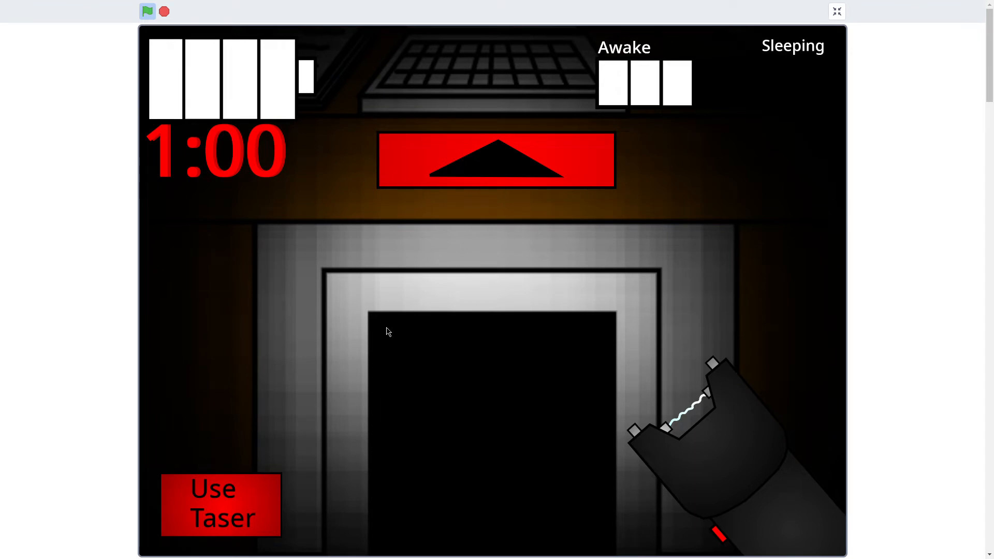
pyautogui.click(496, 159)
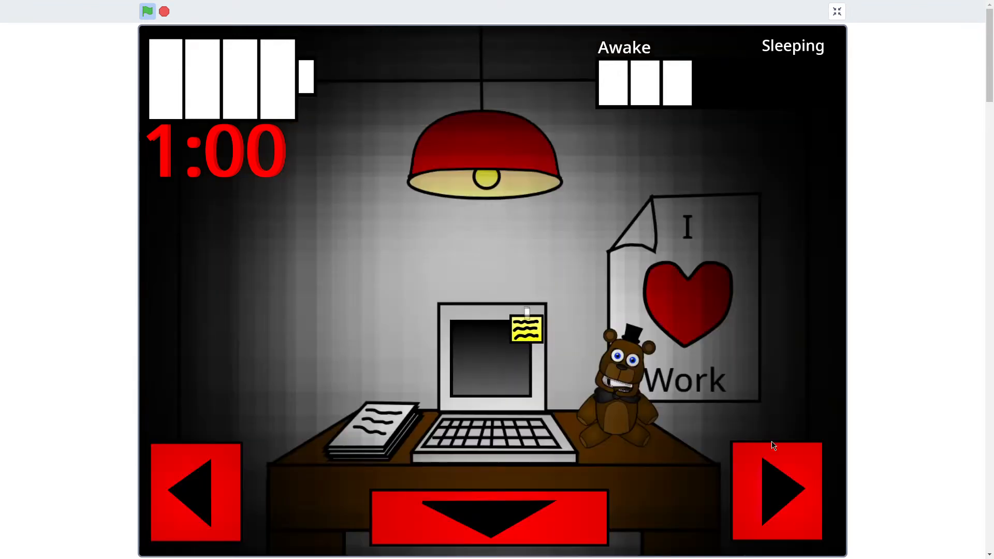
pyautogui.click(776, 491)
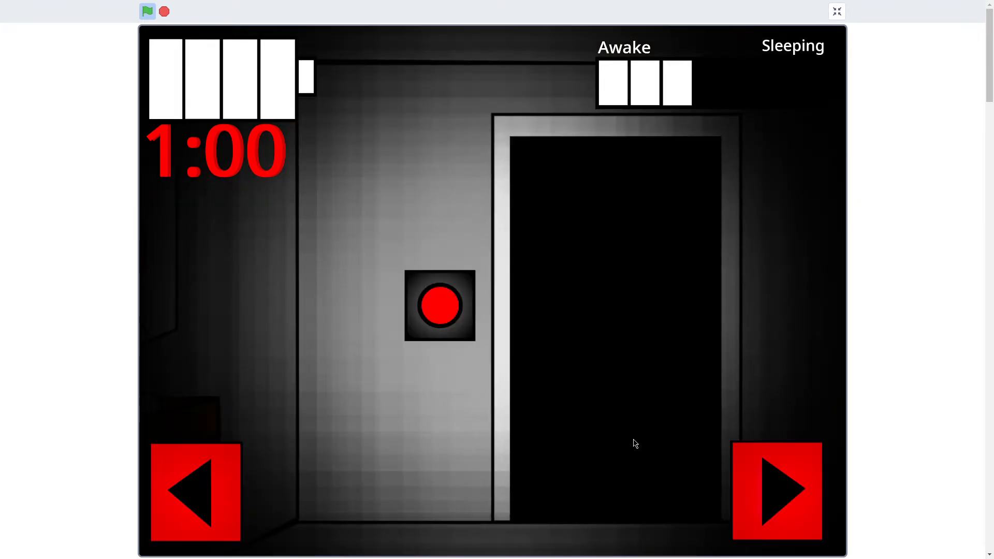
pyautogui.click(775, 491)
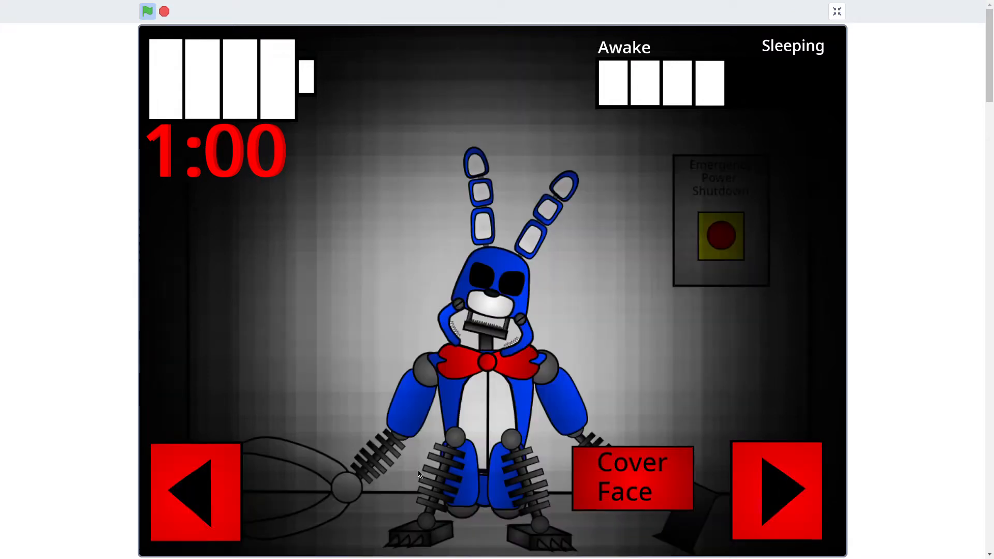
pyautogui.click(777, 491)
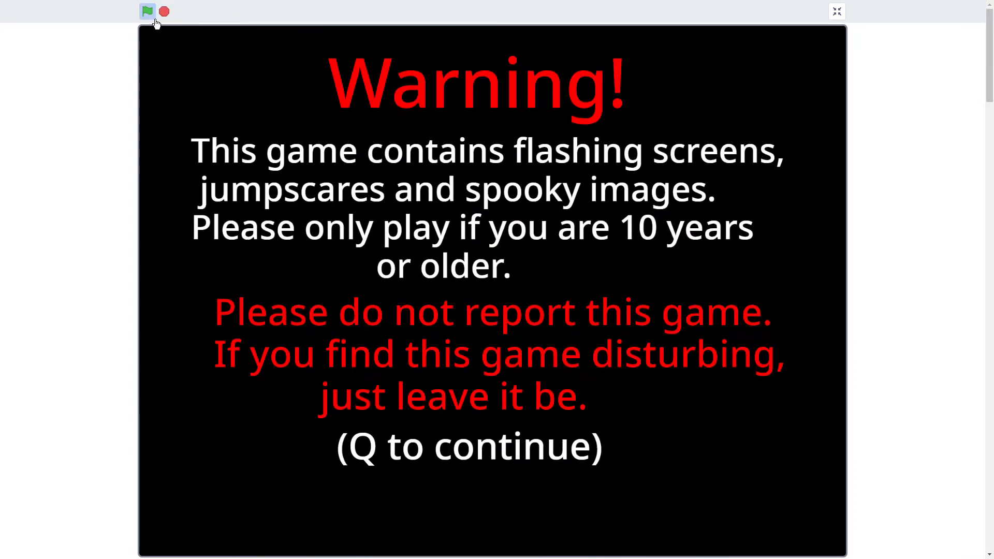
# Pass the warning, read the repair task instructions and reattach the arm with the crane
pyautogui.press('q')
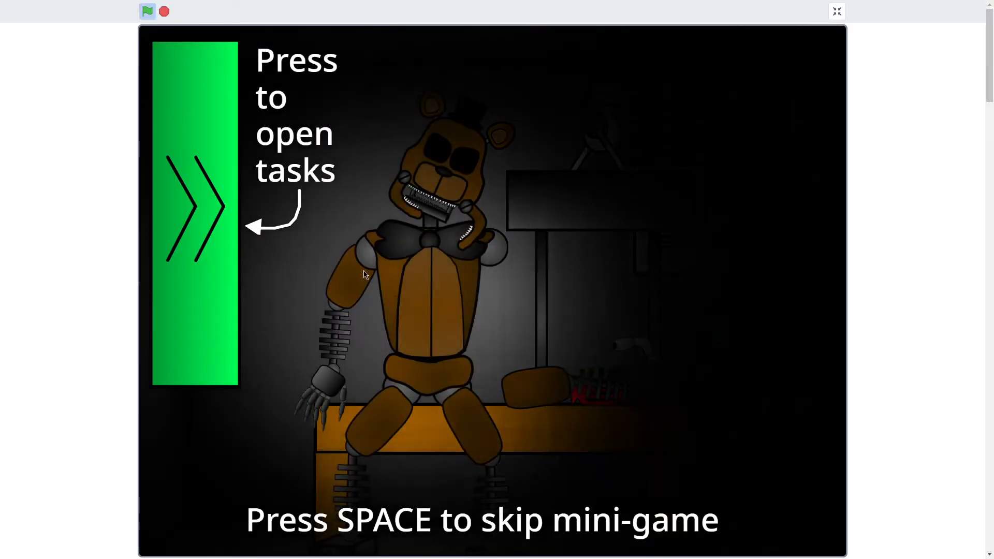
pyautogui.click(195, 209)
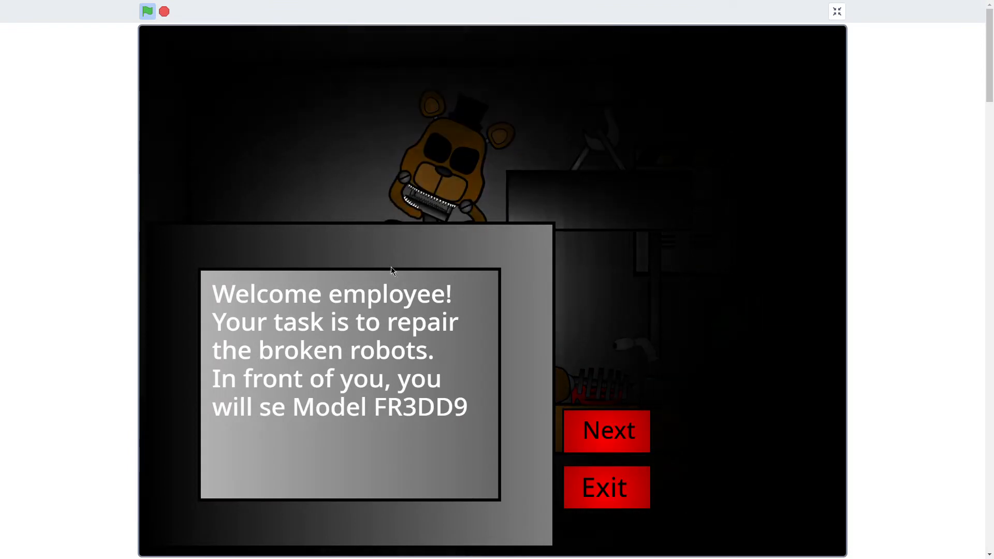
pyautogui.click(605, 430)
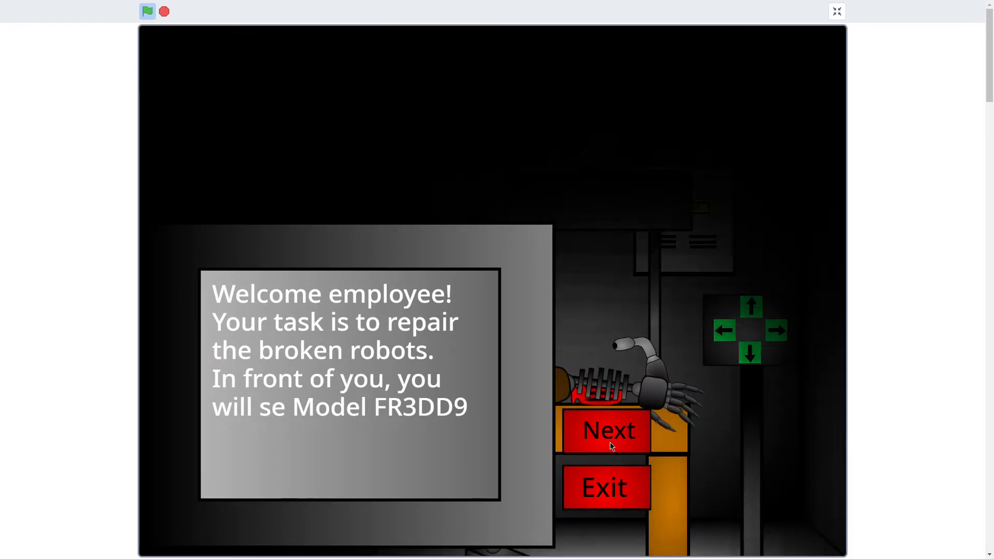
pyautogui.click(607, 430)
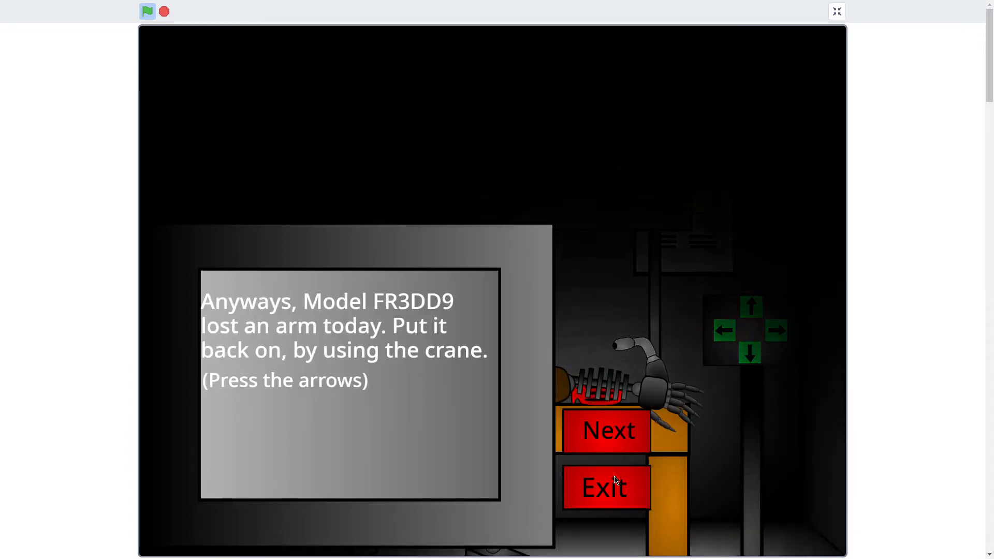
pyautogui.click(608, 430)
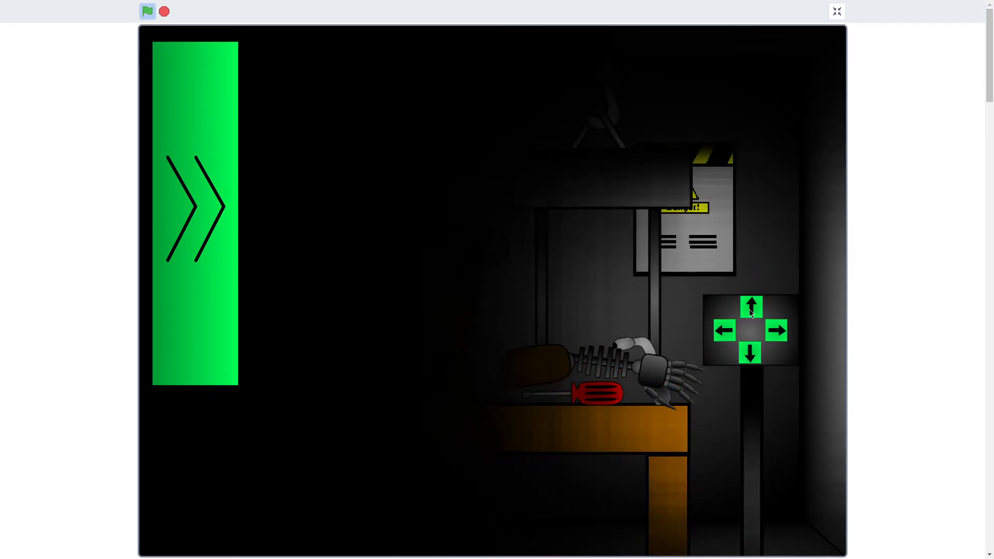
pyautogui.click(751, 307)
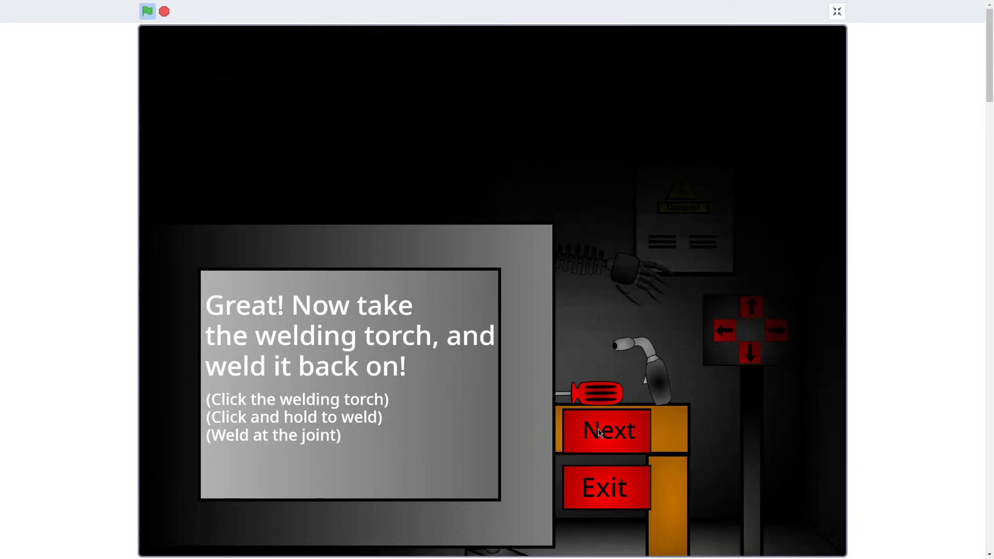
# Work through welding, press the nose to check status and screw the jaw back on
pyautogui.click(606, 429)
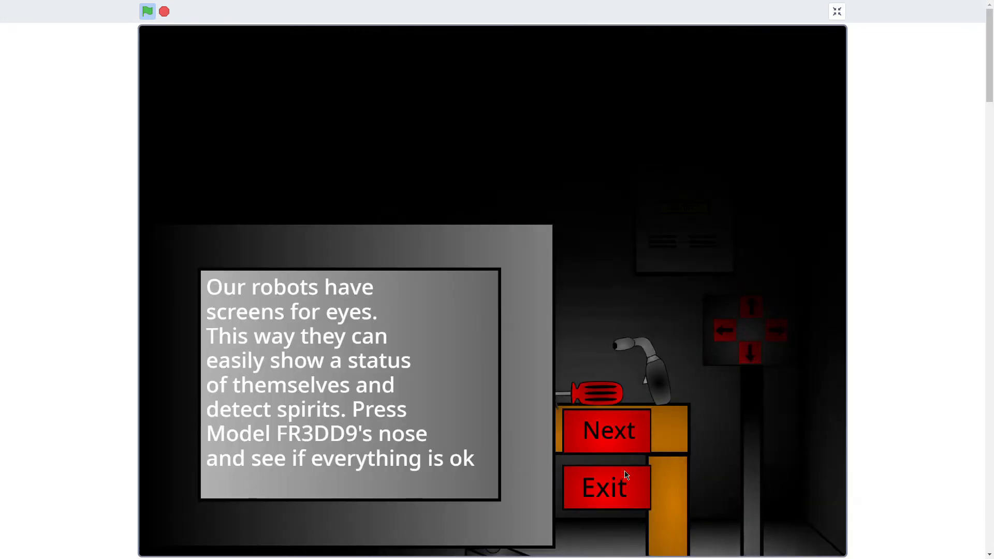
pyautogui.click(606, 429)
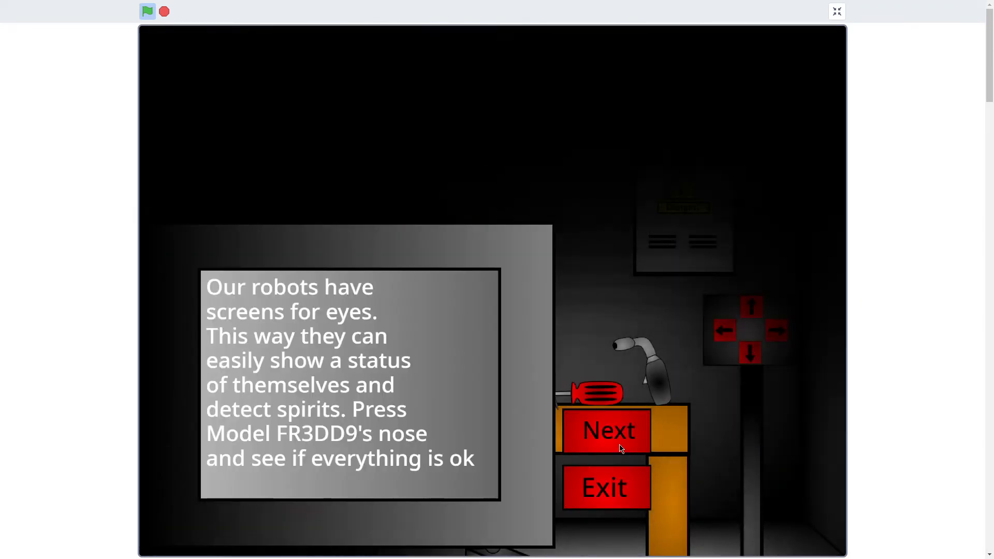
pyautogui.click(606, 430)
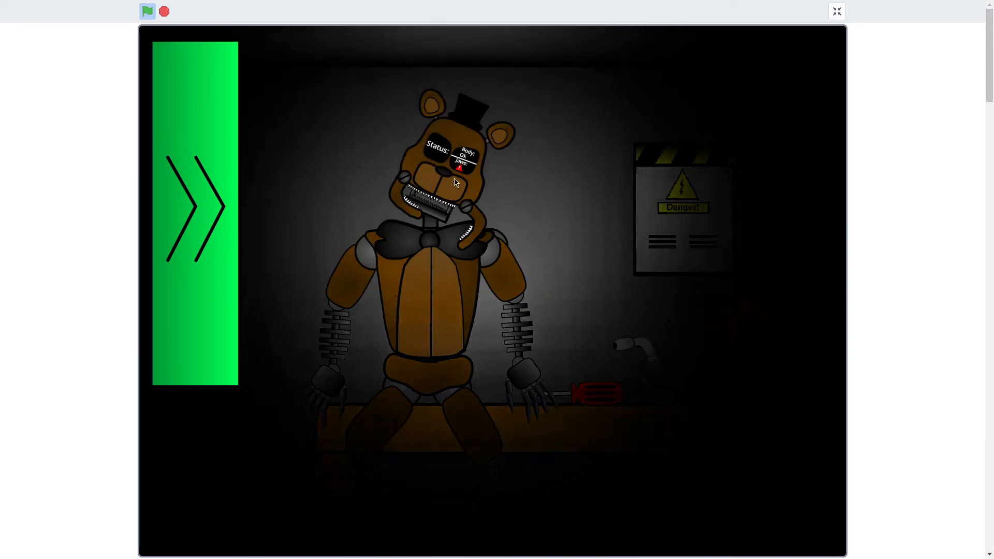
pyautogui.click(194, 205)
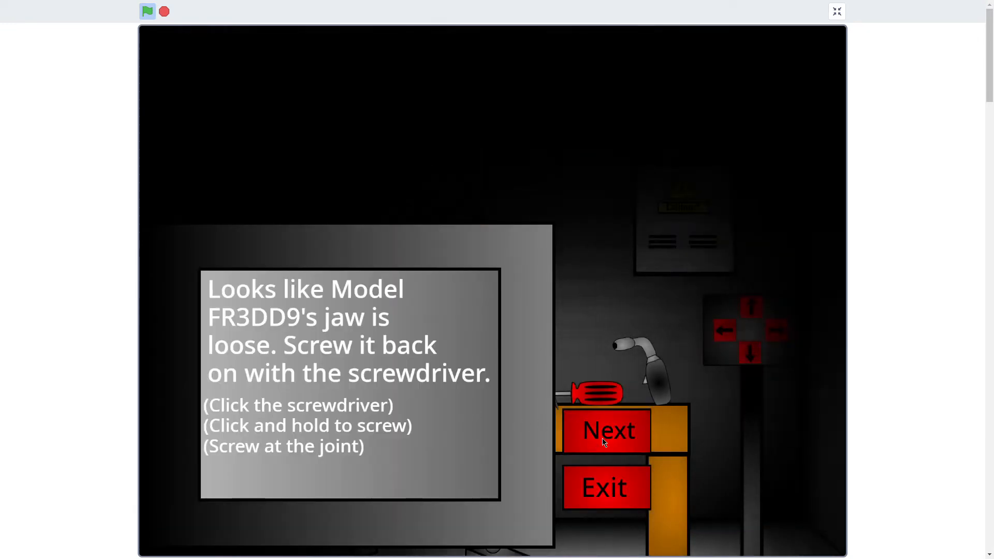
pyautogui.click(606, 429)
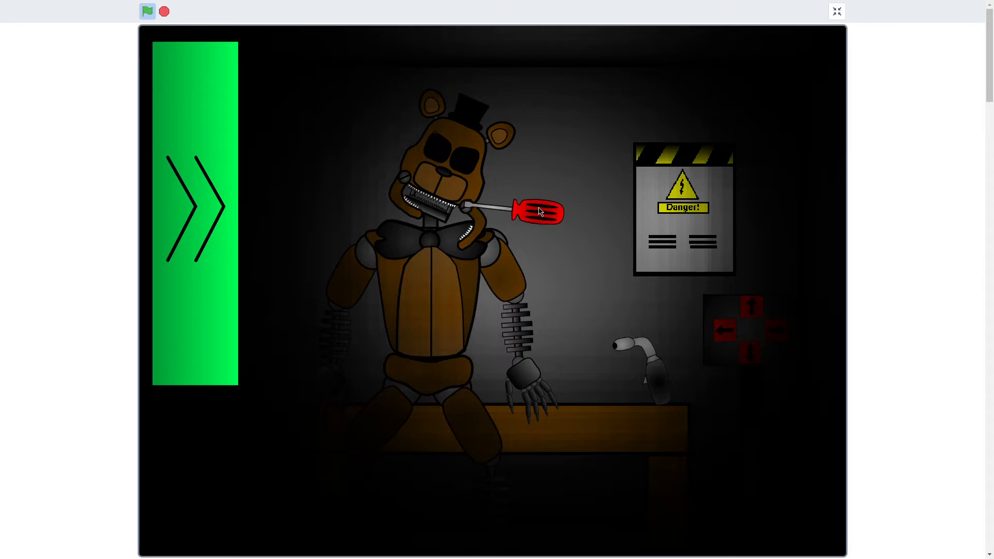
pyautogui.click(536, 211)
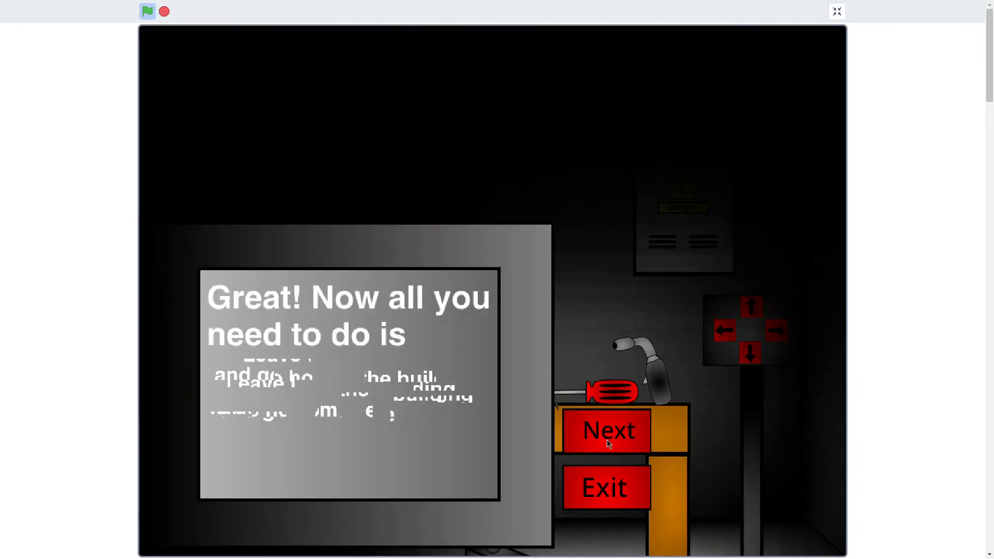
pyautogui.click(606, 430)
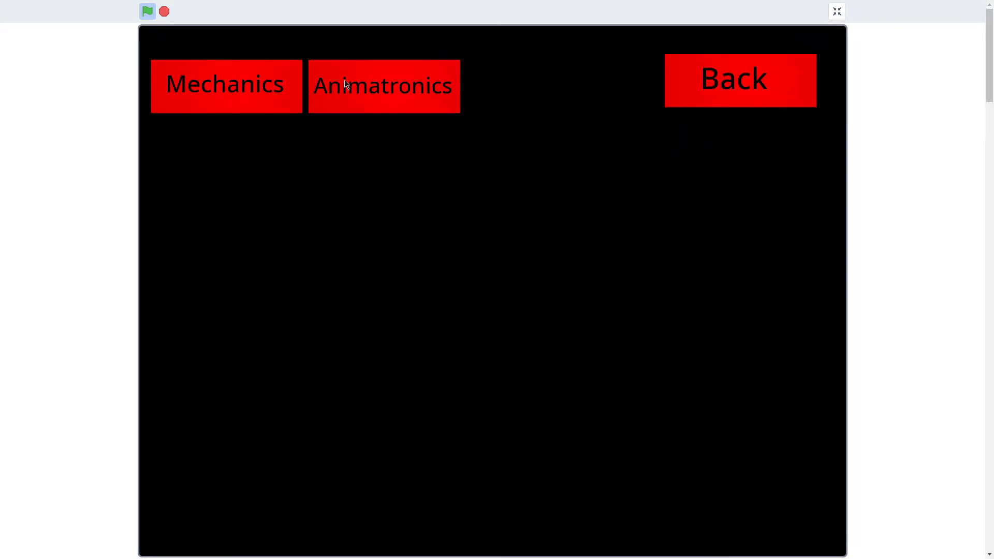
# Show the Animatronics guide for FR3DD9, B0NN13, CH1C4 and F0X9, then go back
pyautogui.click(383, 86)
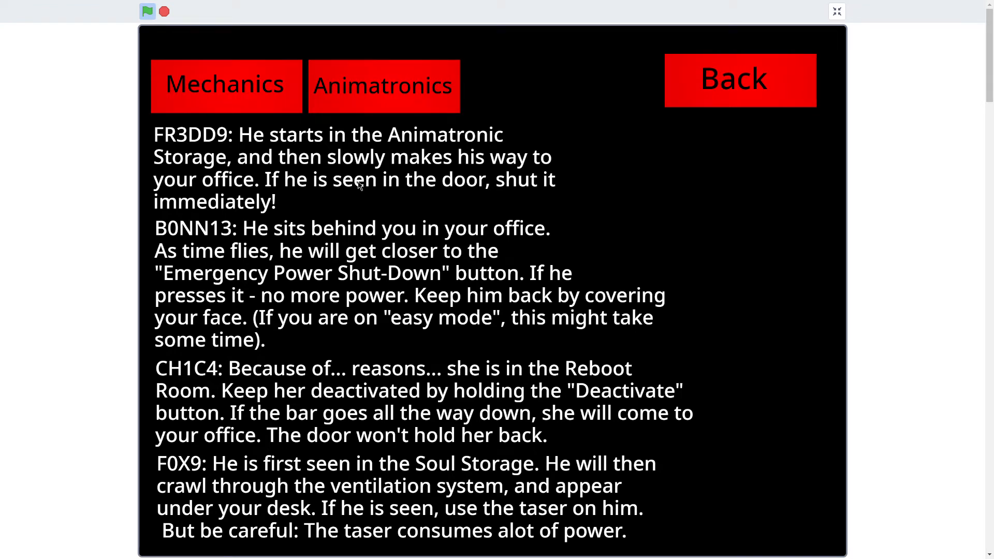
pyautogui.moveTo(335, 401)
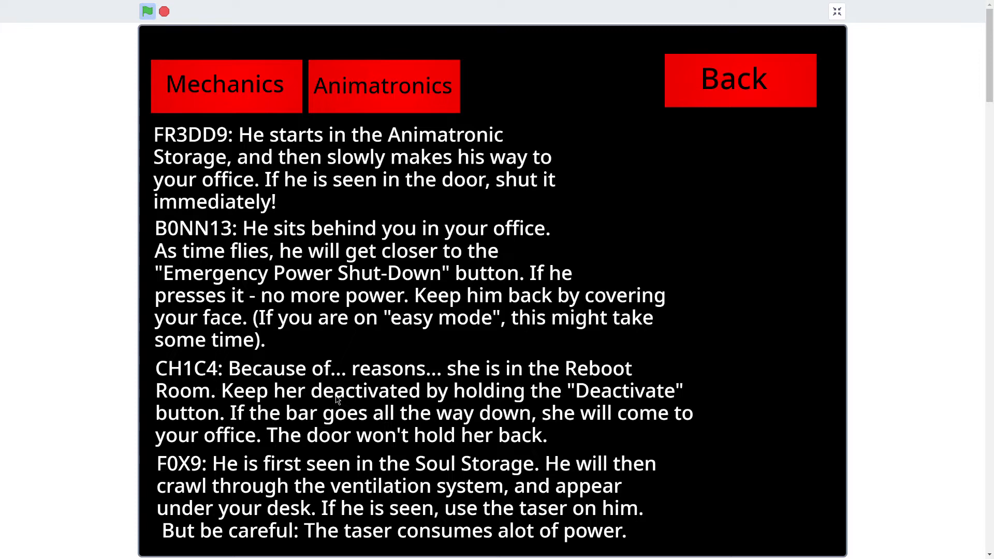
pyautogui.moveTo(405, 403)
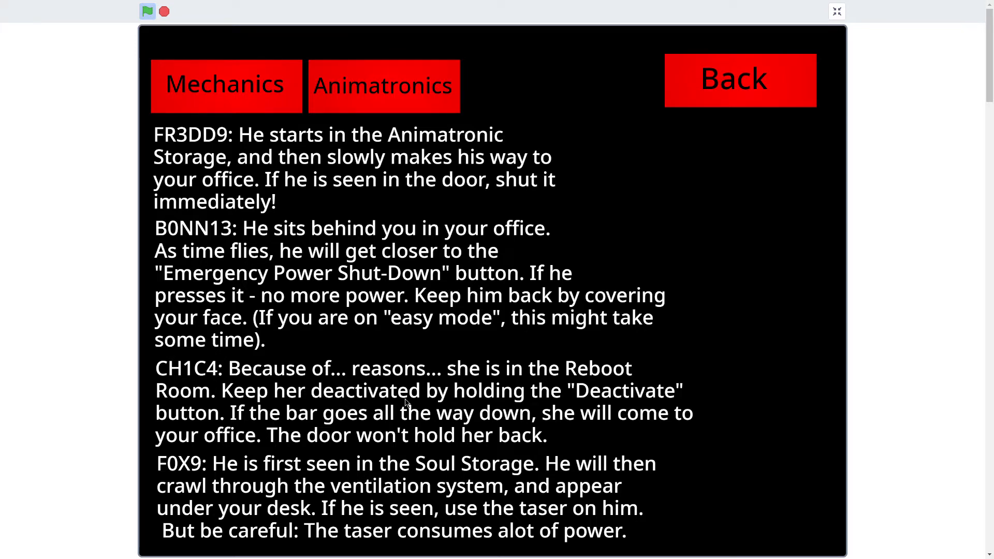
pyautogui.moveTo(676, 91)
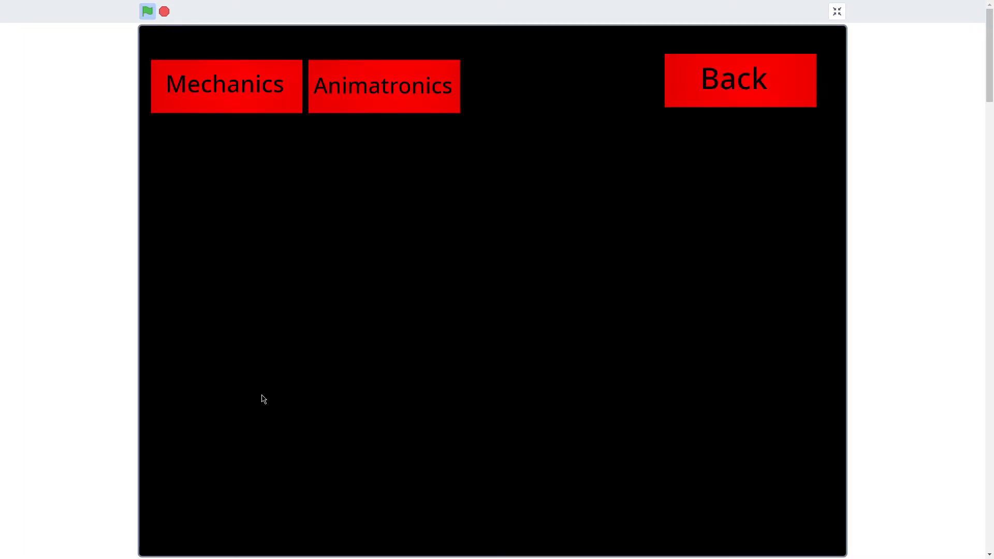
pyautogui.click(383, 86)
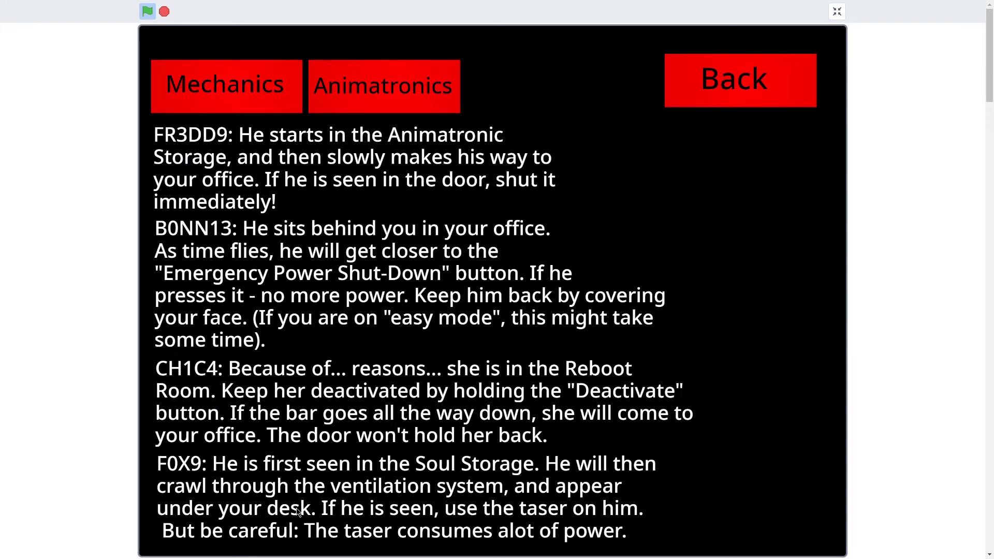
pyautogui.moveTo(555, 535)
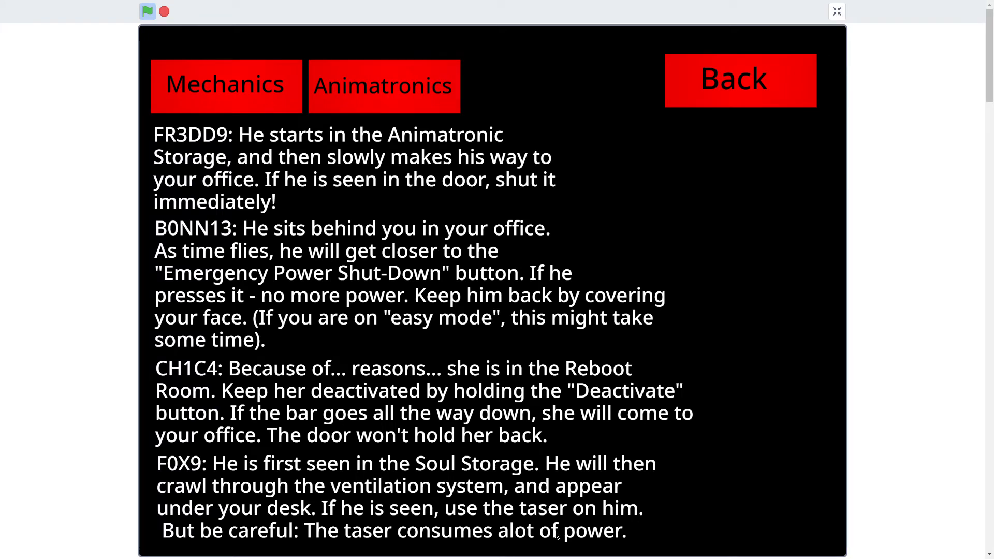
pyautogui.moveTo(550, 314)
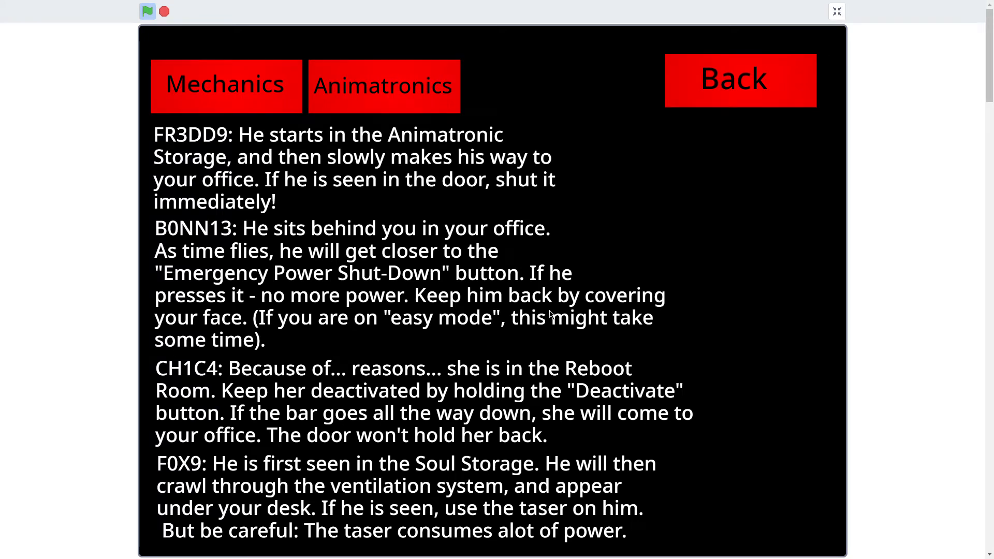
pyautogui.click(738, 79)
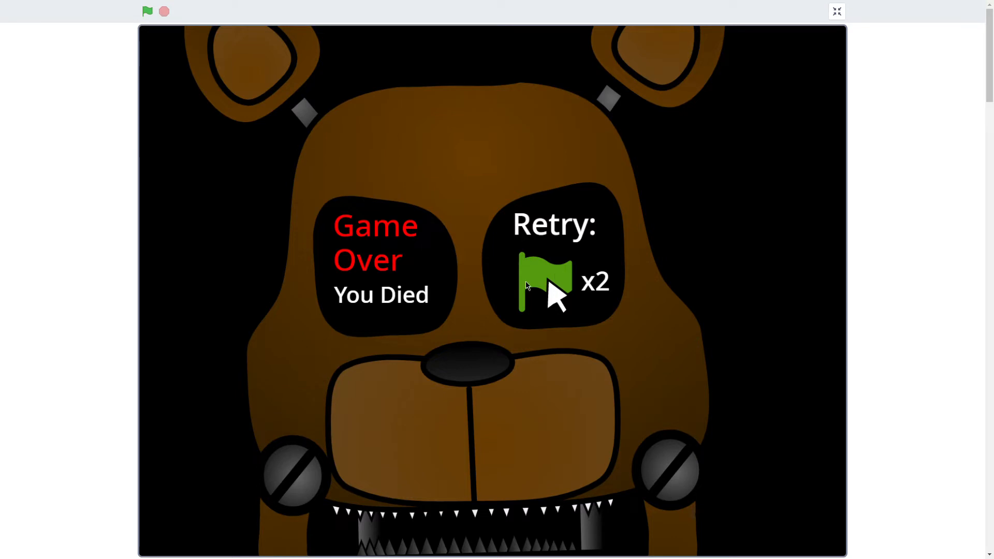
pyautogui.moveTo(538, 239)
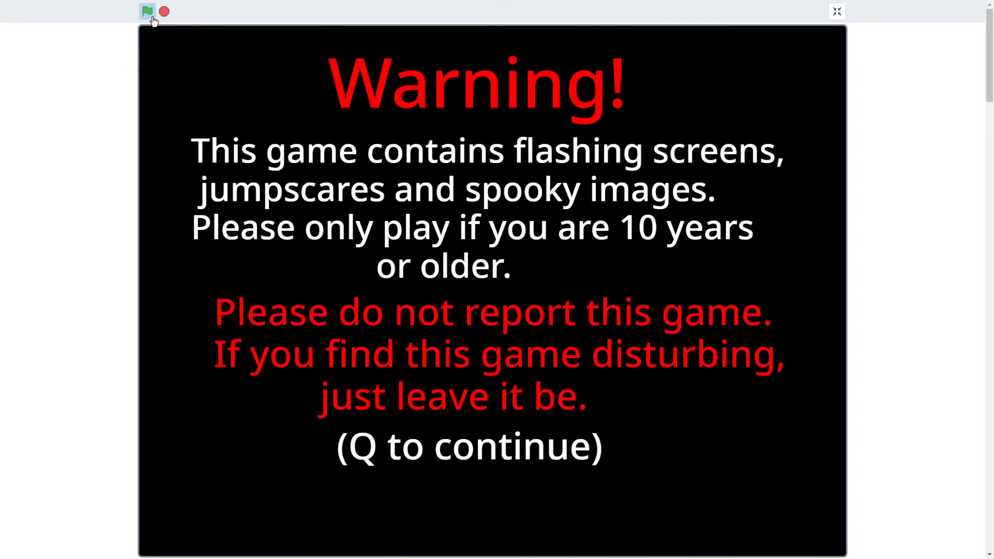
# Pass the warning and story message, then fix the detached arm and lift the robot upright
pyautogui.press('q')
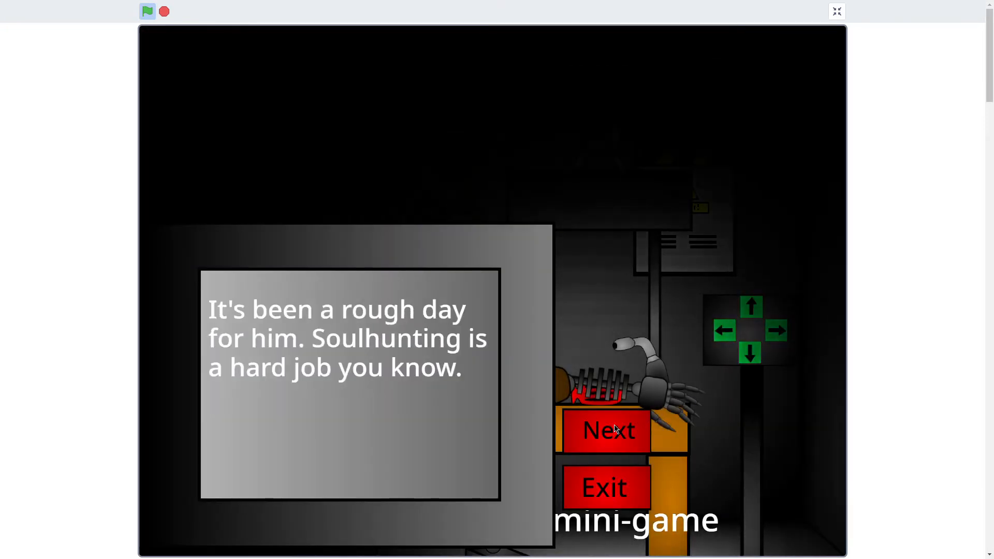
pyautogui.click(605, 431)
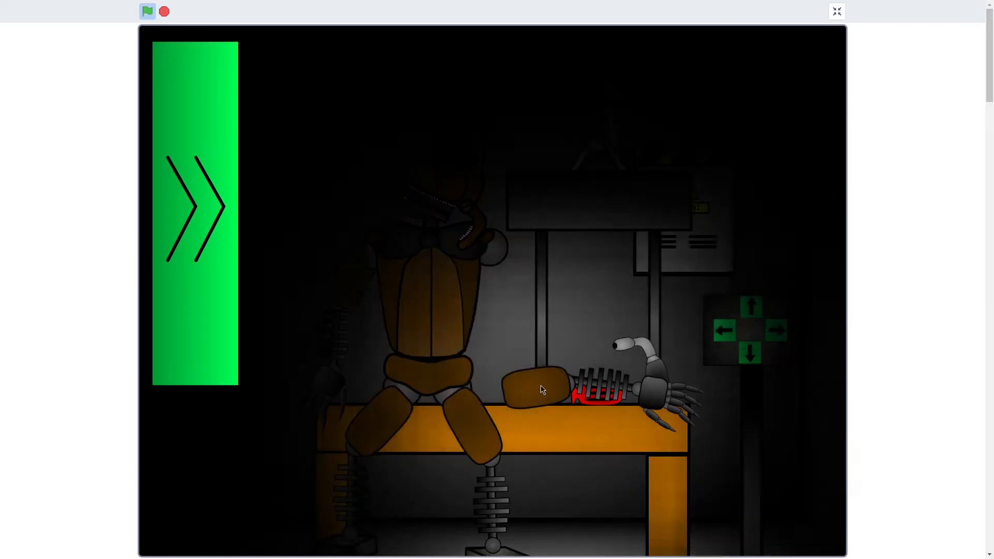
pyautogui.click(750, 306)
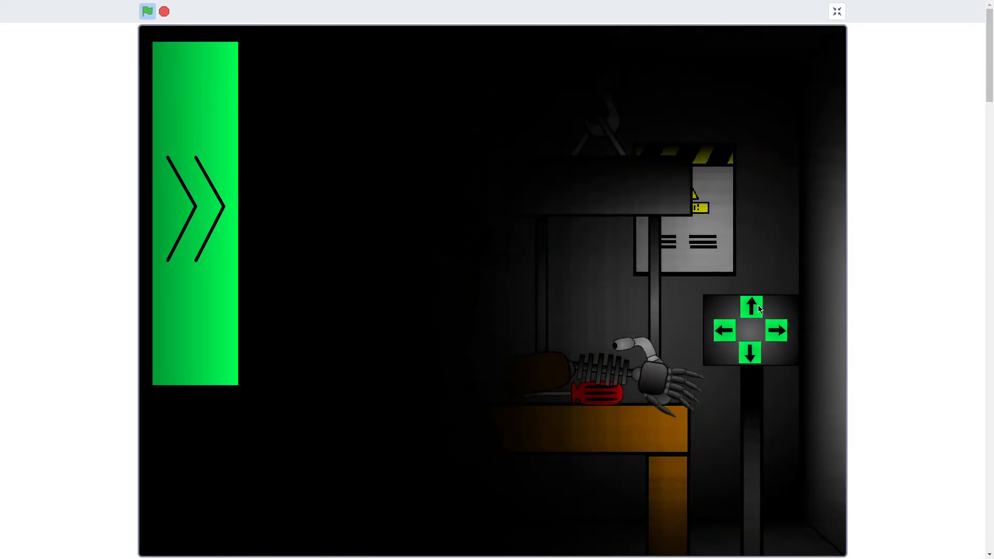
pyautogui.click(751, 307)
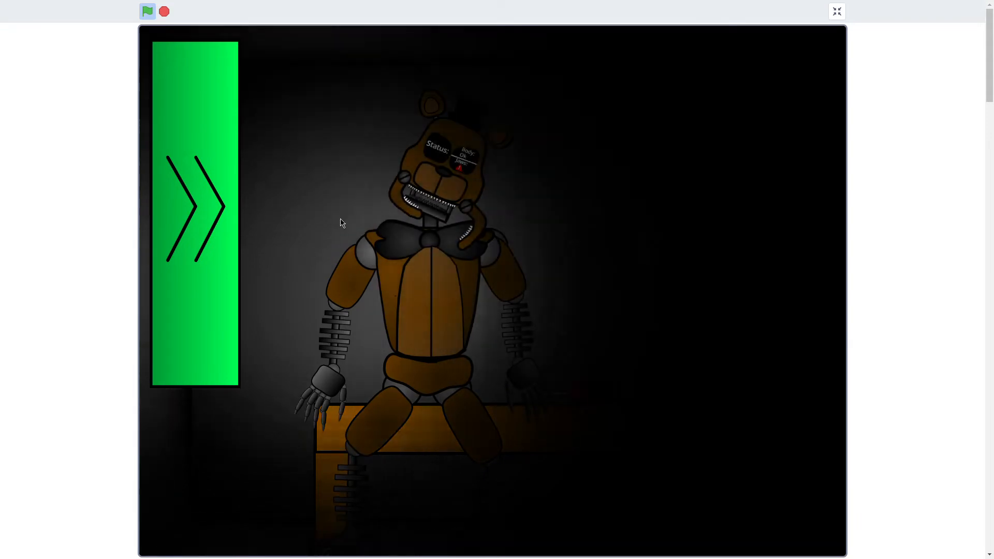
# Check the seated robot's status and move on from the repair scene to the title menu
pyautogui.click(195, 205)
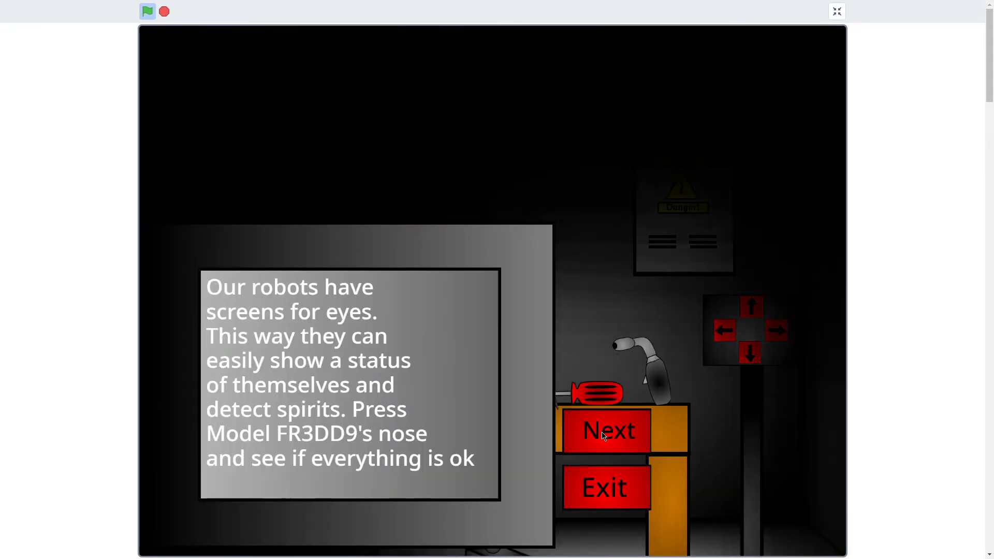
pyautogui.click(606, 429)
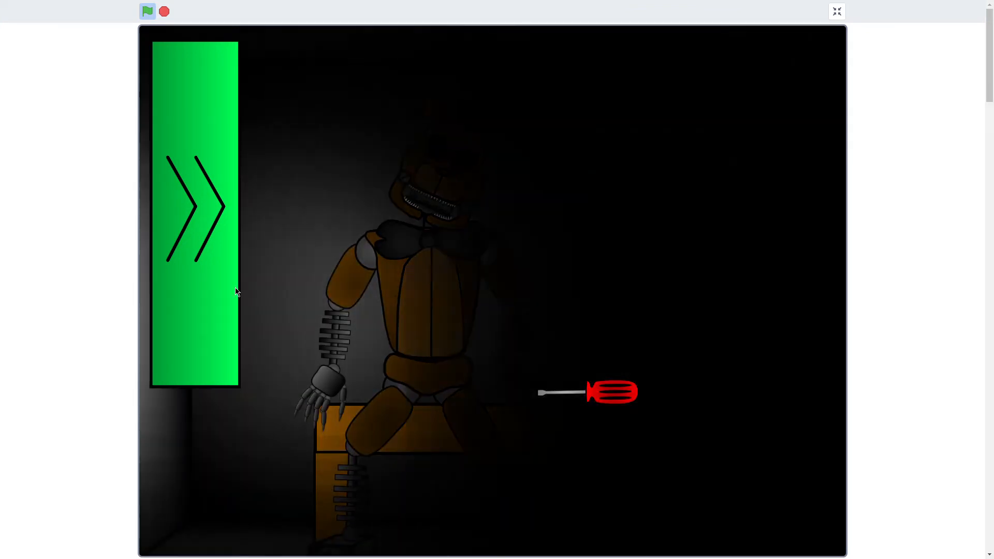
pyautogui.click(195, 209)
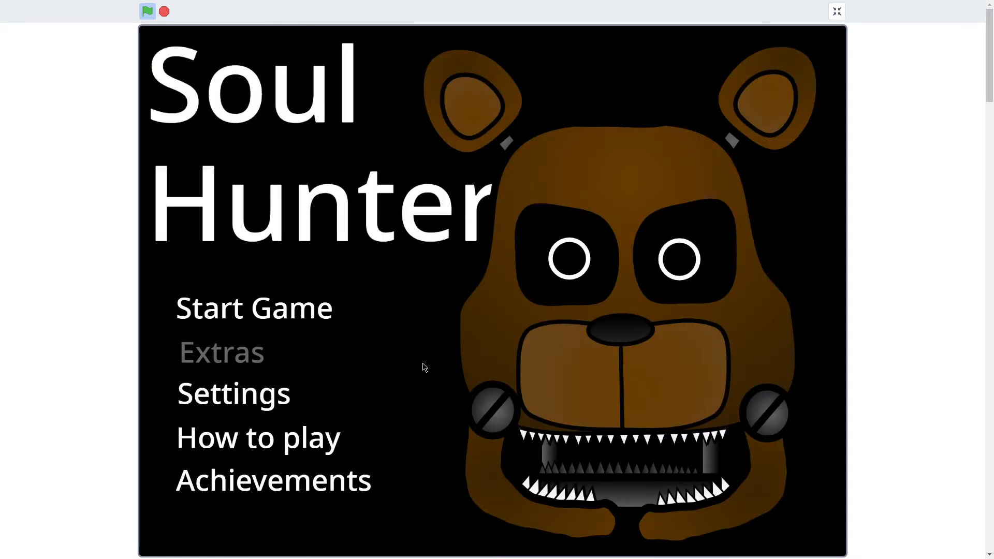
# Review the how-to-play animatronics guide, return to the title menu and start a new night
pyautogui.click(257, 436)
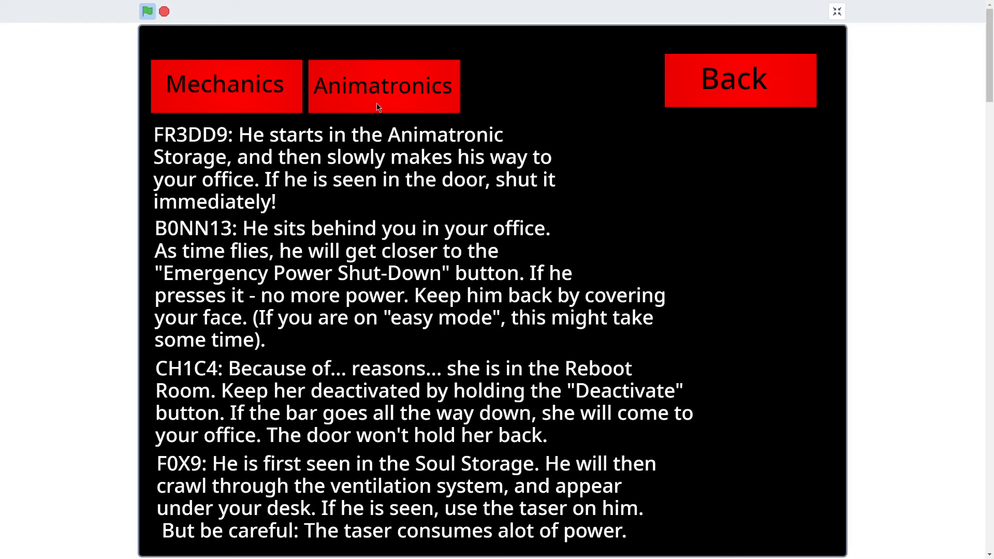
pyautogui.moveTo(539, 403)
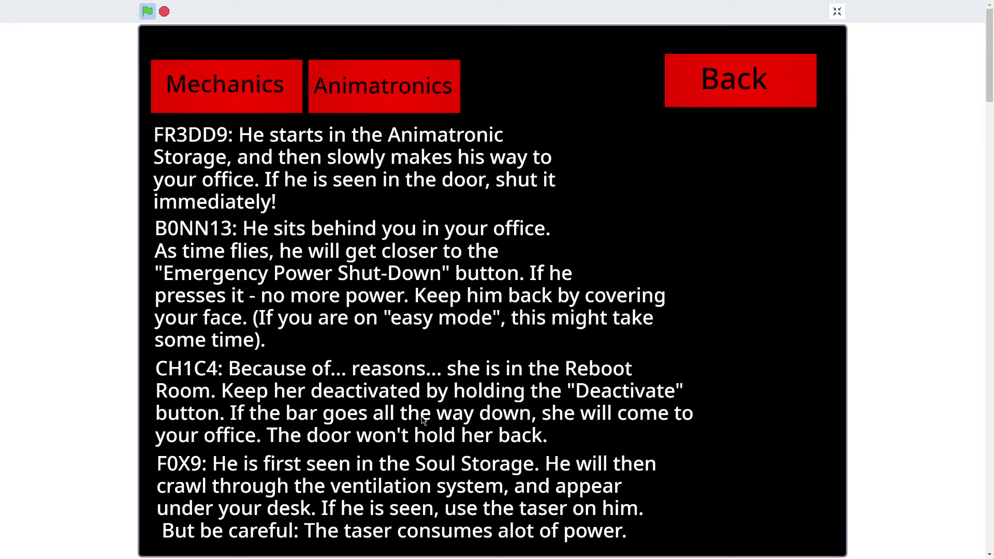
pyautogui.moveTo(688, 76)
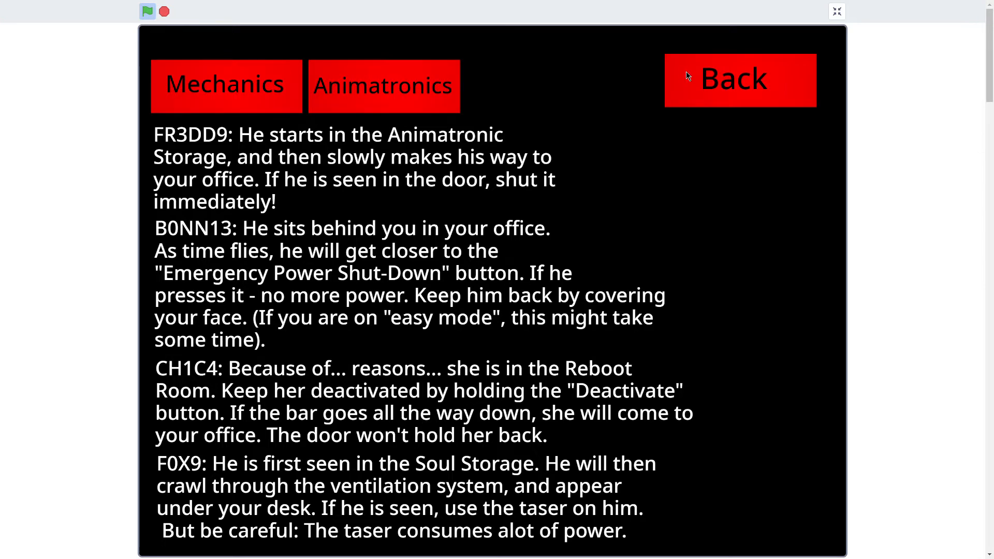
pyautogui.click(739, 80)
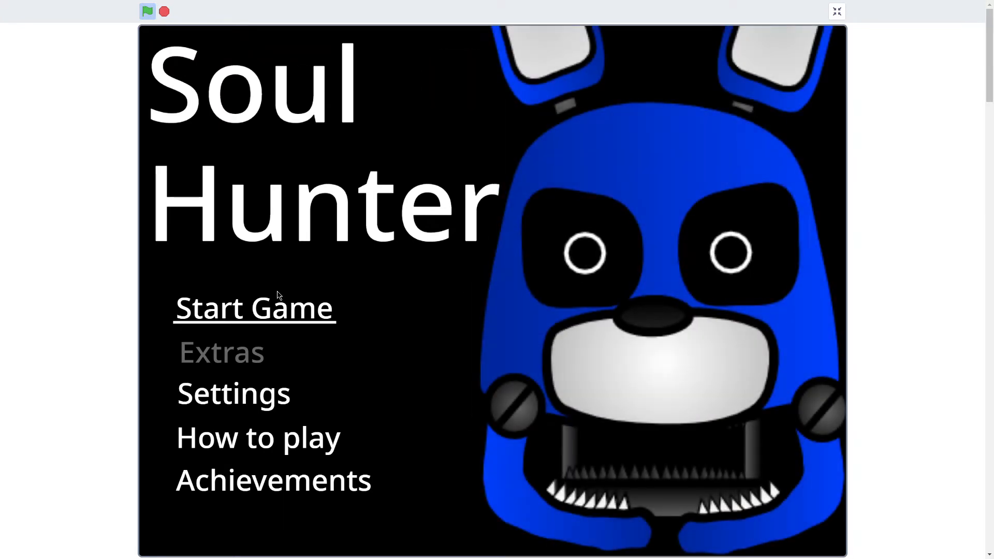
pyautogui.click(253, 307)
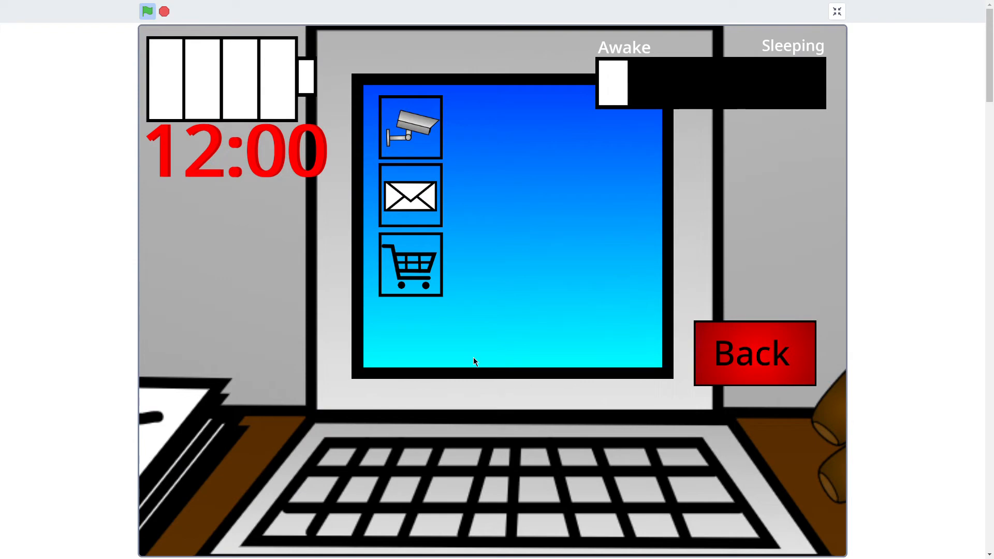
# Watch CH1C4 on the security cameras, then look around the office and back to the desk
pyautogui.click(410, 126)
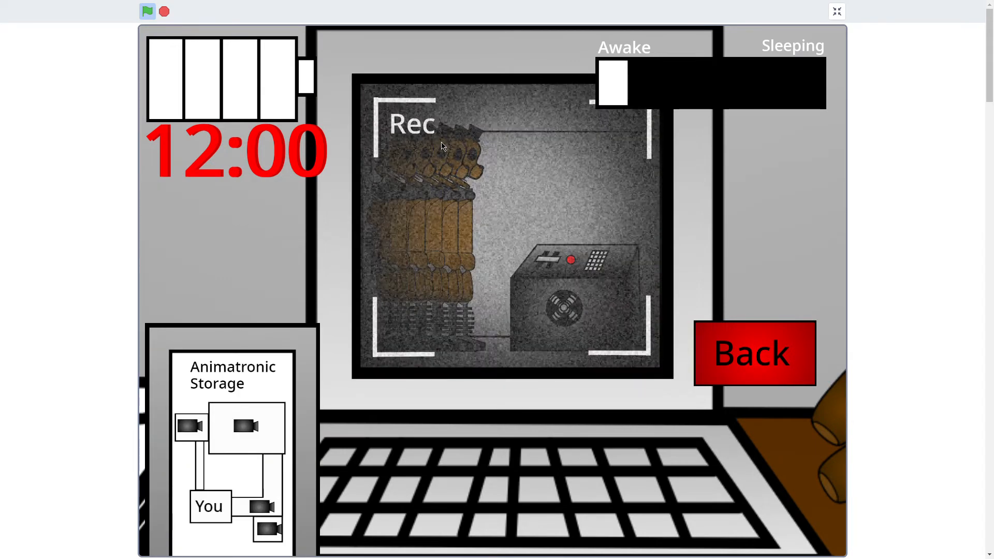
pyautogui.moveTo(208, 441)
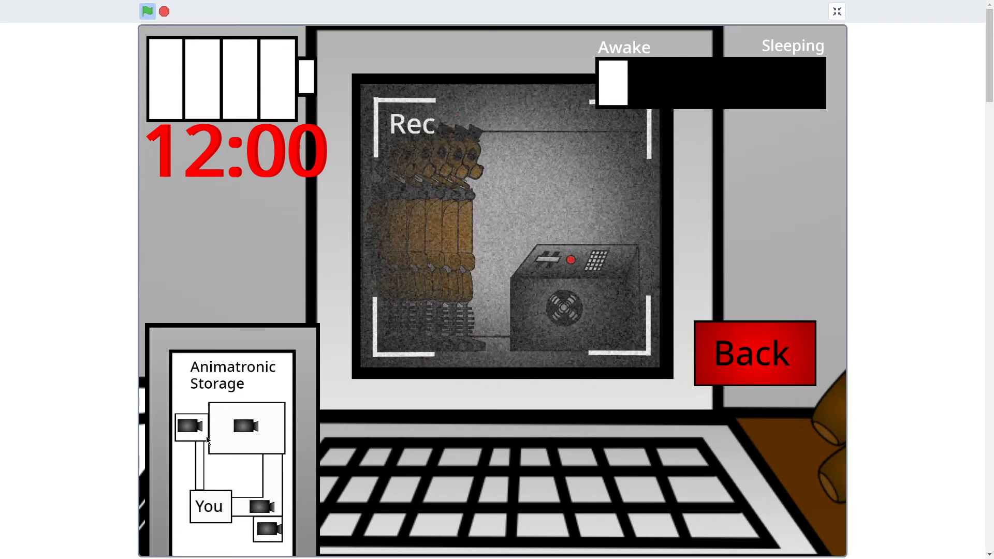
pyautogui.click(265, 507)
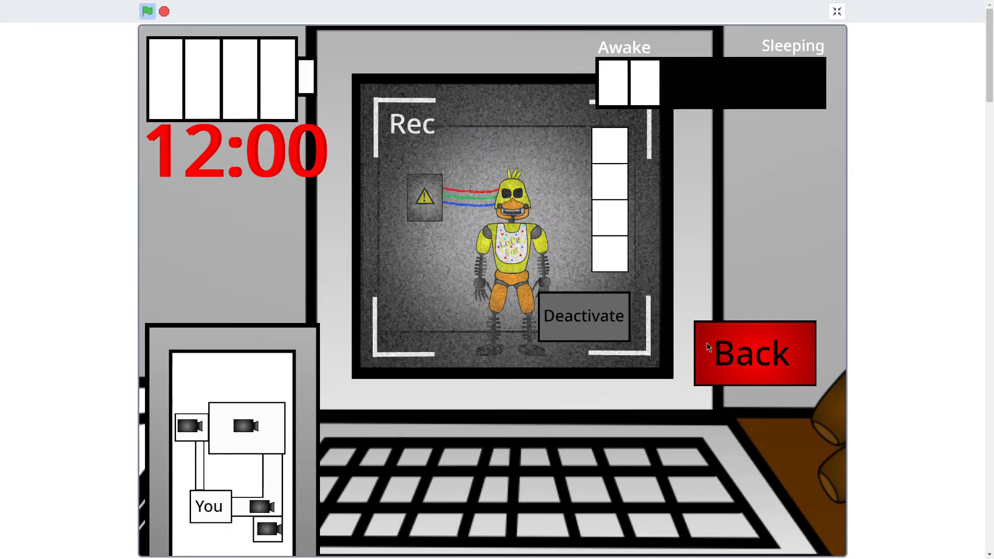
pyautogui.click(752, 353)
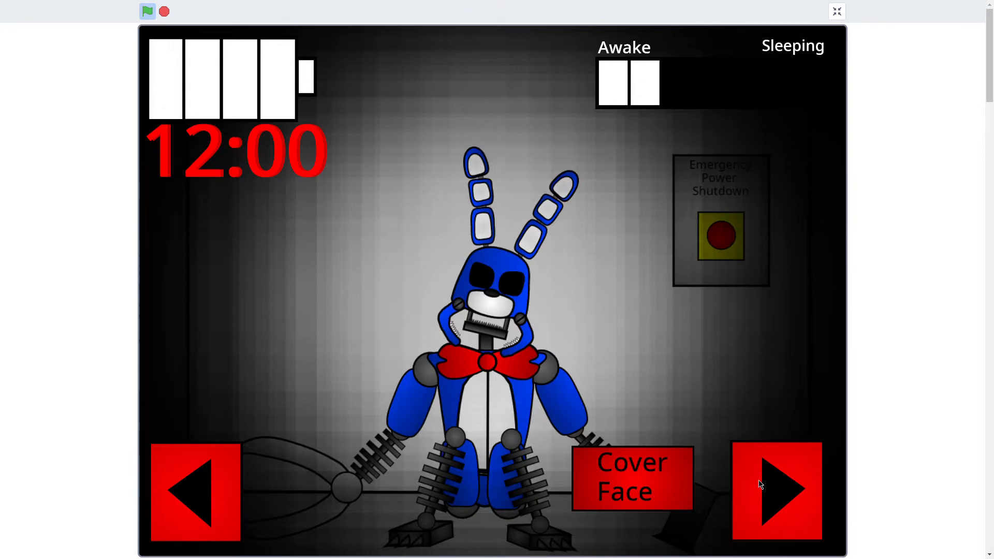
pyautogui.click(776, 489)
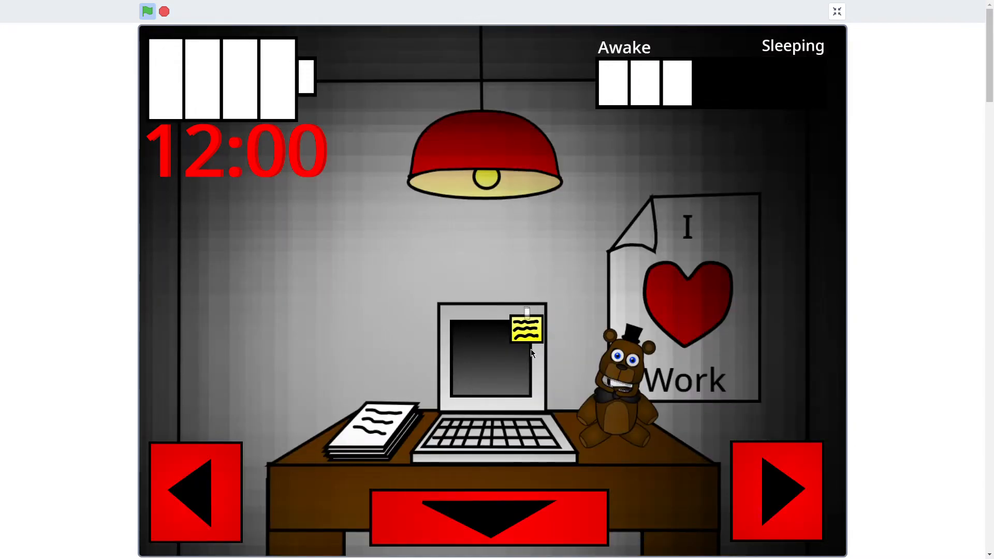
# Check the Animatronic Storage and Soul Storage cameras, then return to the desk
pyautogui.click(490, 359)
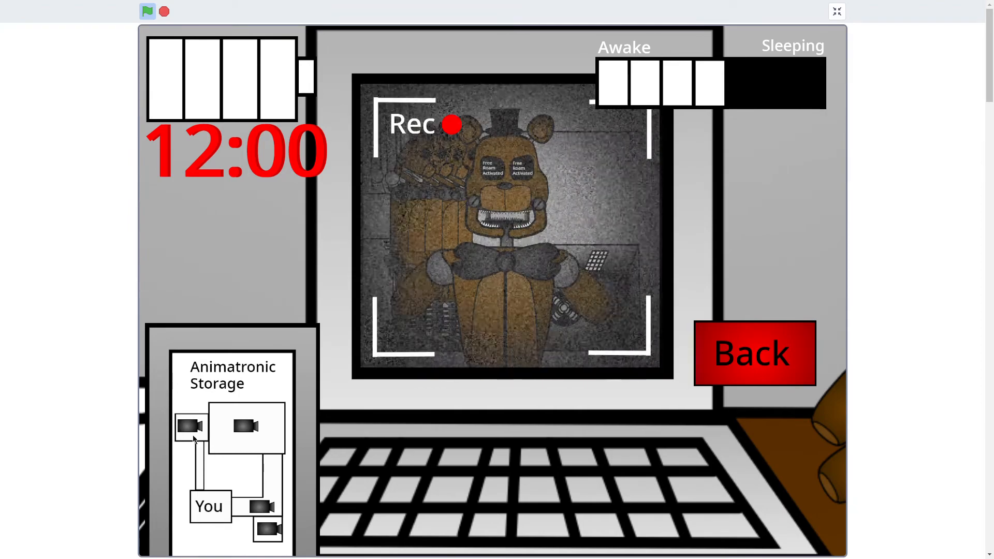
pyautogui.click(266, 529)
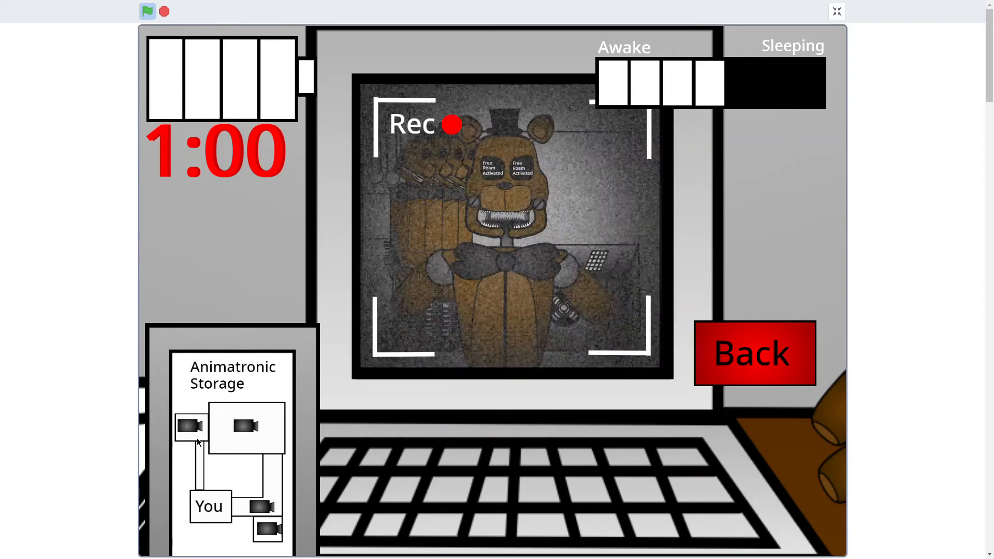
pyautogui.click(246, 426)
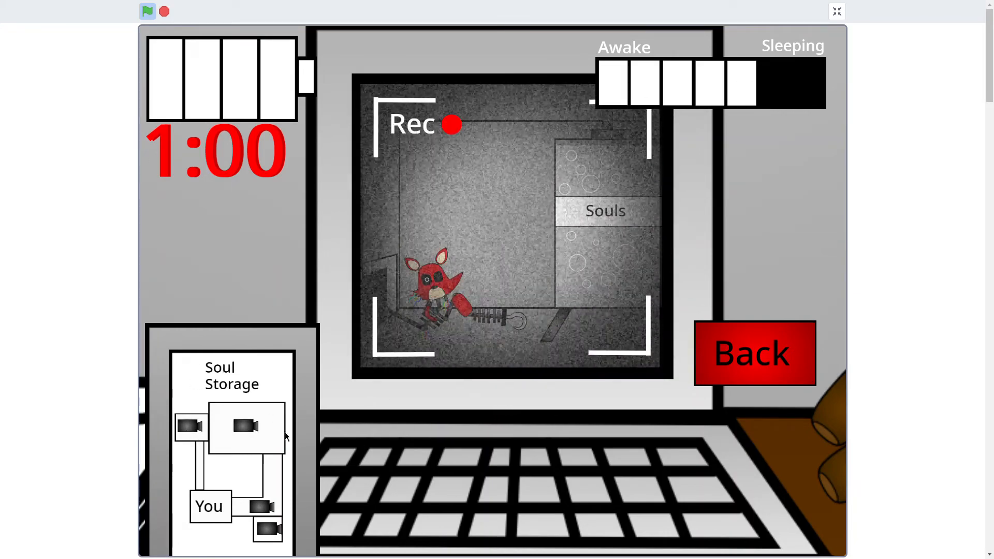
pyautogui.click(753, 353)
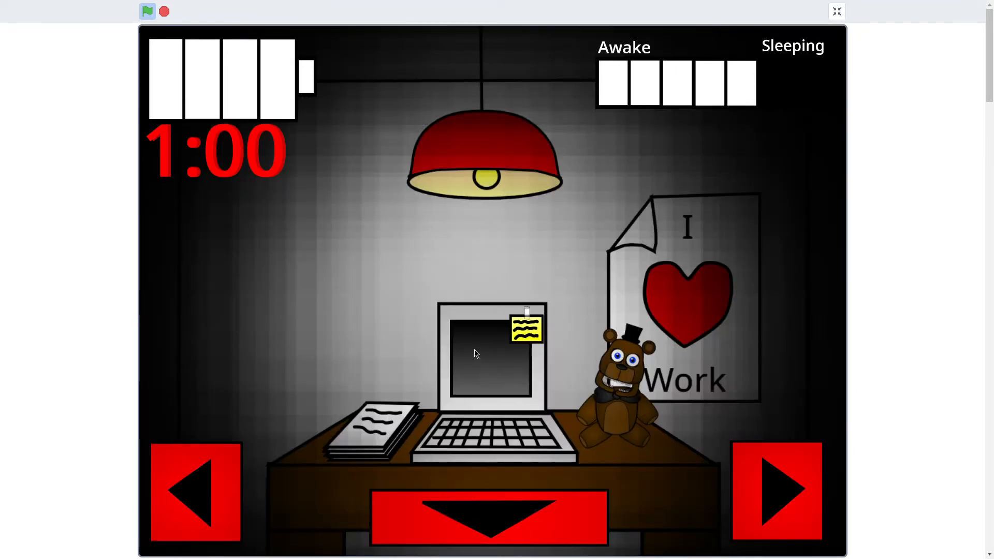
# Visit the shop on the office computer and return to the office as power runs low
pyautogui.click(491, 355)
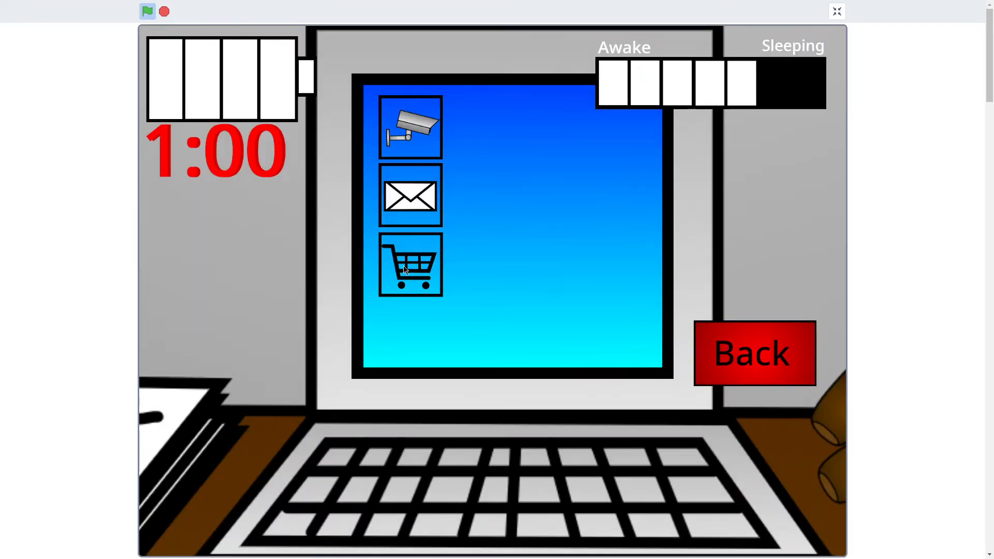
pyautogui.click(409, 264)
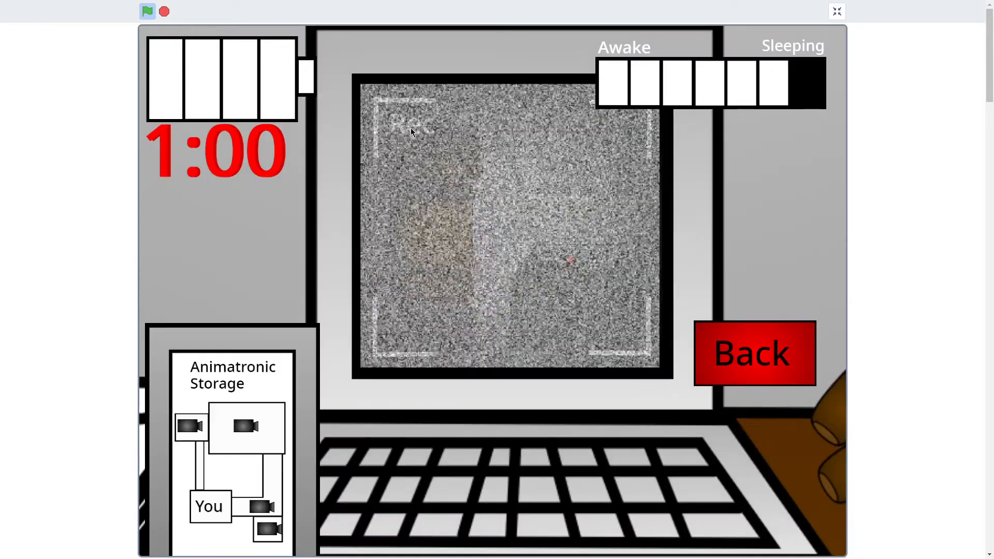
pyautogui.click(753, 353)
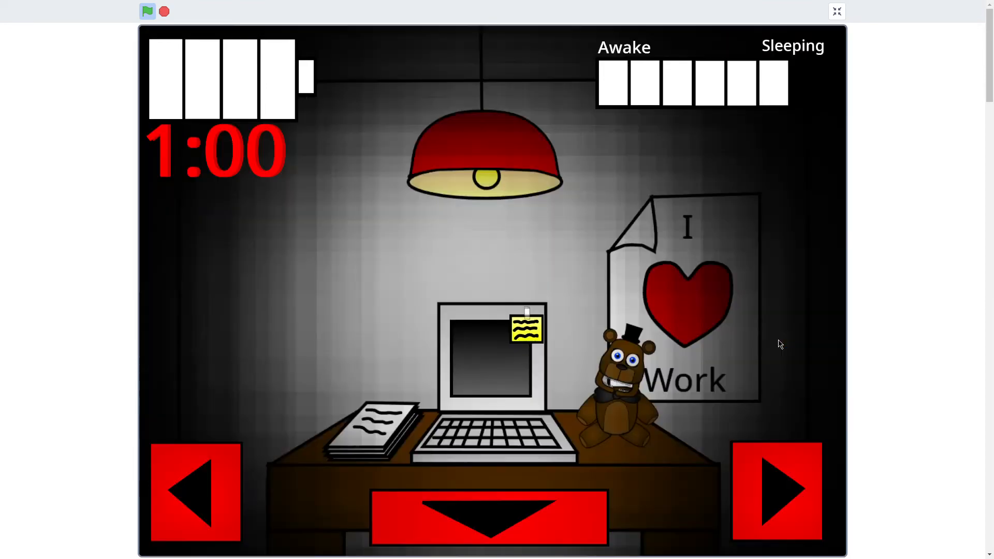
pyautogui.moveTo(230, 420)
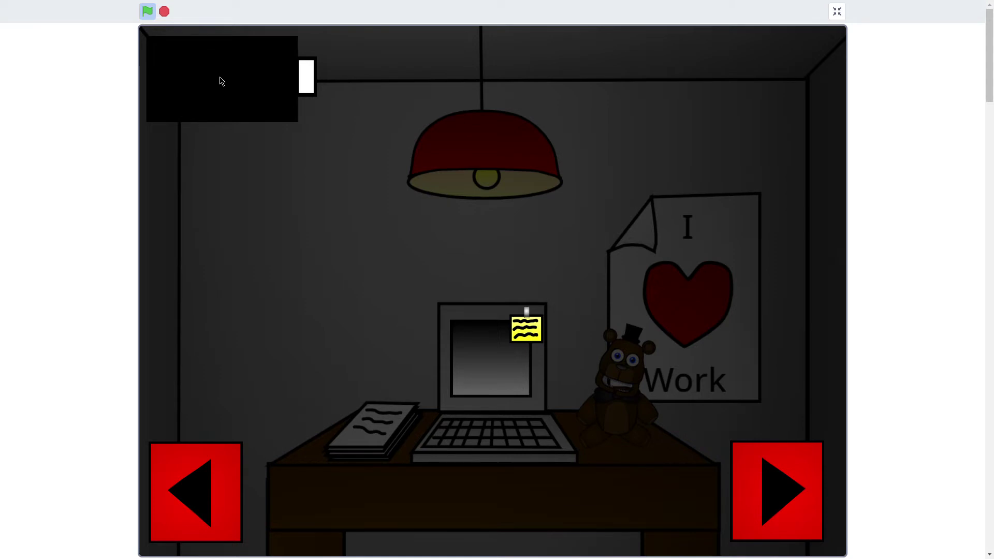
pyautogui.moveTo(290, 97)
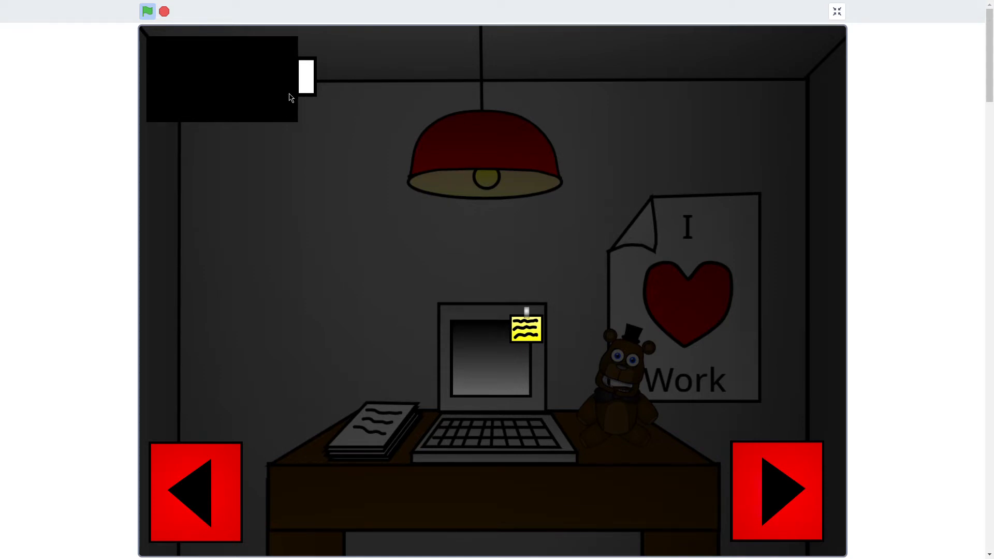
pyautogui.moveTo(552, 309)
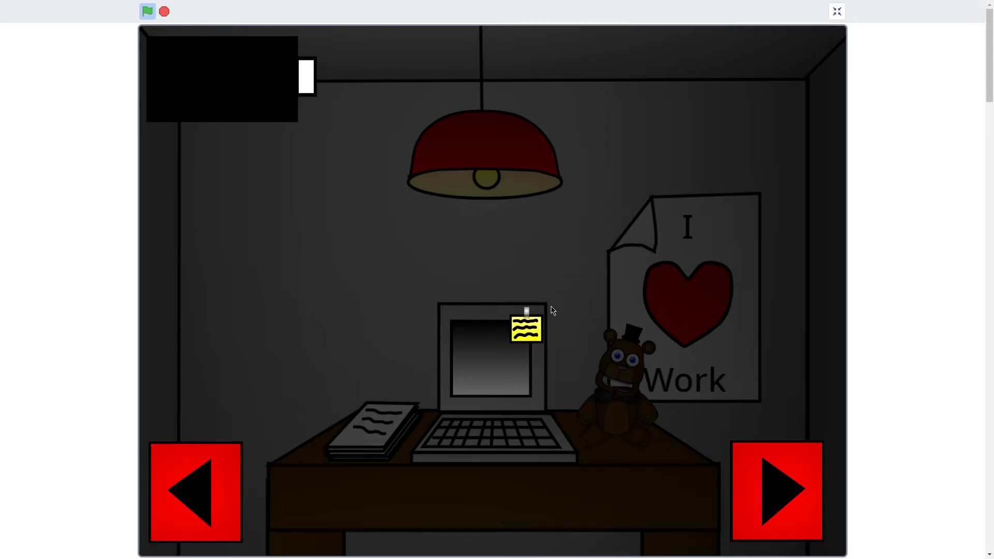
pyautogui.moveTo(535, 362)
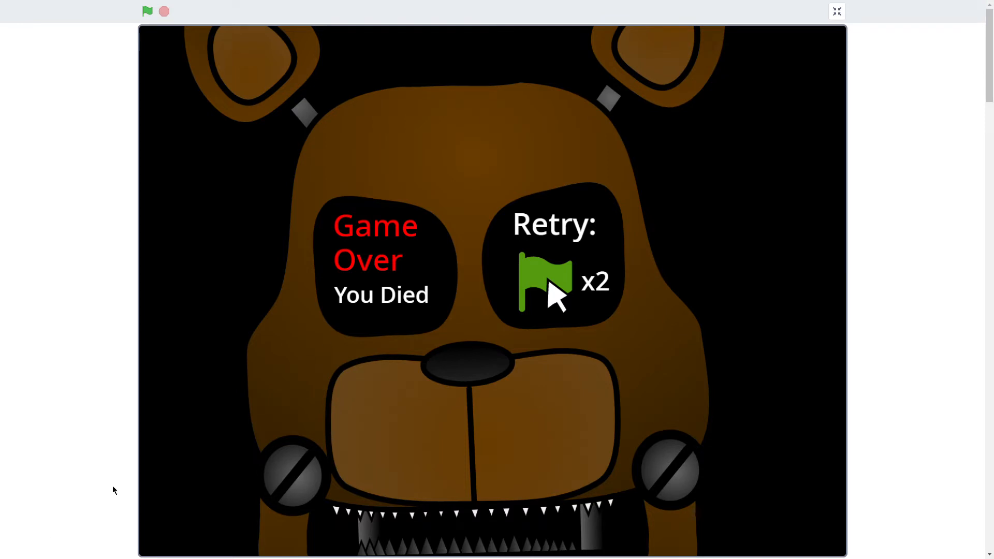
pyautogui.moveTo(415, 233)
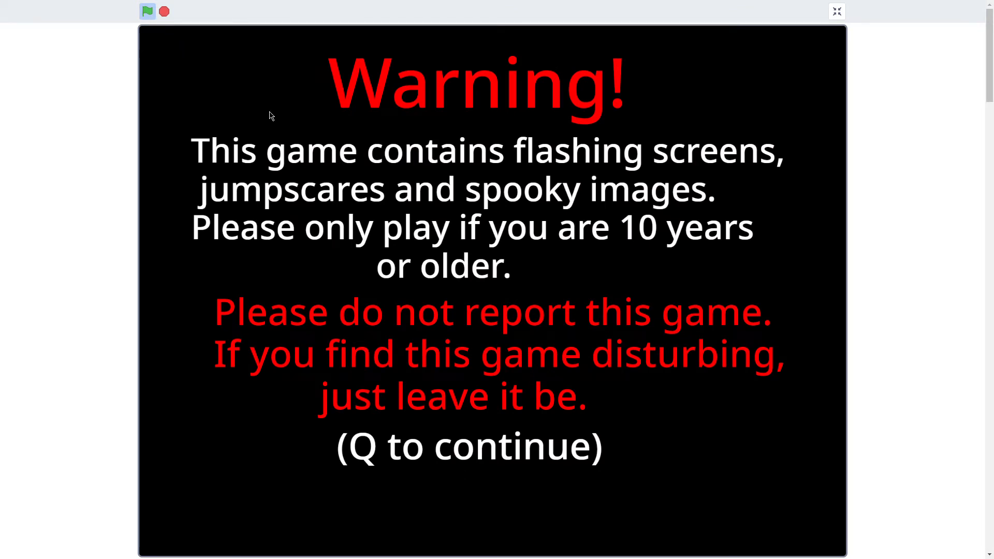
# Continue past the content warning and step through the tutorial messages to face the workbench
pyautogui.press('q')
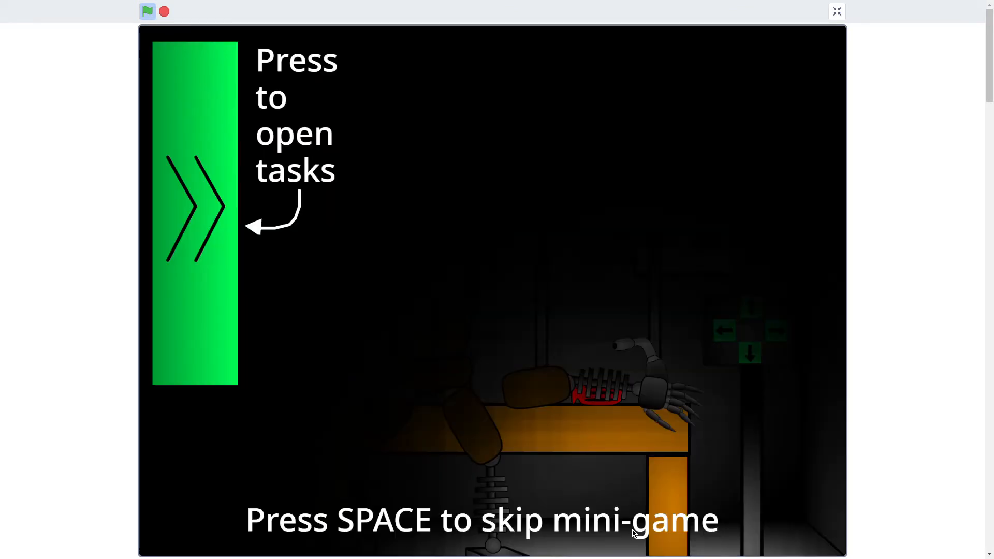
pyautogui.press('space')
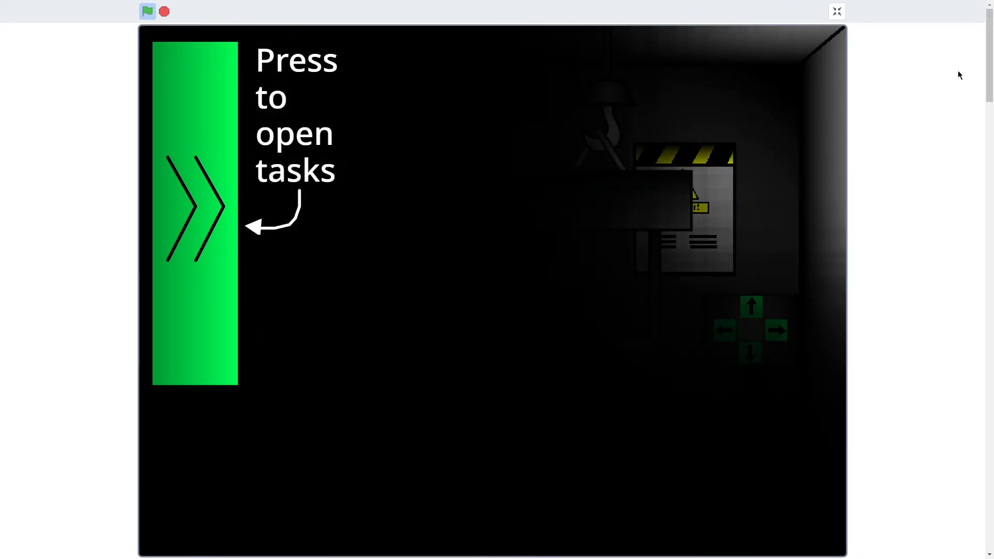
pyautogui.click(194, 206)
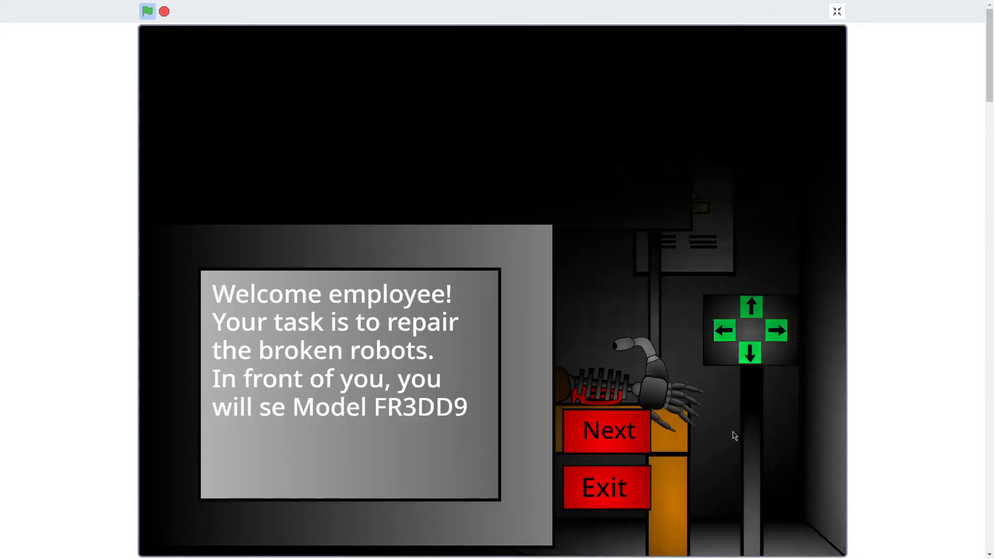
pyautogui.click(606, 430)
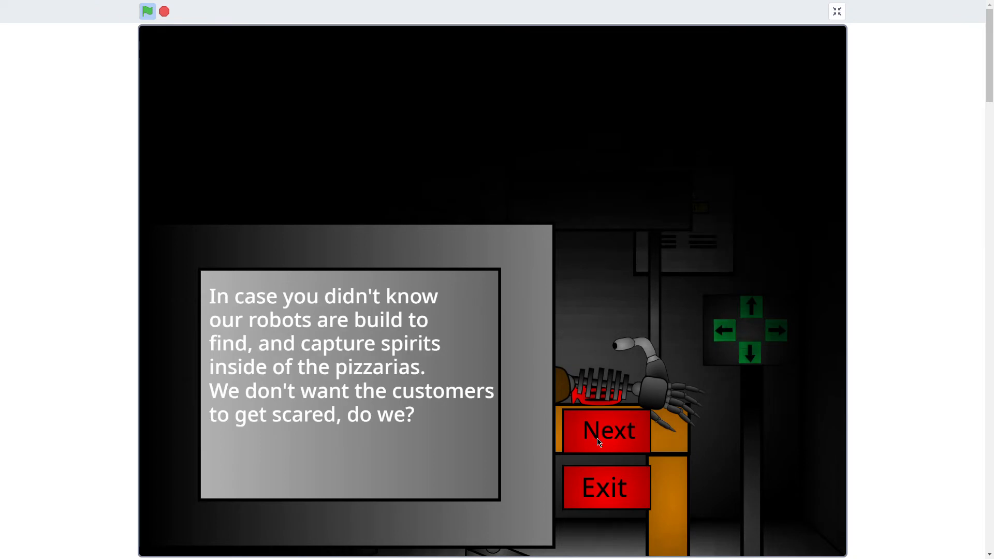
pyautogui.click(606, 430)
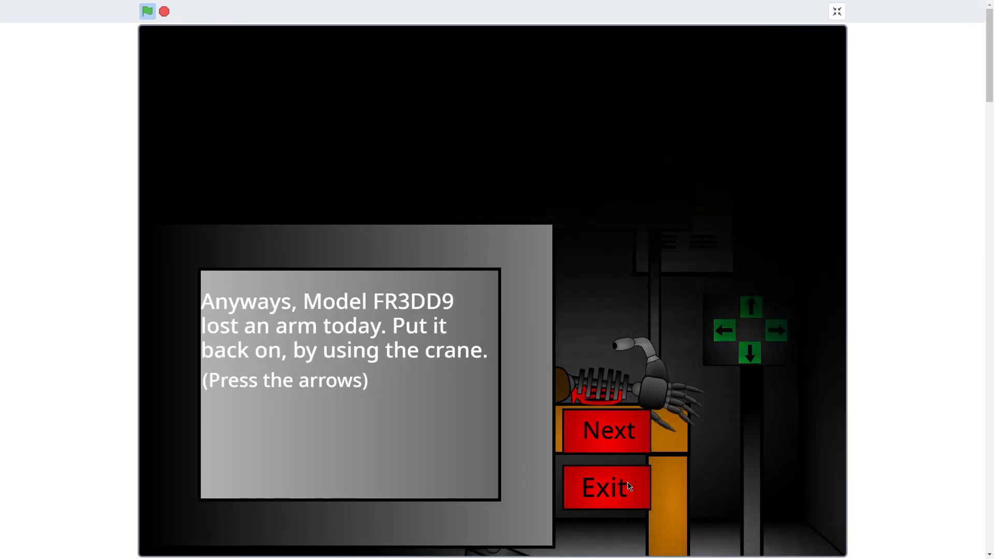
pyautogui.click(607, 430)
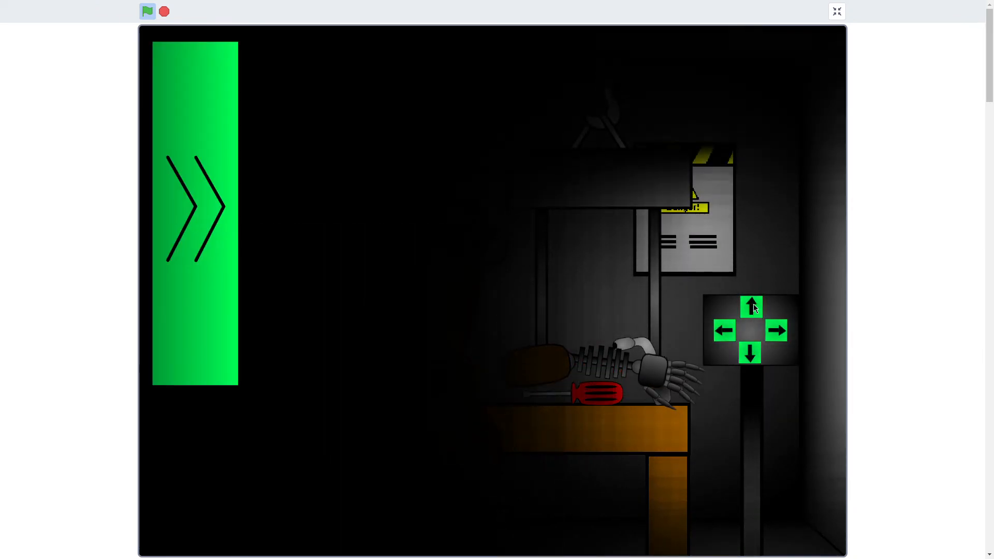
# Reattach the robot's arm with the crane, finish welding and return to the title menu
pyautogui.click(751, 306)
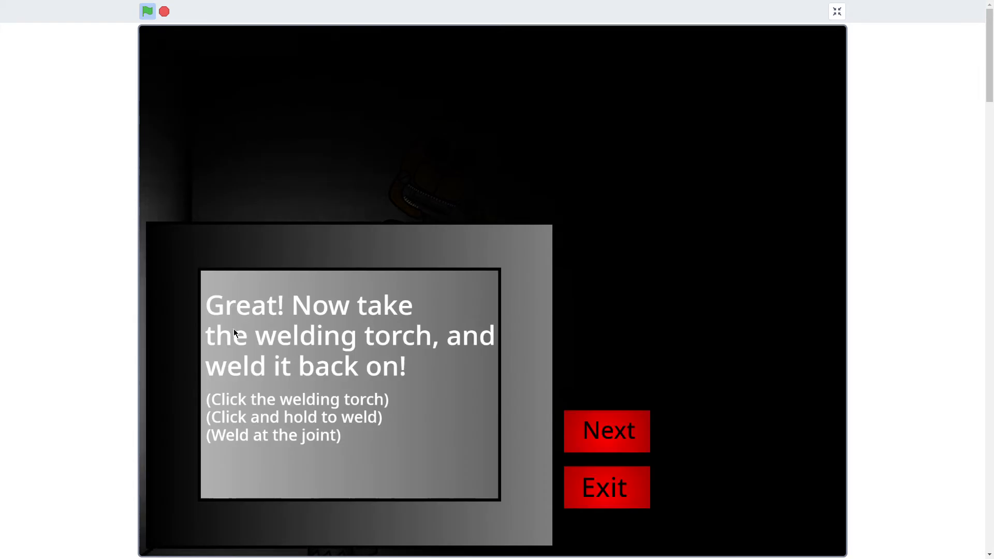
pyautogui.click(606, 430)
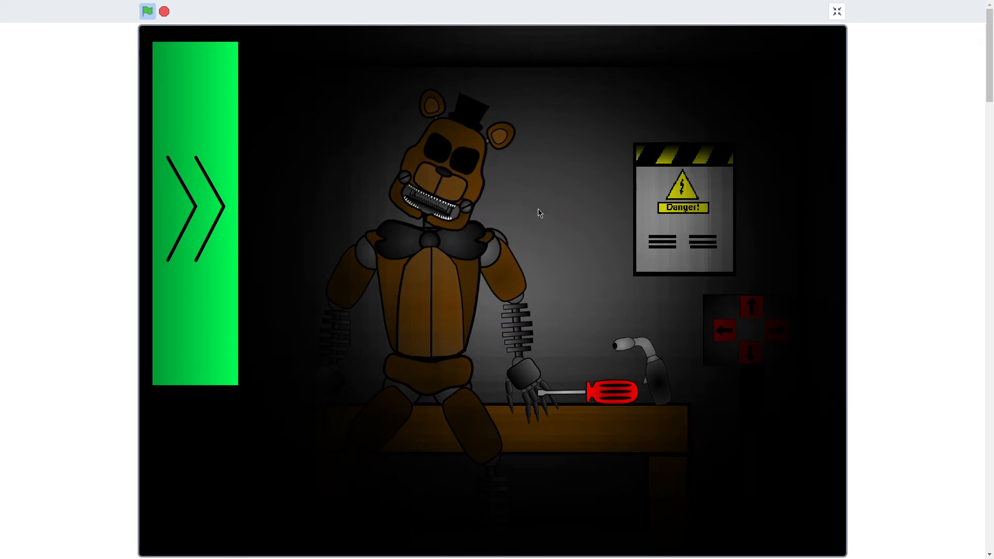
pyautogui.click(194, 204)
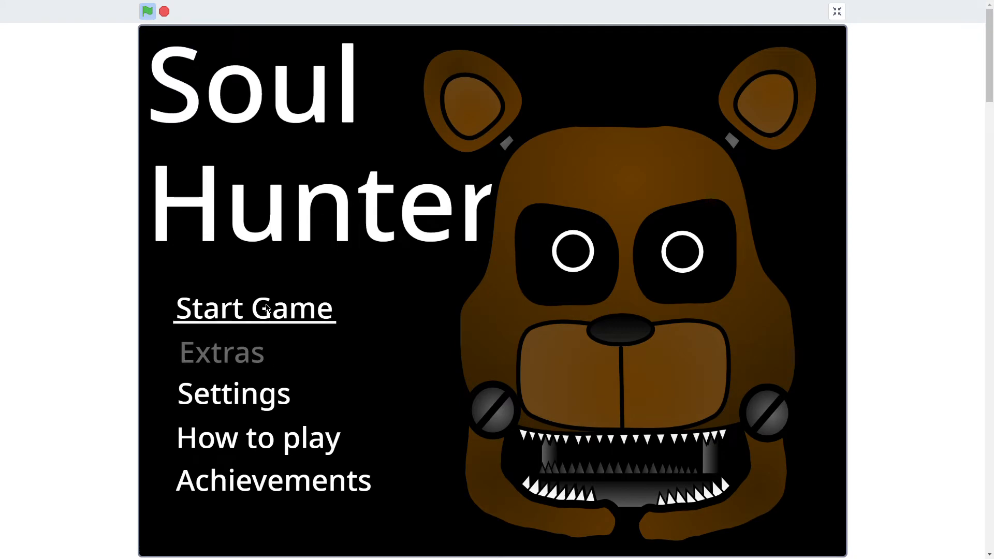
# Start a new night, leave the Soul Storage camera and read the inbox complaint email
pyautogui.click(253, 308)
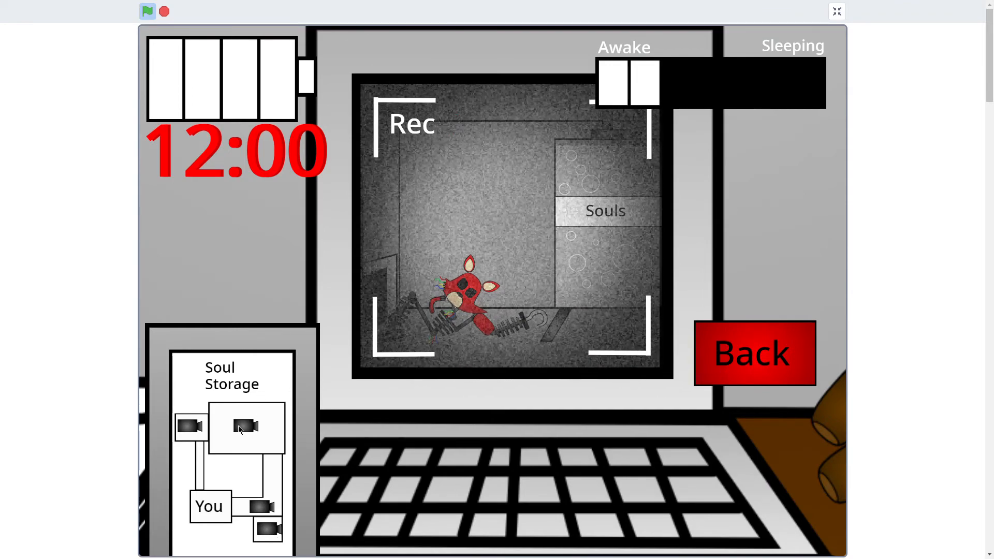
pyautogui.click(754, 352)
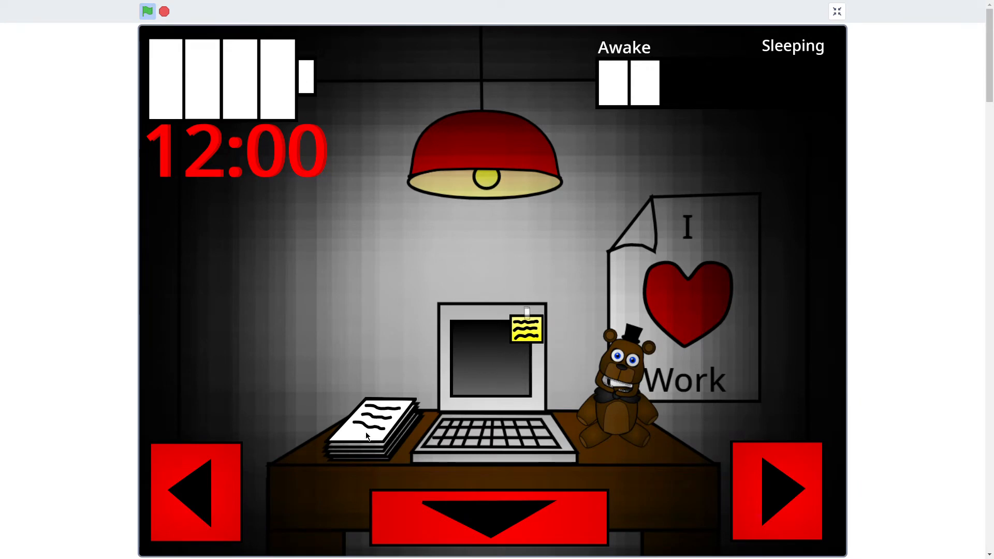
pyautogui.click(490, 355)
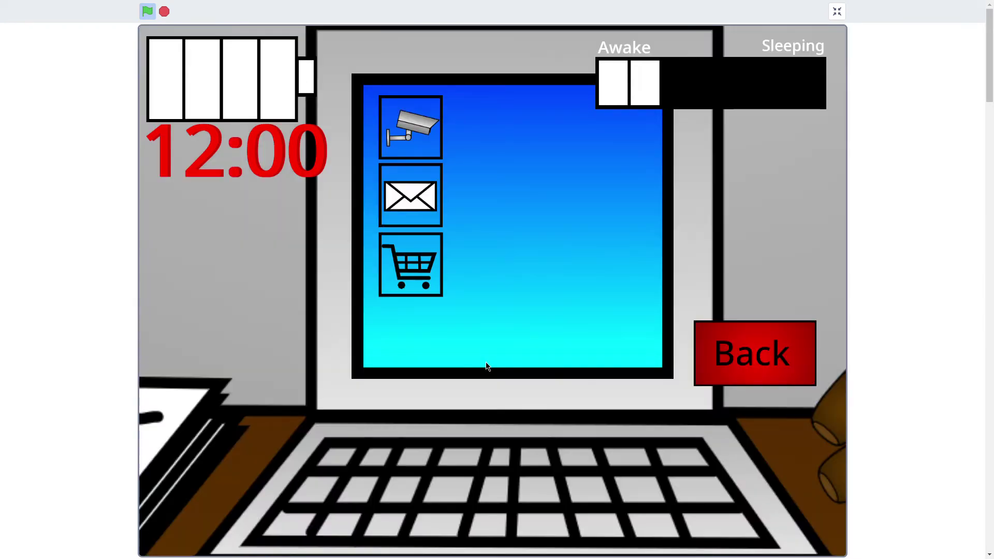
pyautogui.click(410, 195)
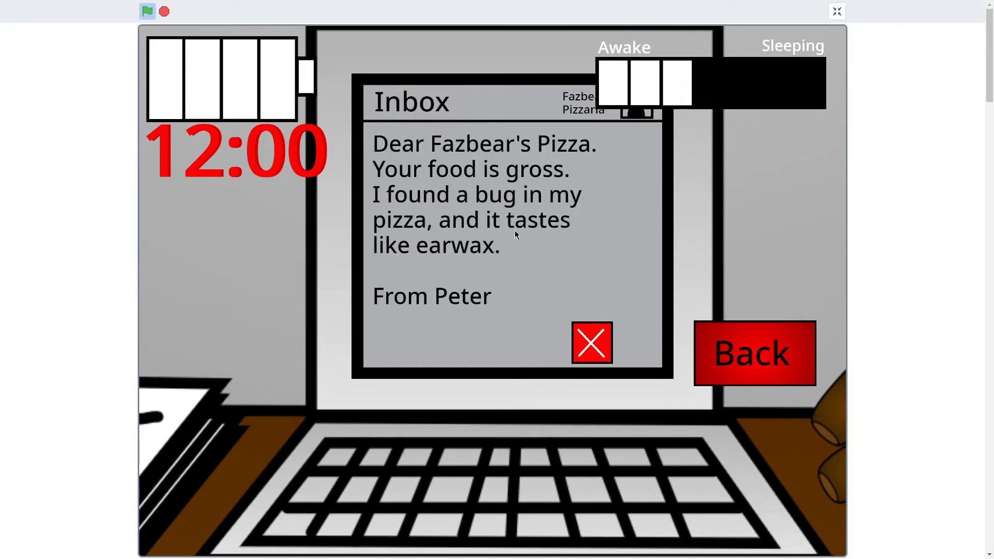
pyautogui.click(591, 342)
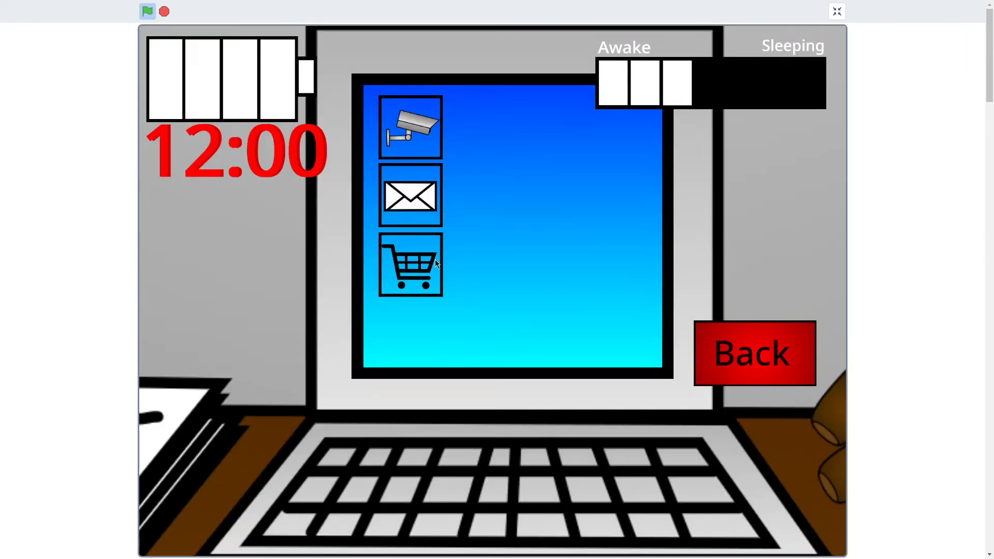
# Check the Lamazon shop and step away from the office computer
pyautogui.click(410, 264)
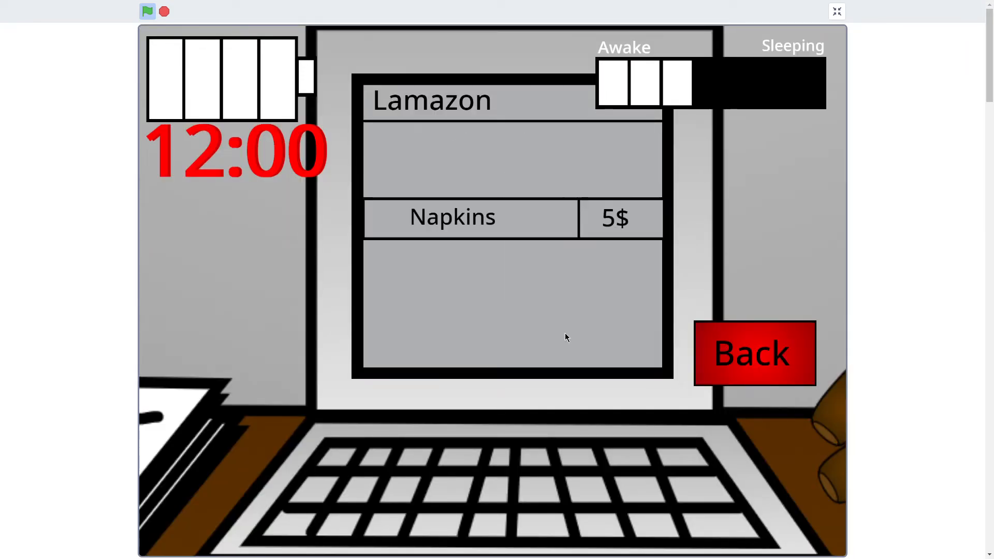
pyautogui.click(754, 353)
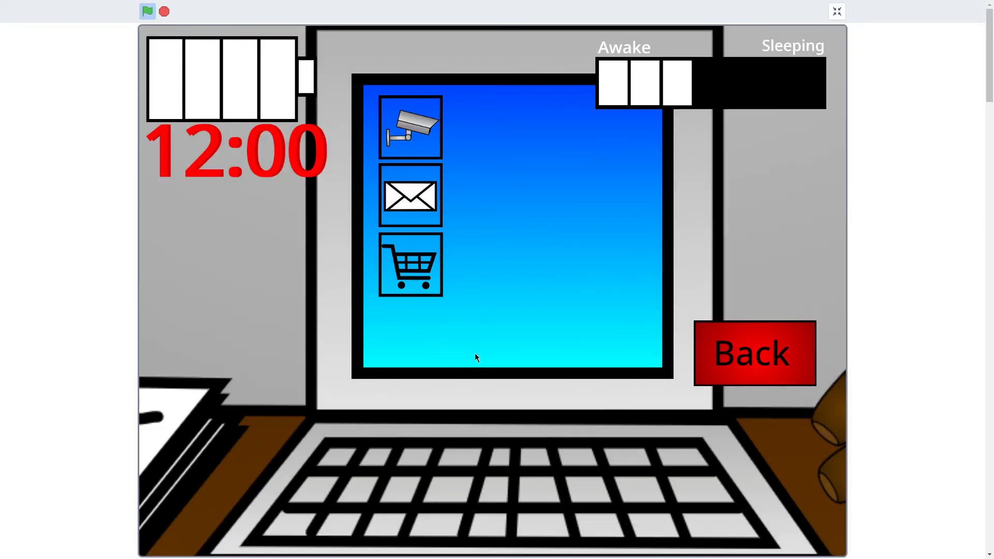
pyautogui.click(410, 125)
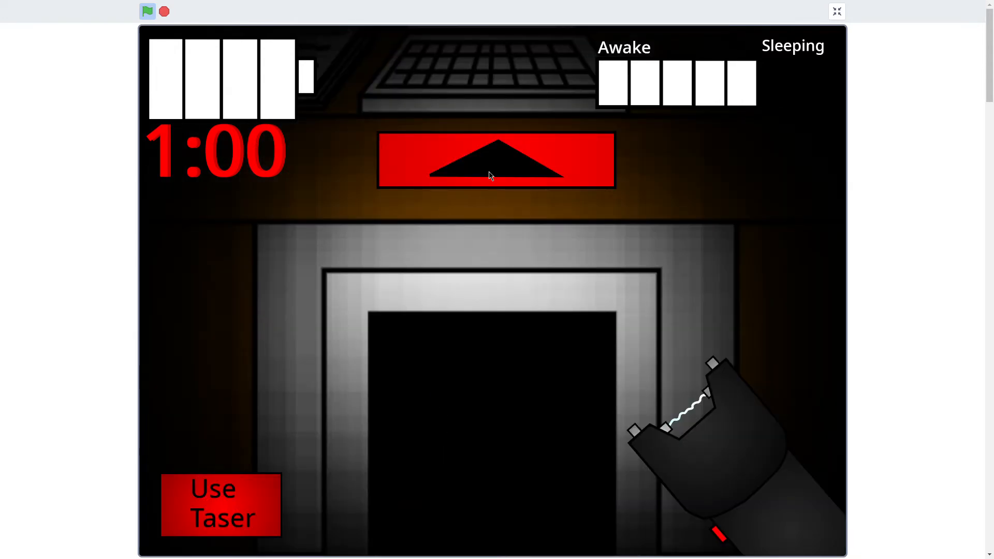
# Check the Animatronic Storage camera from the computer and return to the office
pyautogui.click(496, 160)
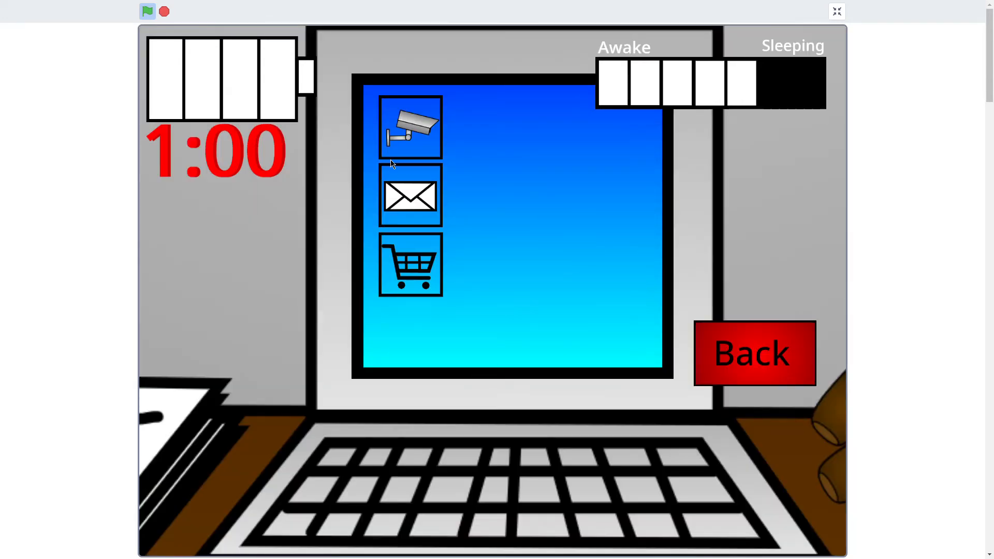
pyautogui.click(410, 126)
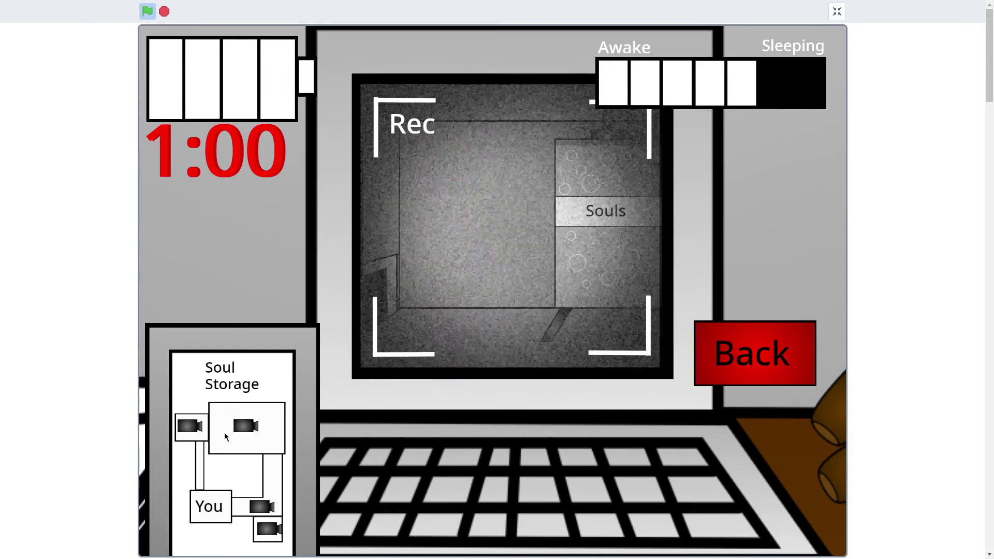
pyautogui.click(267, 530)
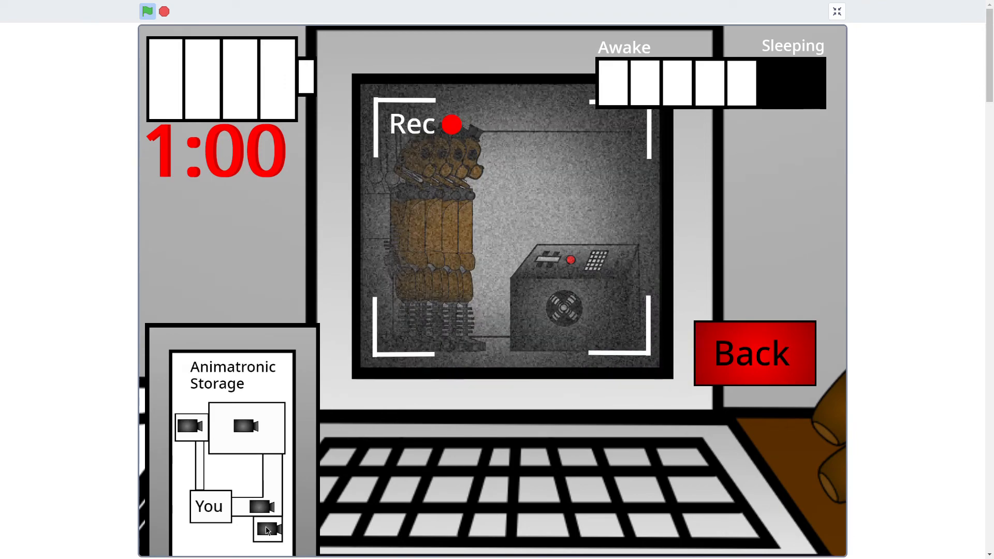
pyautogui.click(753, 353)
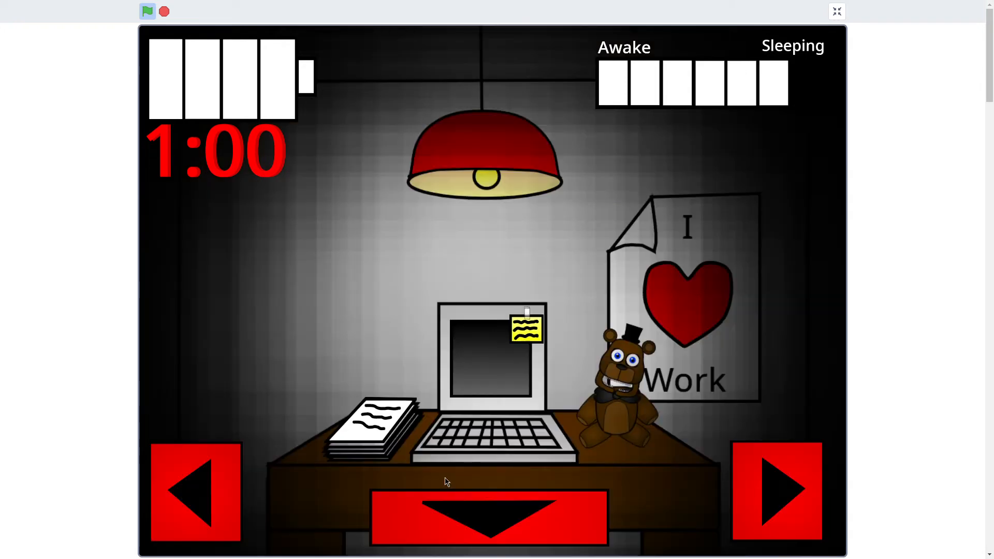
# Alternate between the doorway view and the office desk during the 1:00 hour
pyautogui.click(488, 517)
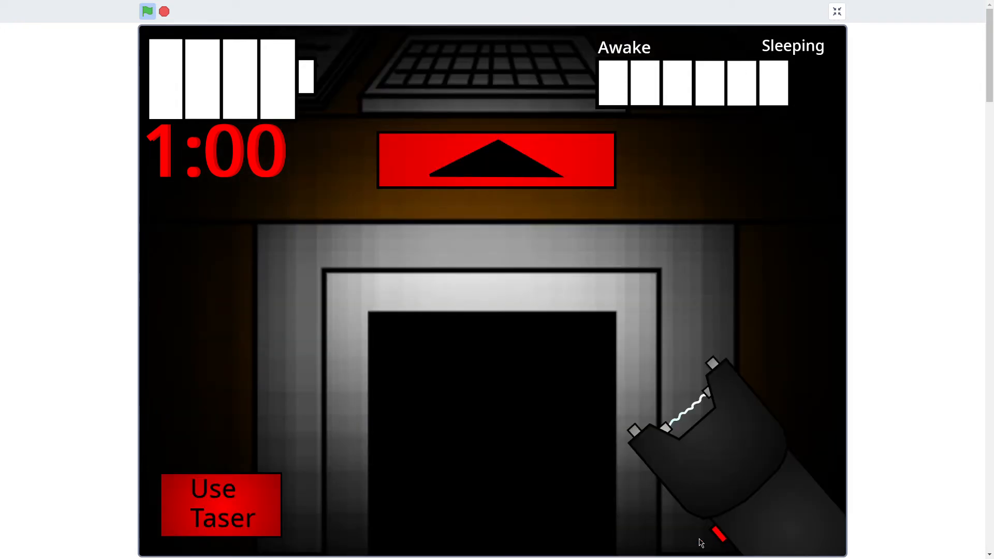
pyautogui.click(496, 159)
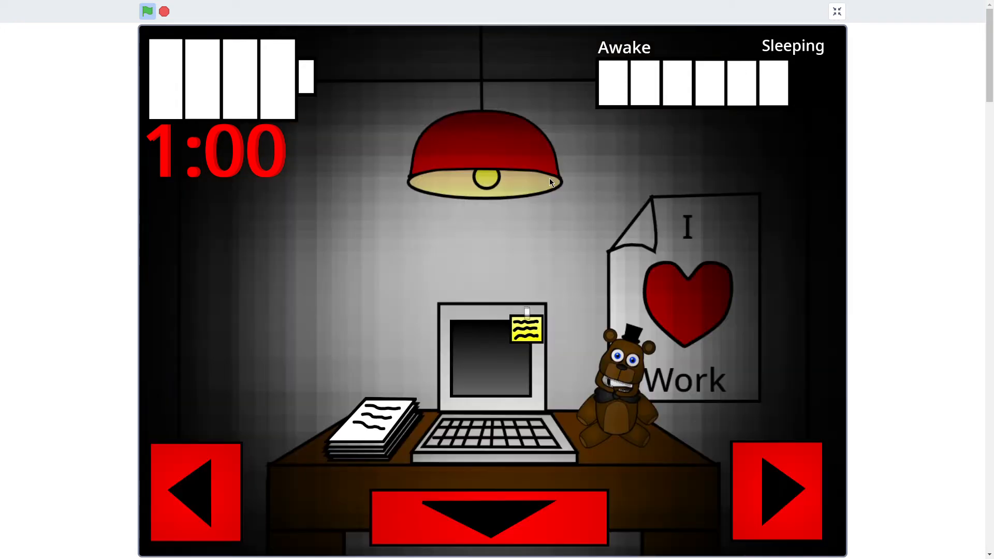
pyautogui.click(488, 513)
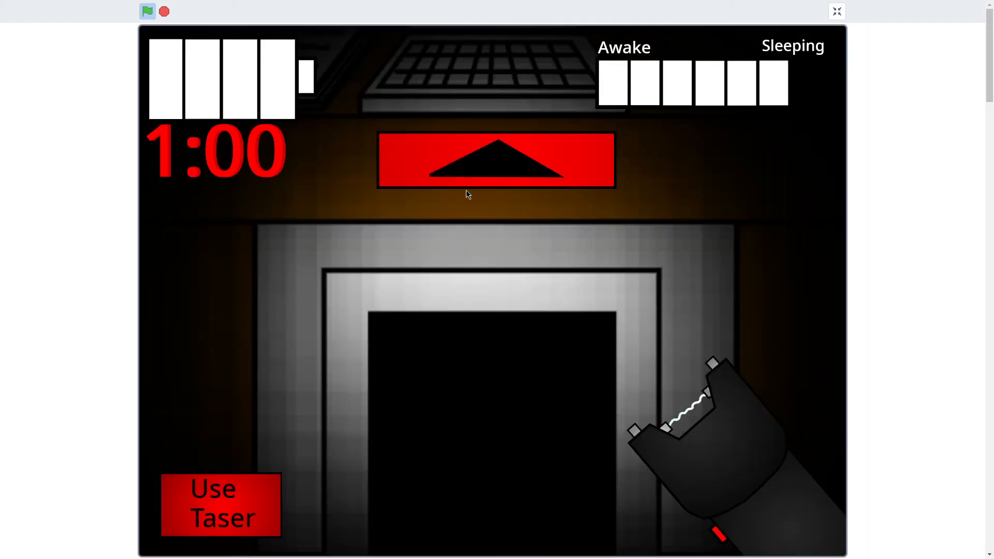
pyautogui.click(495, 160)
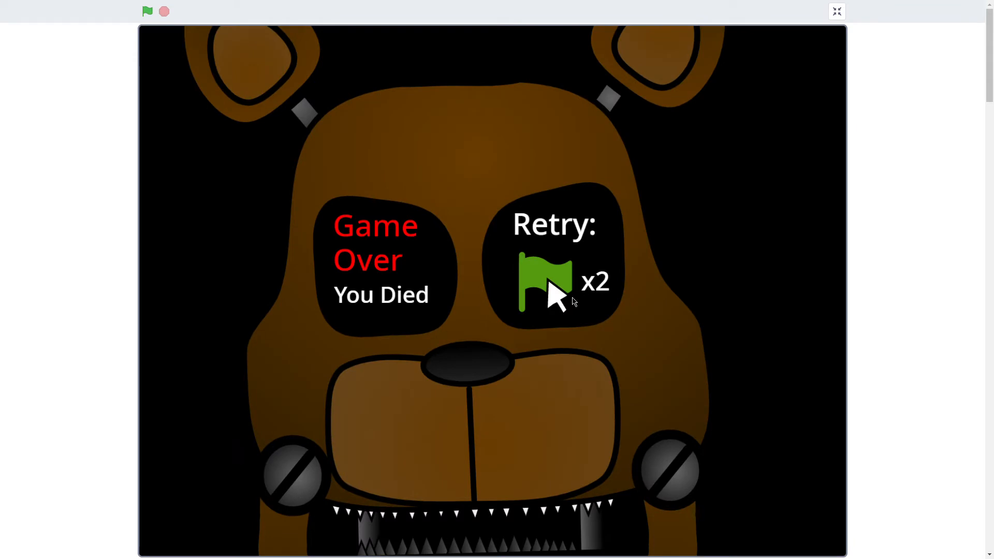
pyautogui.moveTo(956, 81)
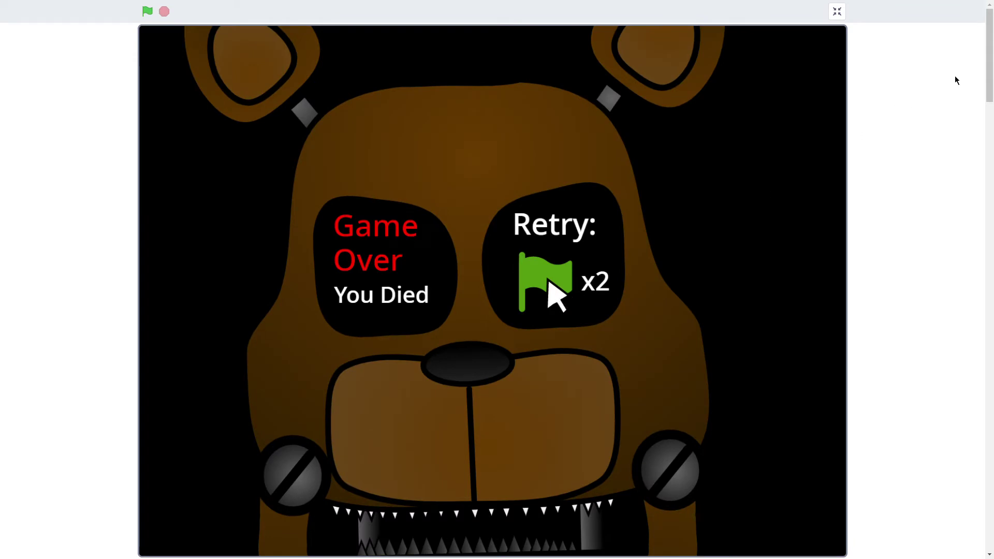
pyautogui.moveTo(765, 193)
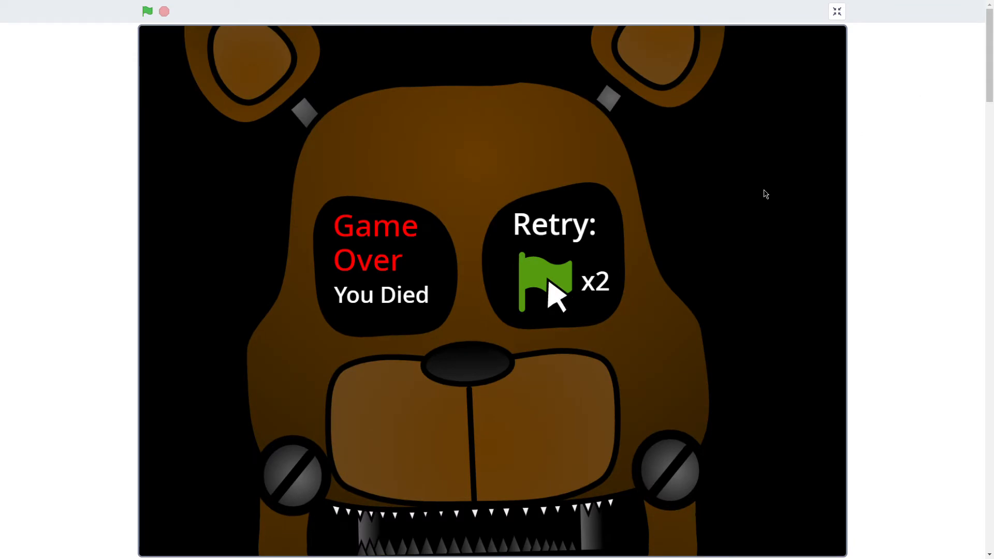
pyautogui.moveTo(557, 298)
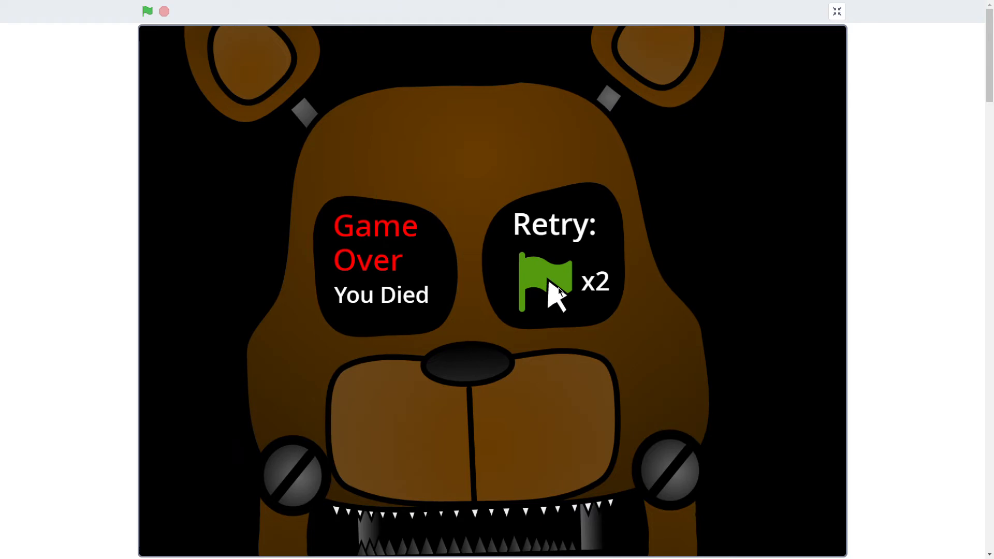
pyautogui.moveTo(137, 22)
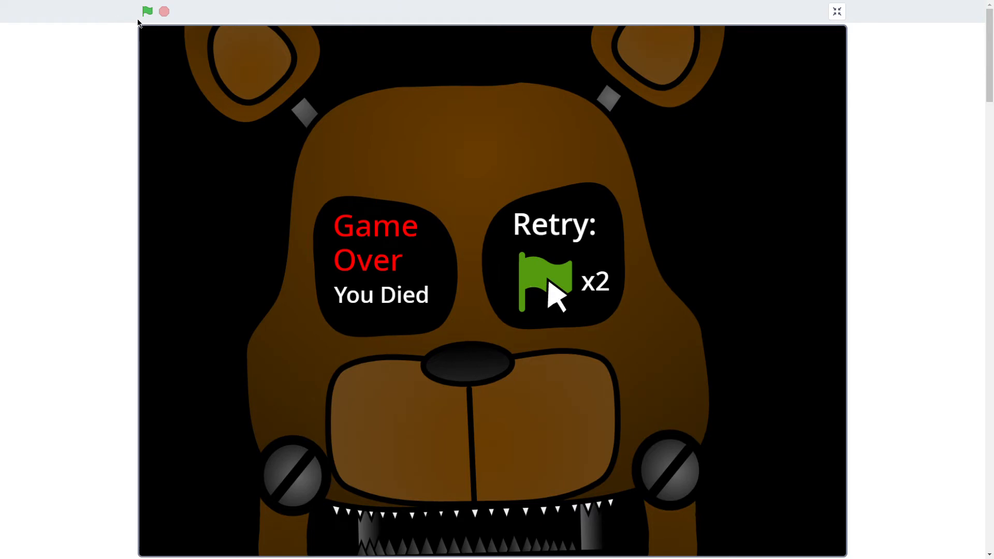
pyautogui.moveTo(543, 289)
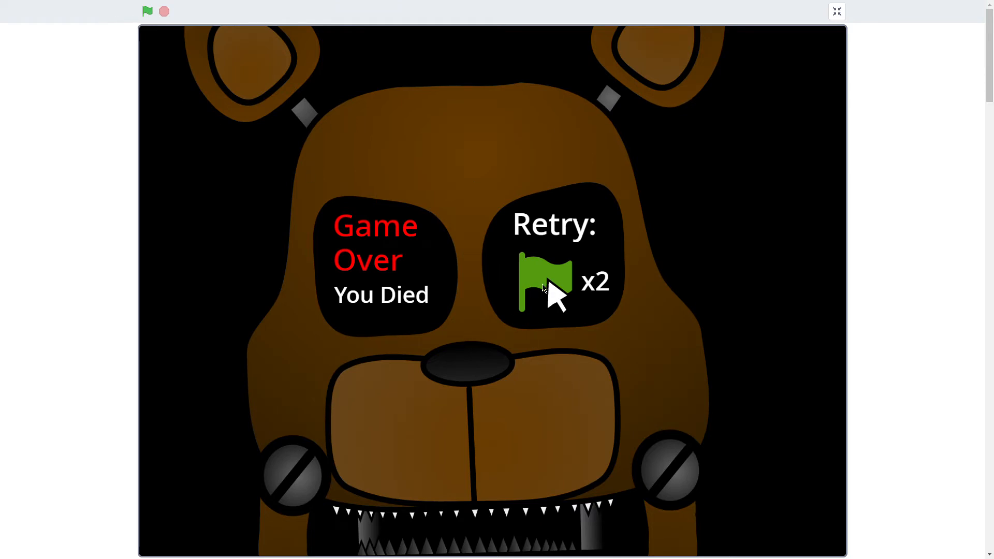
pyautogui.moveTo(163, 12)
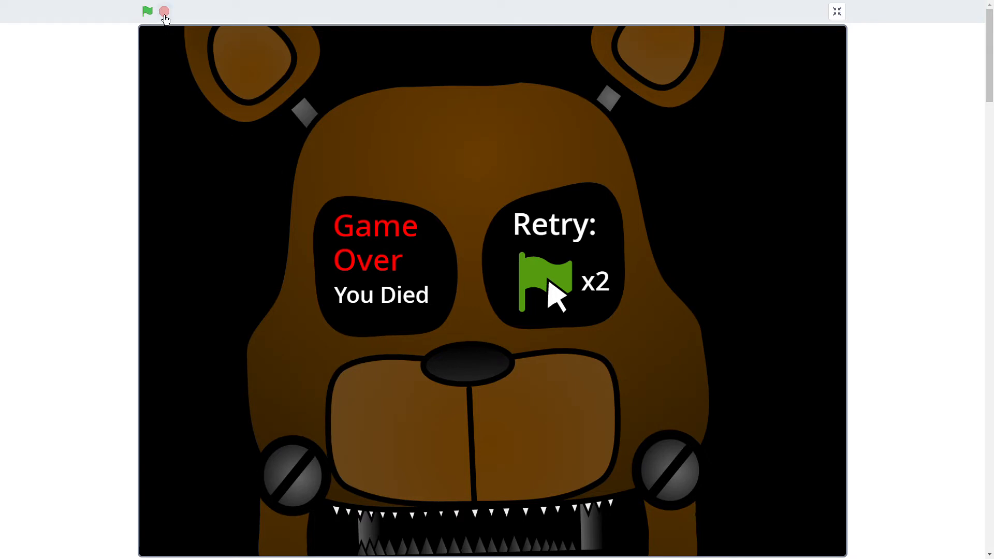
# Restart SoulHunter with the green flag after the Game Over screen
pyautogui.click(147, 12)
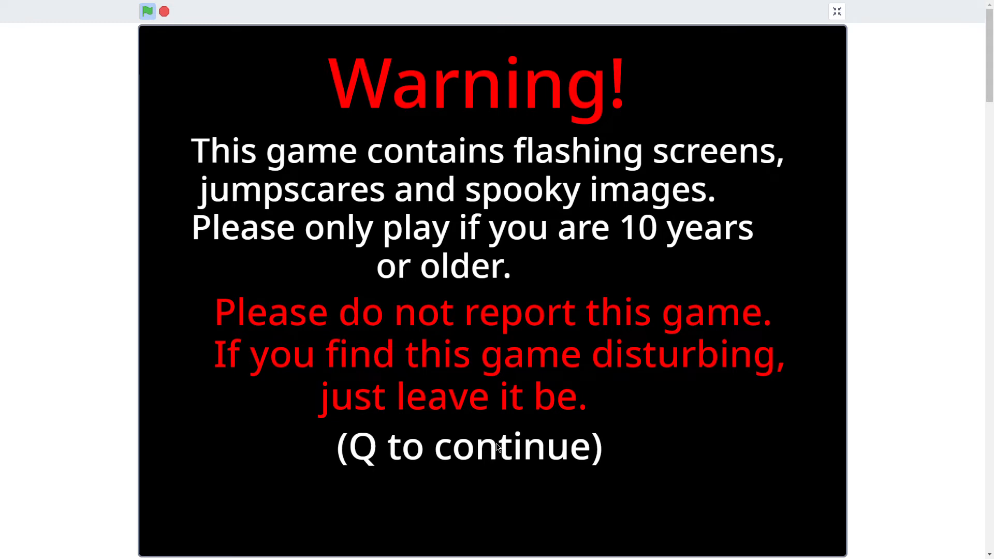
# Dismiss the warning, move the robot part with the arrow pad and finish the repair tutorial
pyautogui.press('q')
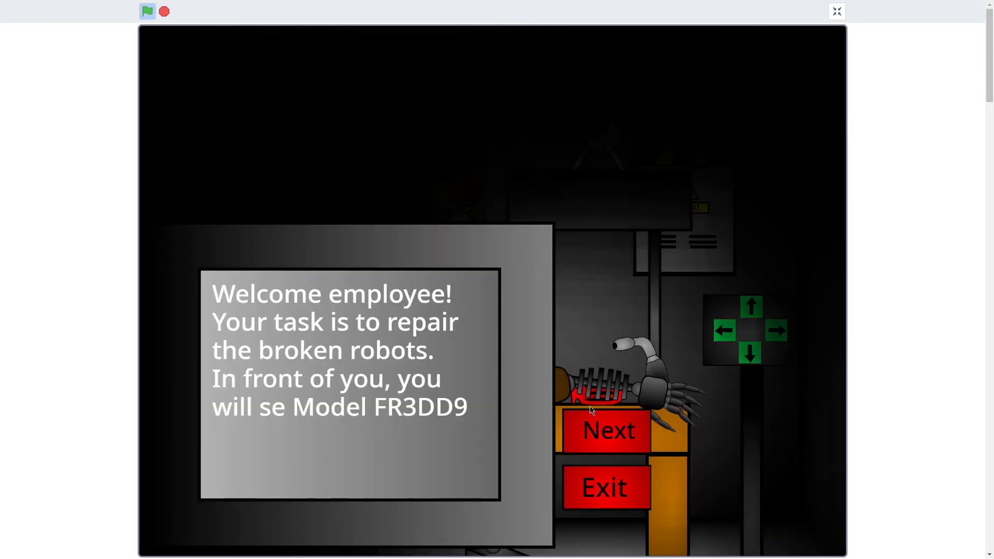
pyautogui.click(607, 430)
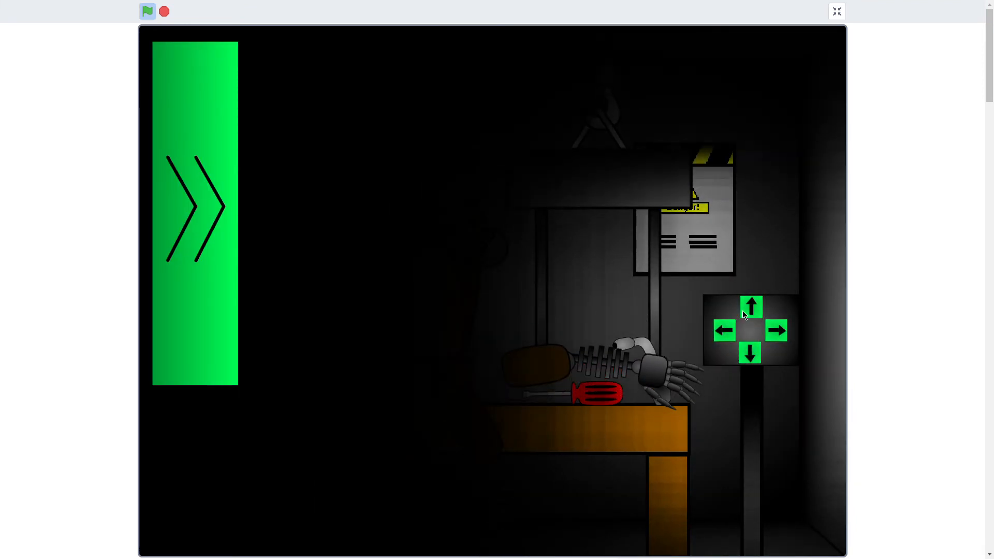
pyautogui.click(751, 307)
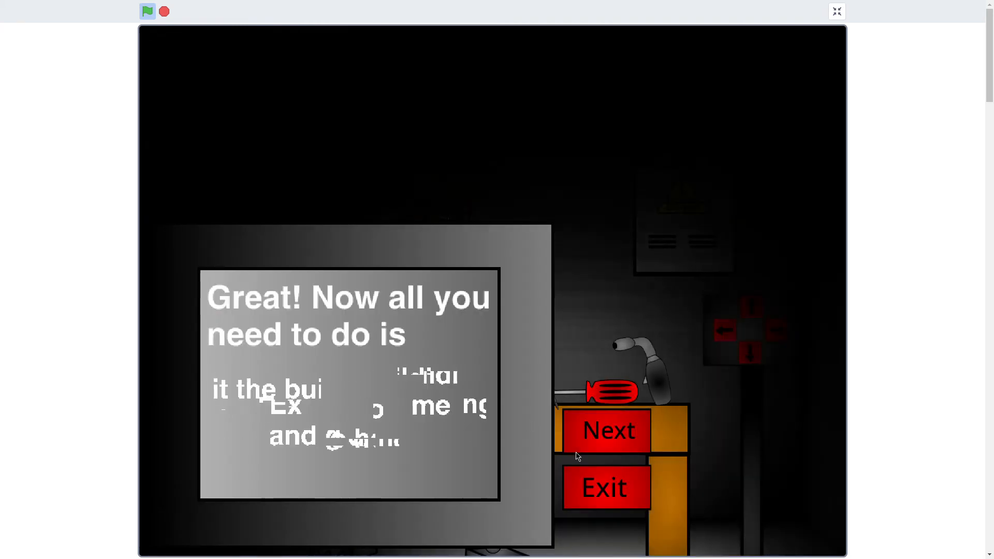
pyautogui.click(608, 429)
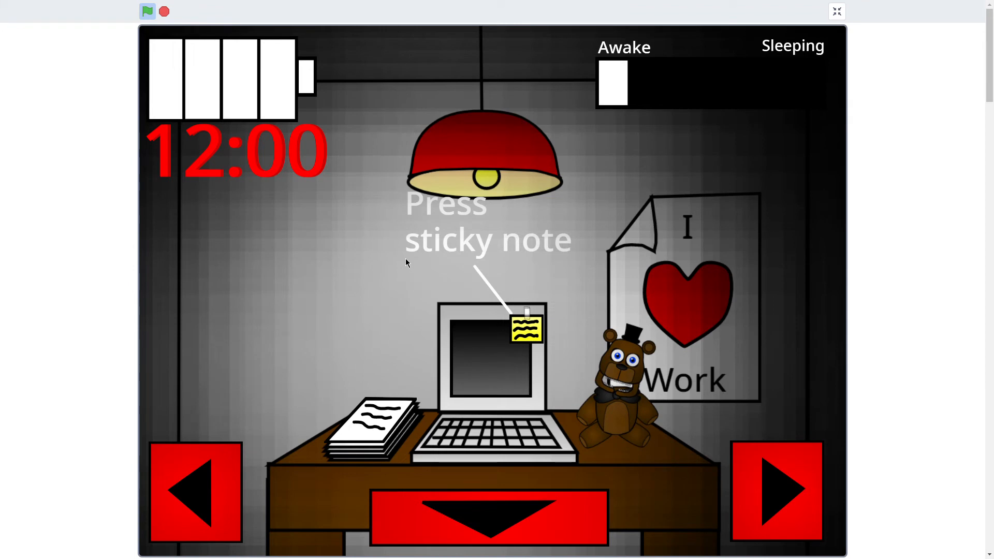
# Open the computer from the sticky note, respond to the electric bill and leave the screen
pyautogui.click(526, 327)
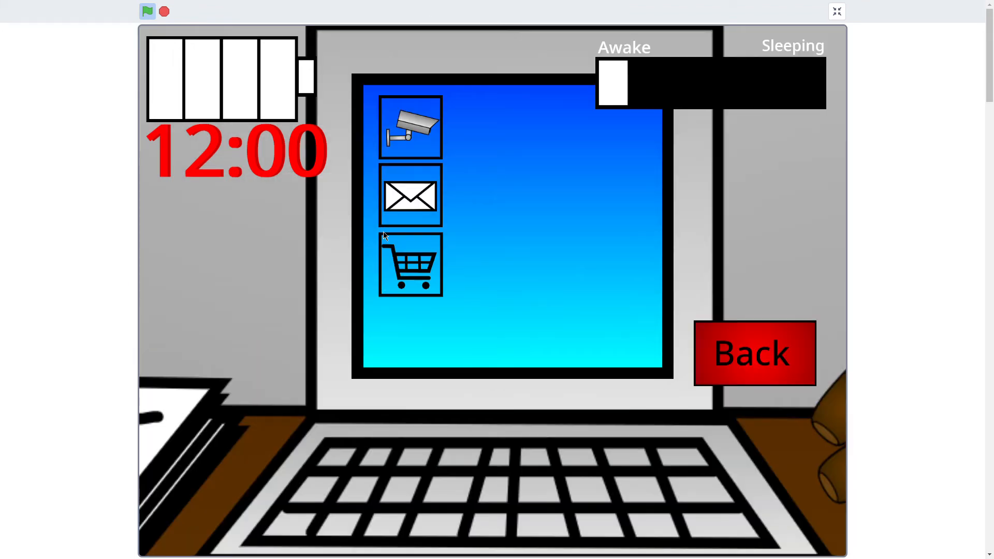
pyautogui.click(410, 195)
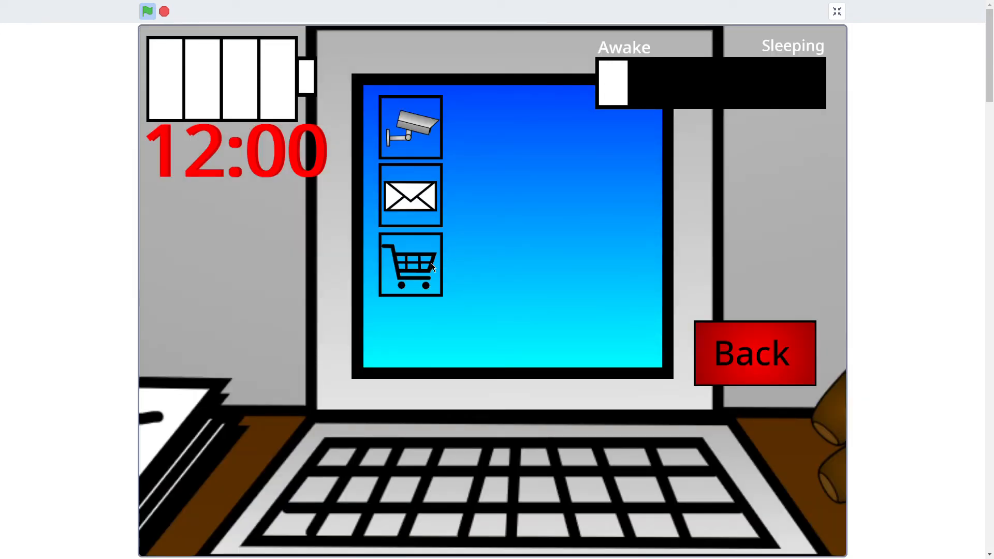
pyautogui.click(410, 264)
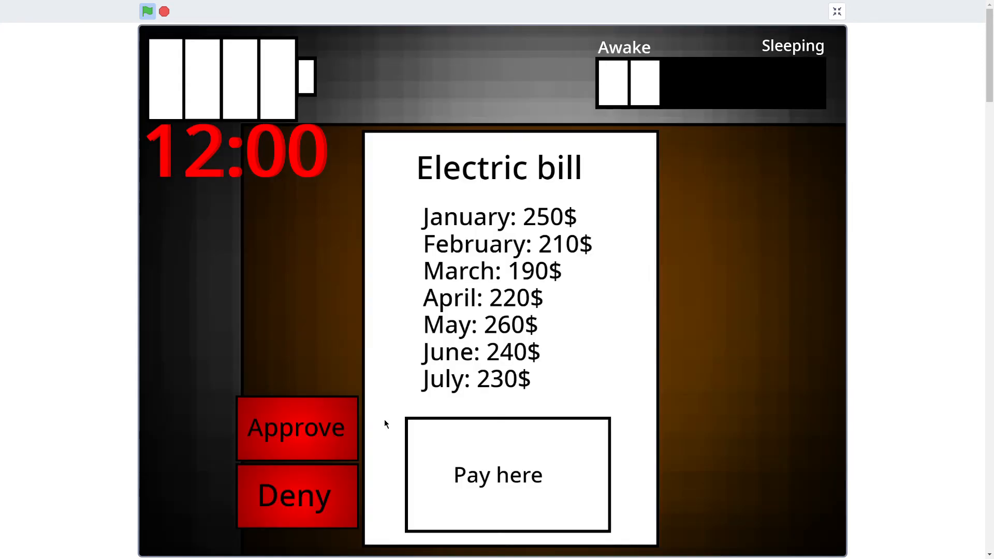
pyautogui.click(507, 474)
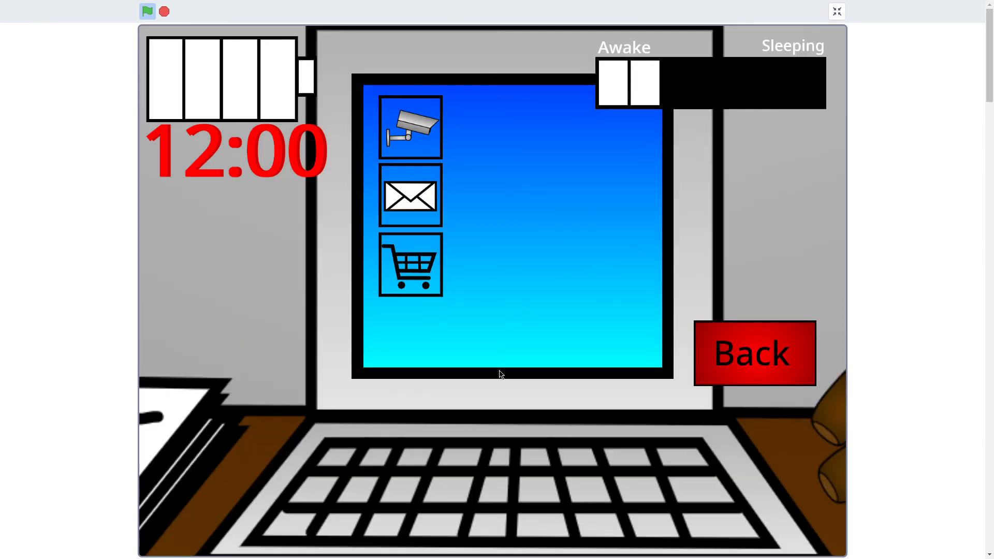
pyautogui.click(409, 125)
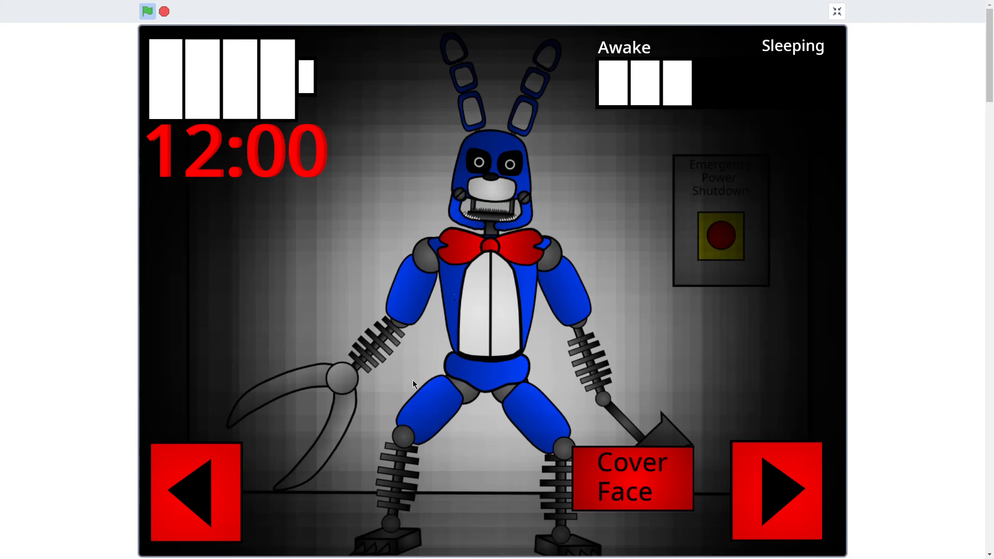
# Cycle between the B0NN13 room, coffee machine and taser doorway views until 1:00
pyautogui.click(630, 475)
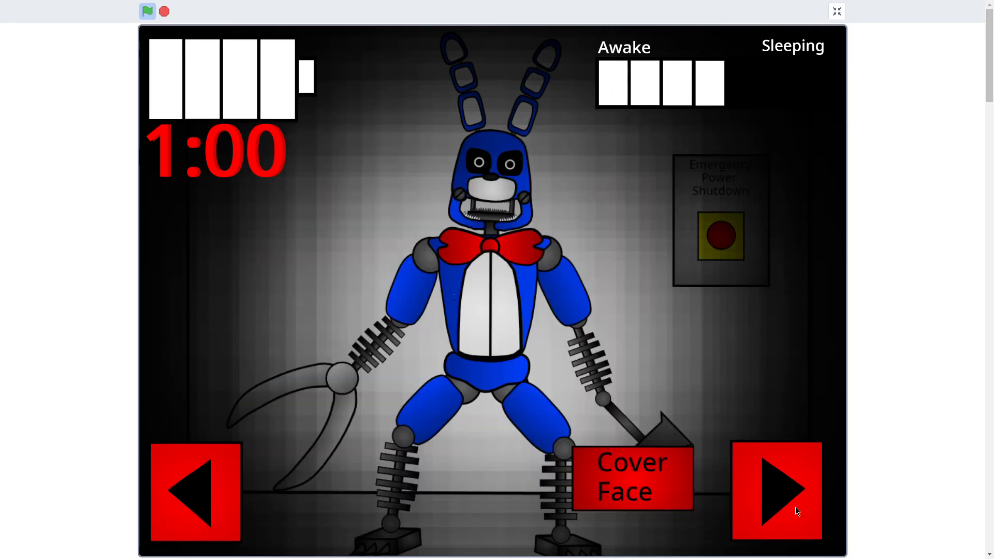
pyautogui.click(776, 490)
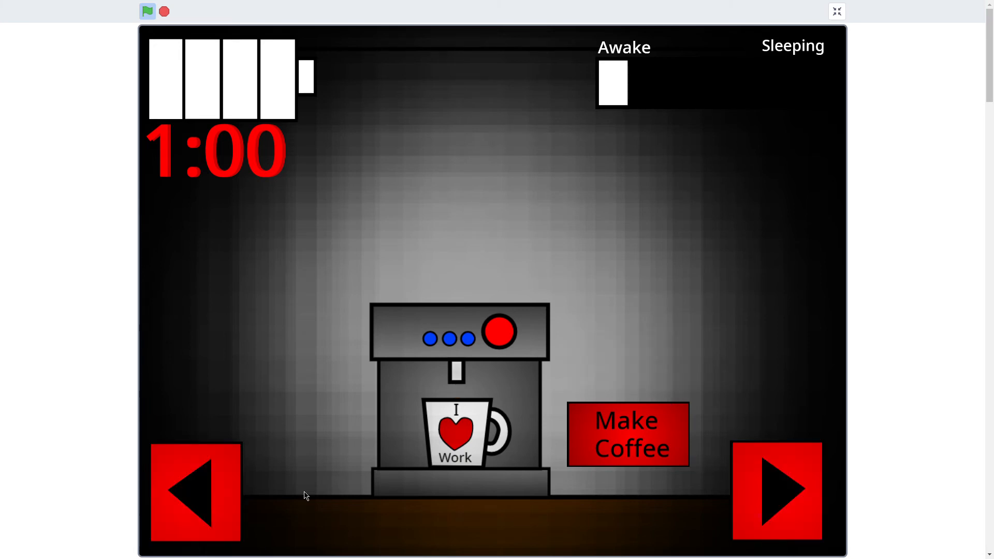
pyautogui.click(626, 434)
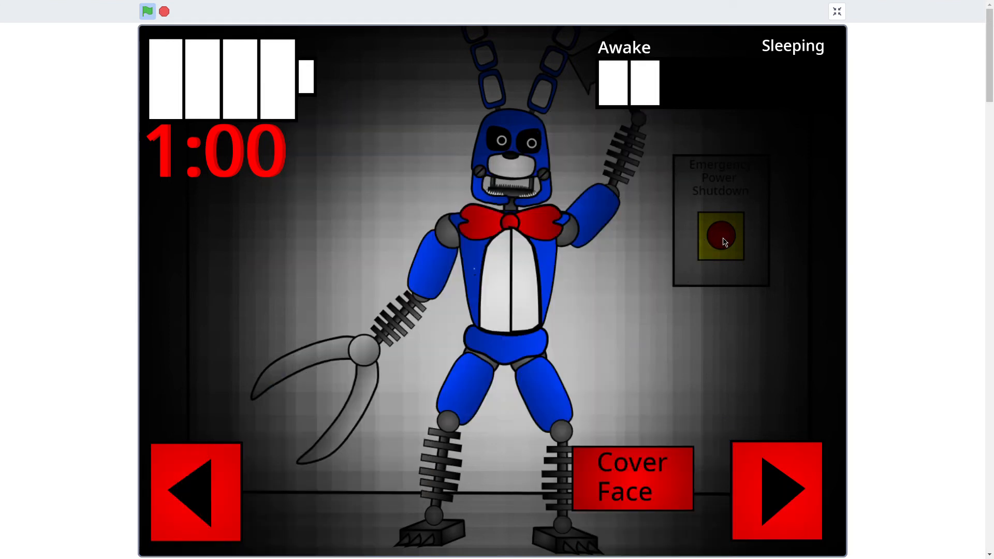
pyautogui.click(776, 490)
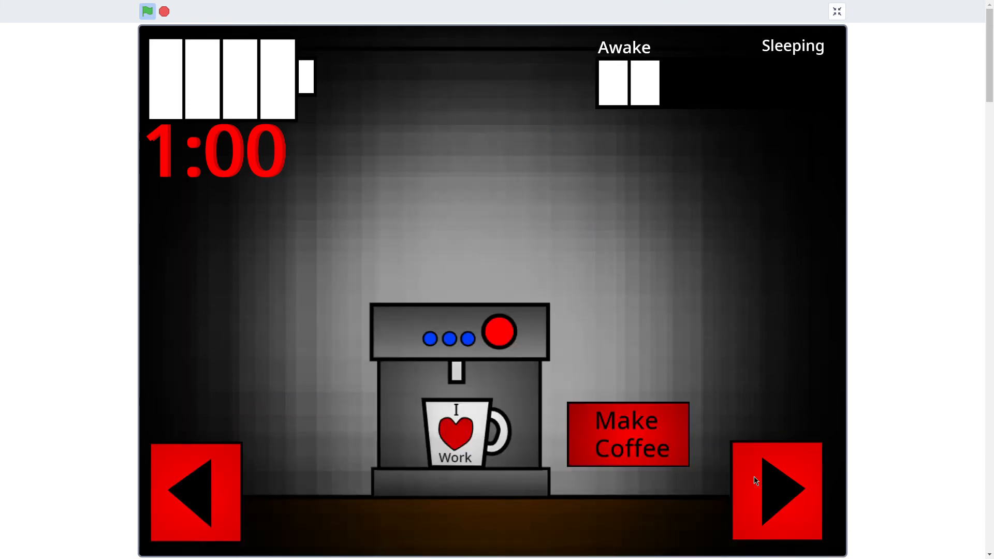
pyautogui.click(775, 489)
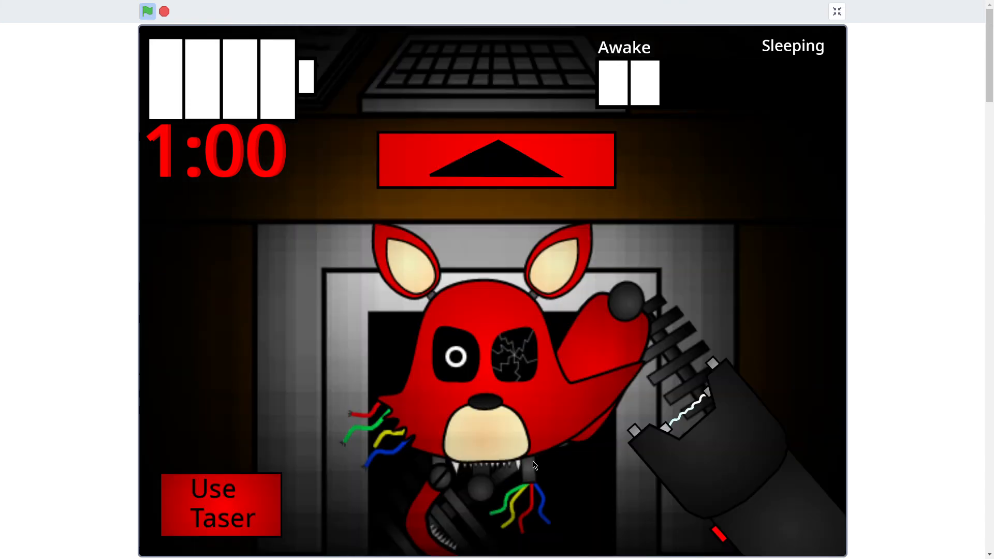
pyautogui.click(220, 504)
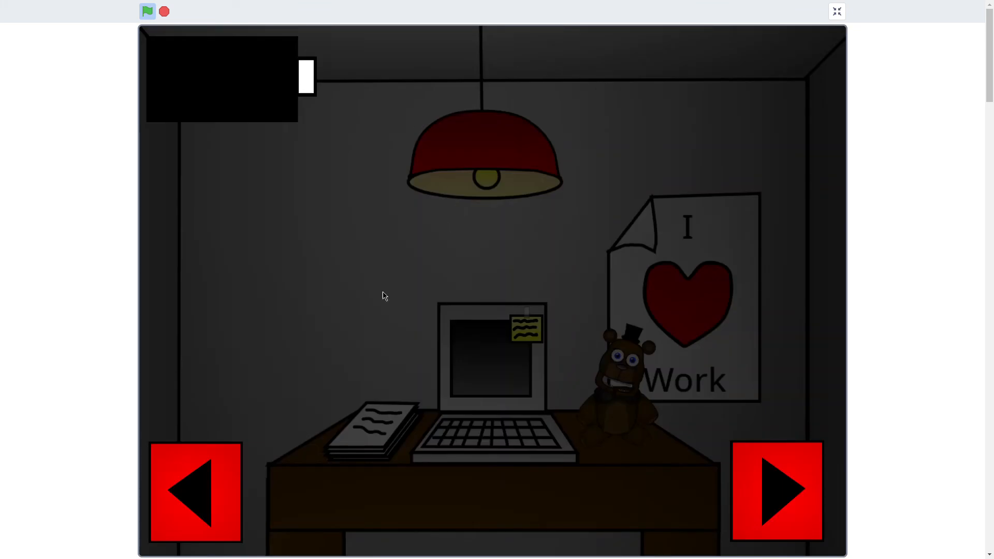
pyautogui.moveTo(282, 428)
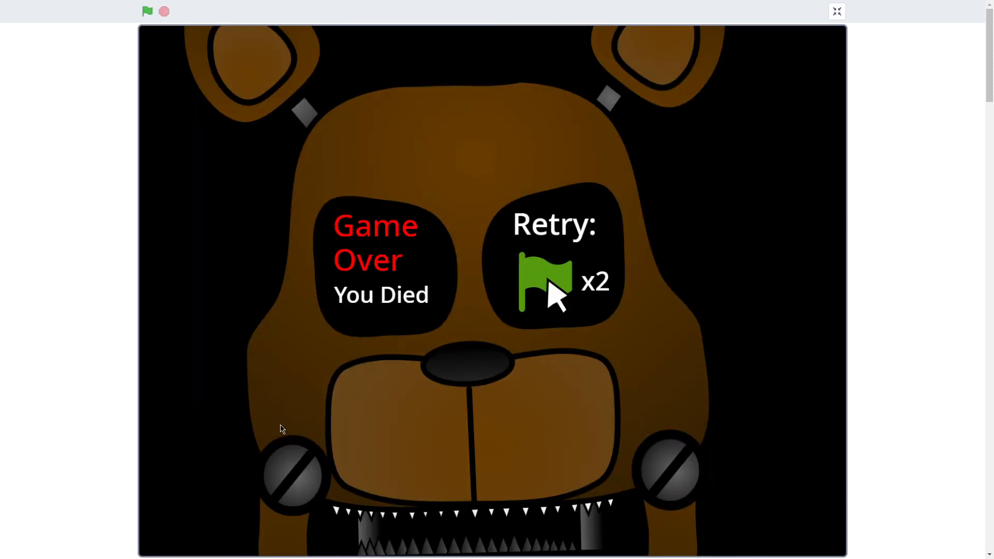
pyautogui.moveTo(100, 120)
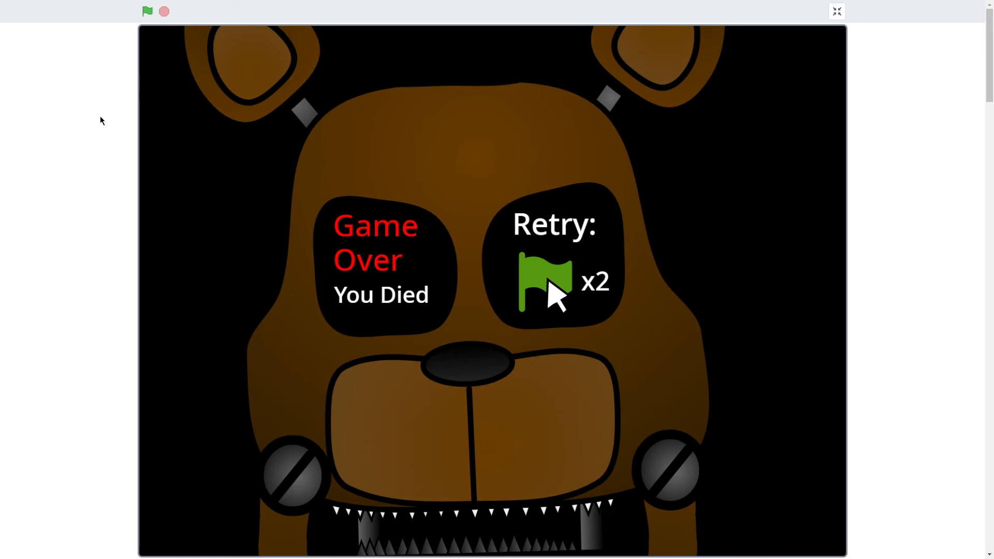
pyautogui.moveTo(327, 183)
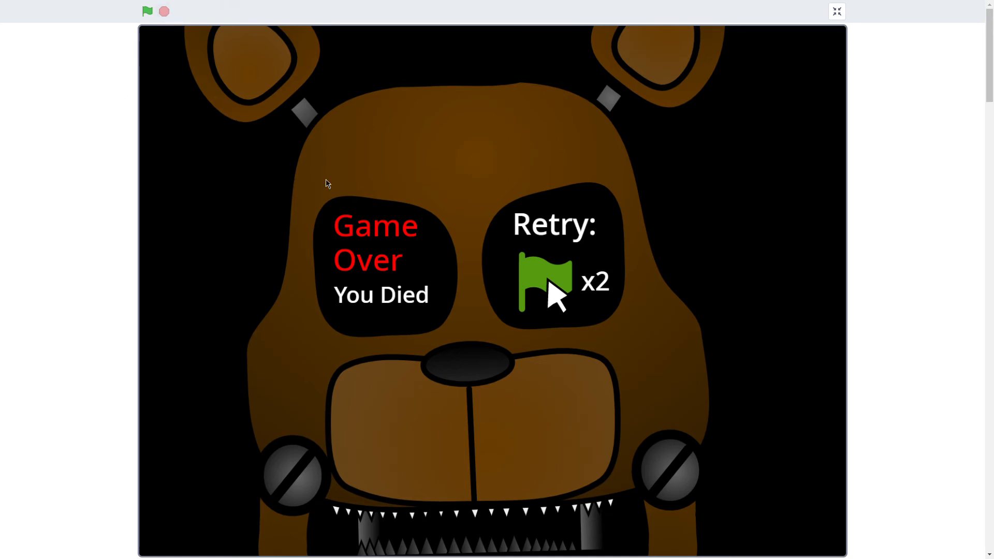
pyautogui.moveTo(439, 458)
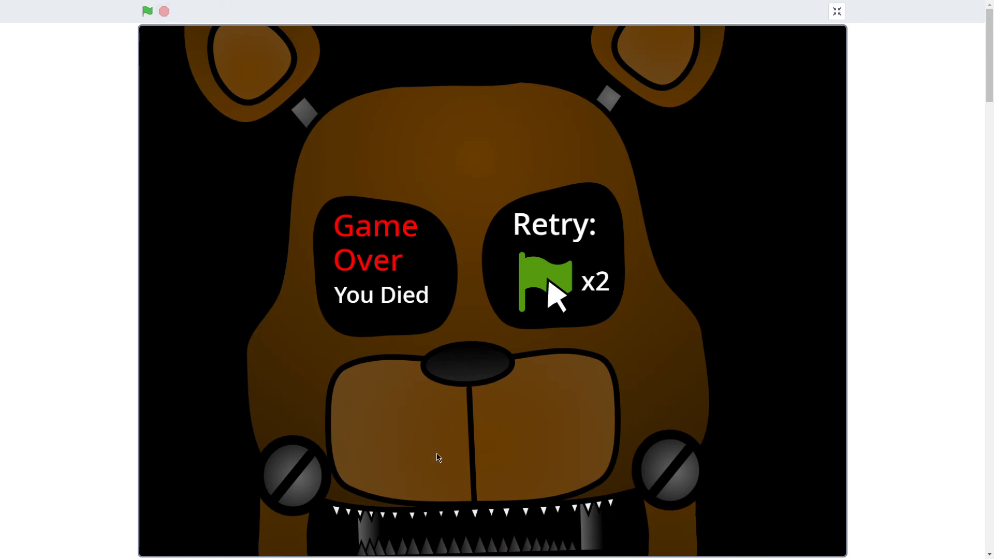
pyautogui.moveTo(873, 164)
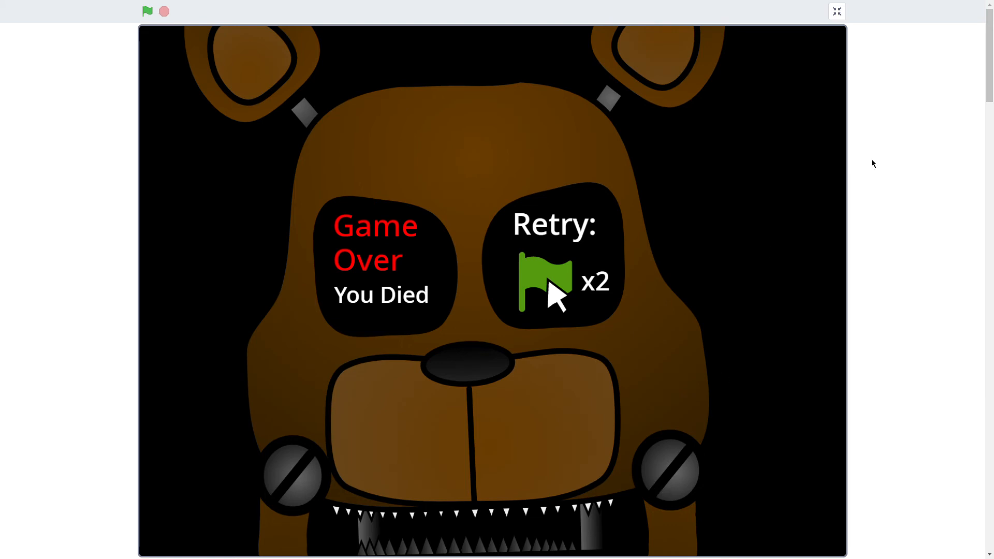
pyautogui.moveTo(624, 230)
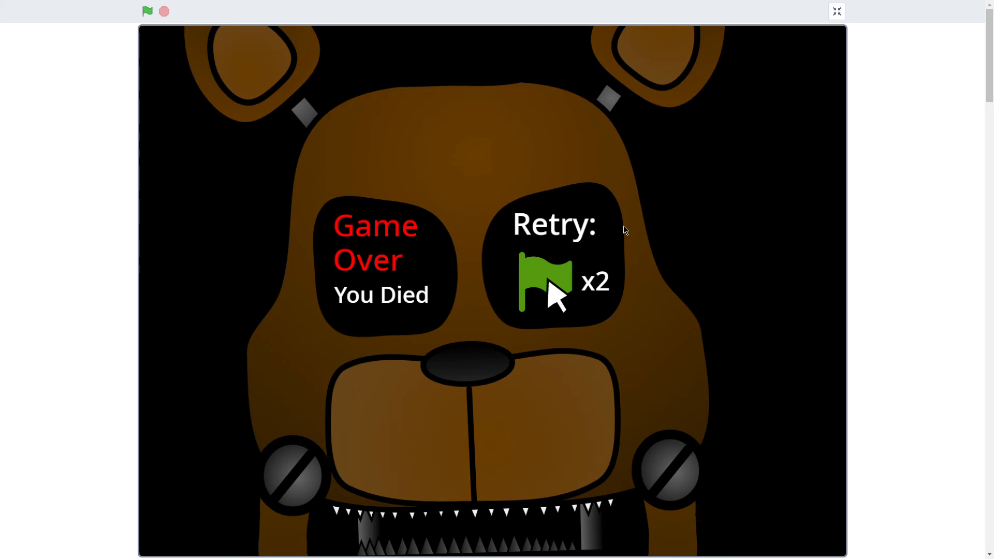
pyautogui.moveTo(560, 353)
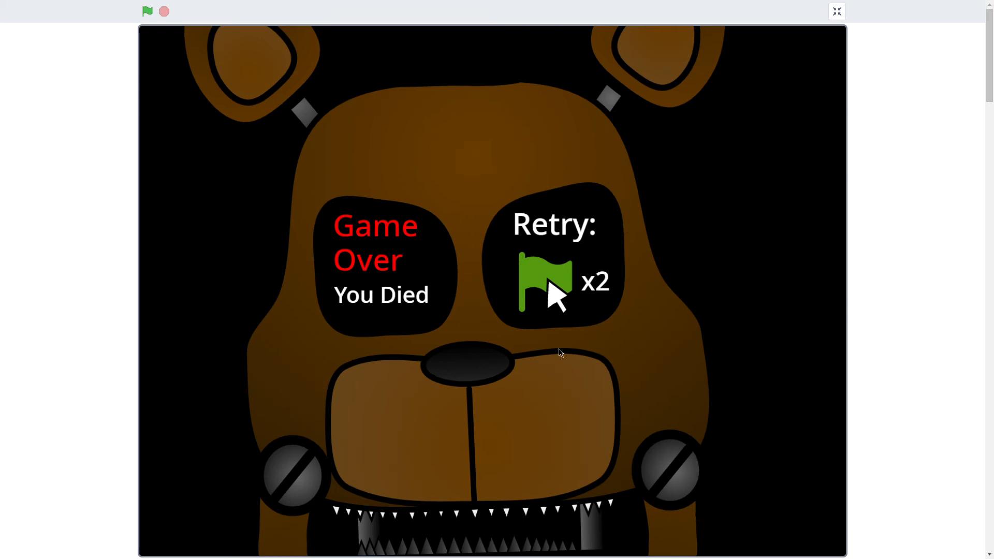
pyautogui.moveTo(577, 317)
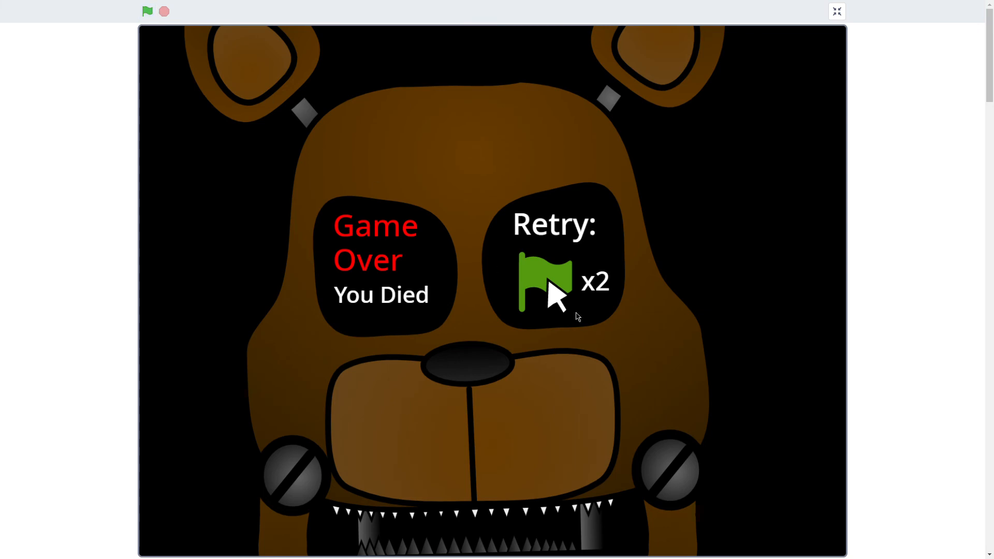
pyautogui.moveTo(552, 295)
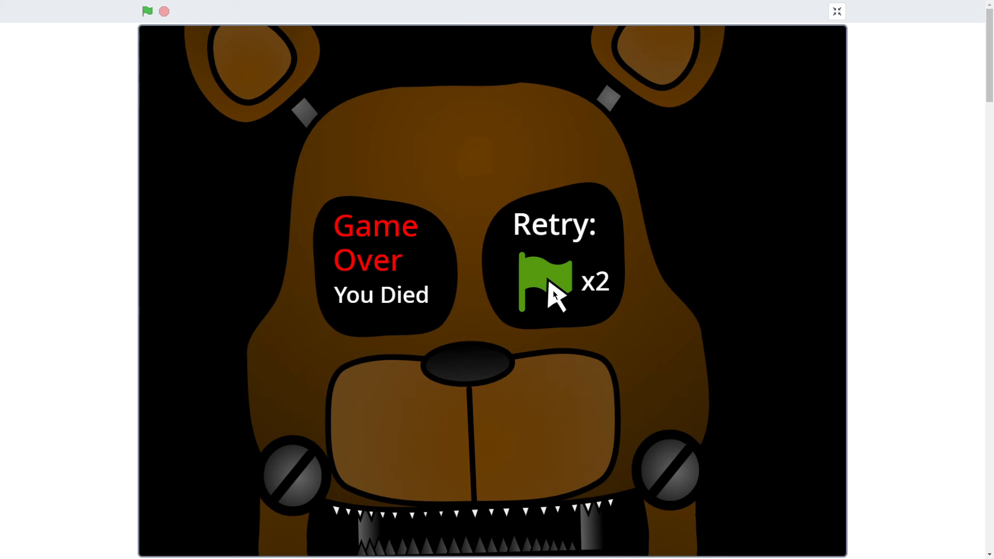
pyautogui.moveTo(615, 345)
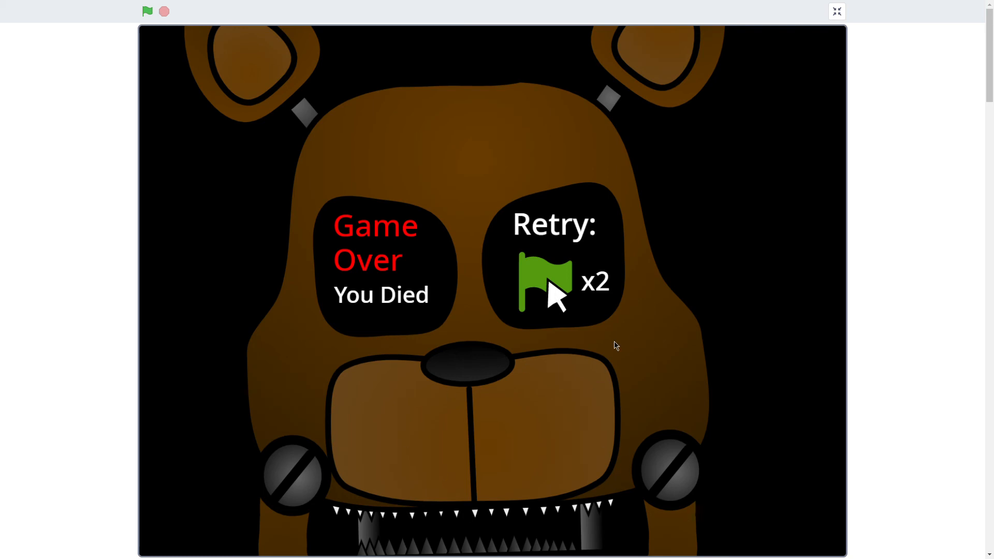
pyautogui.moveTo(603, 310)
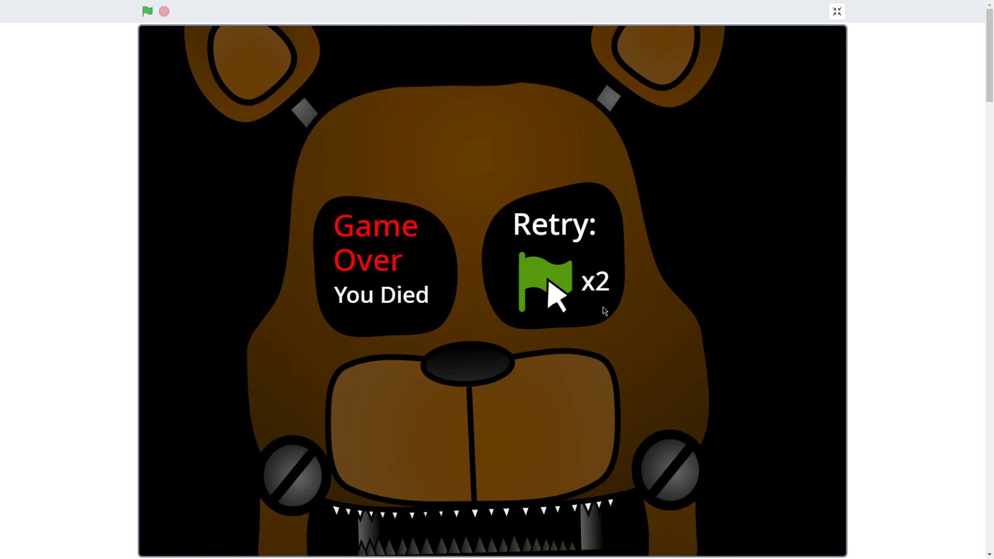
pyautogui.moveTo(636, 125)
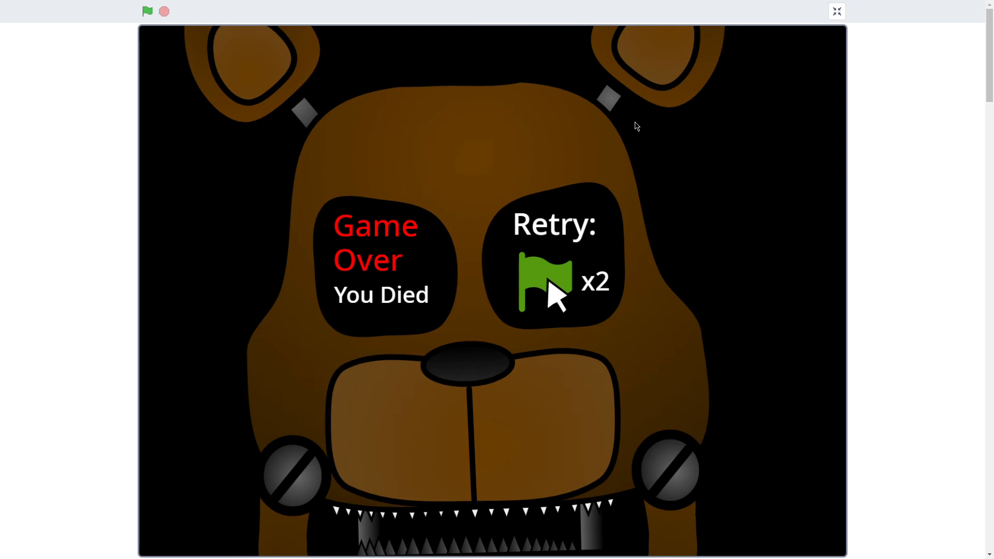
pyautogui.moveTo(666, 249)
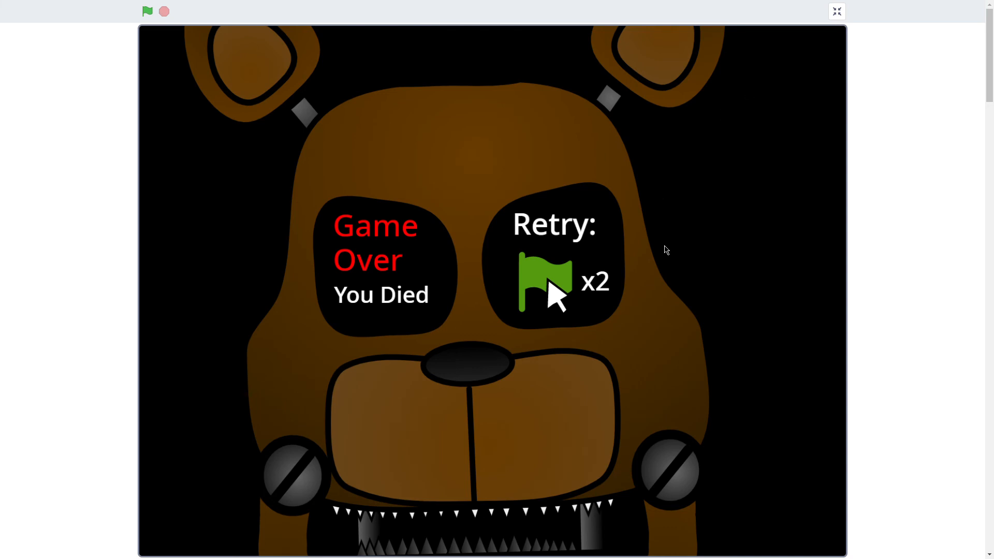
pyautogui.moveTo(555, 295)
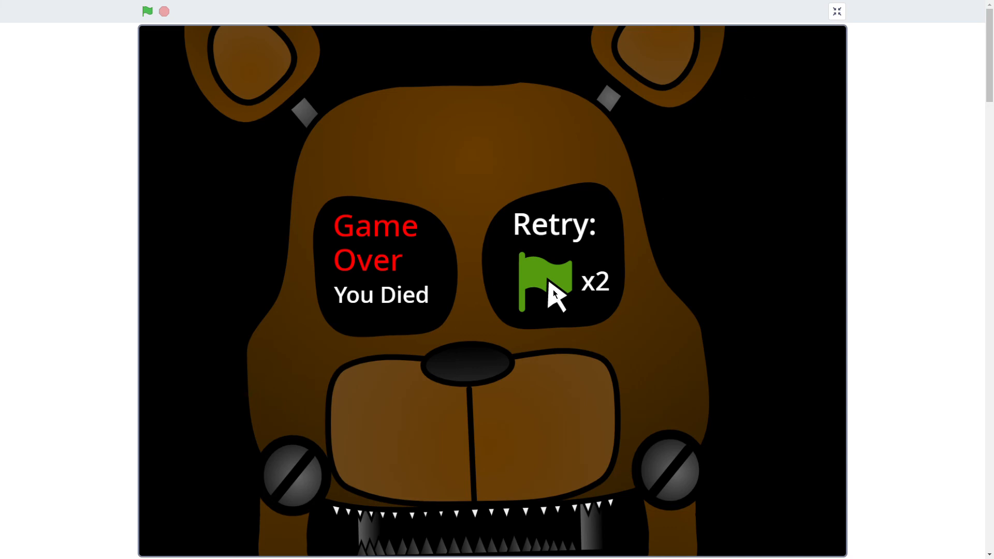
pyautogui.moveTo(899, 114)
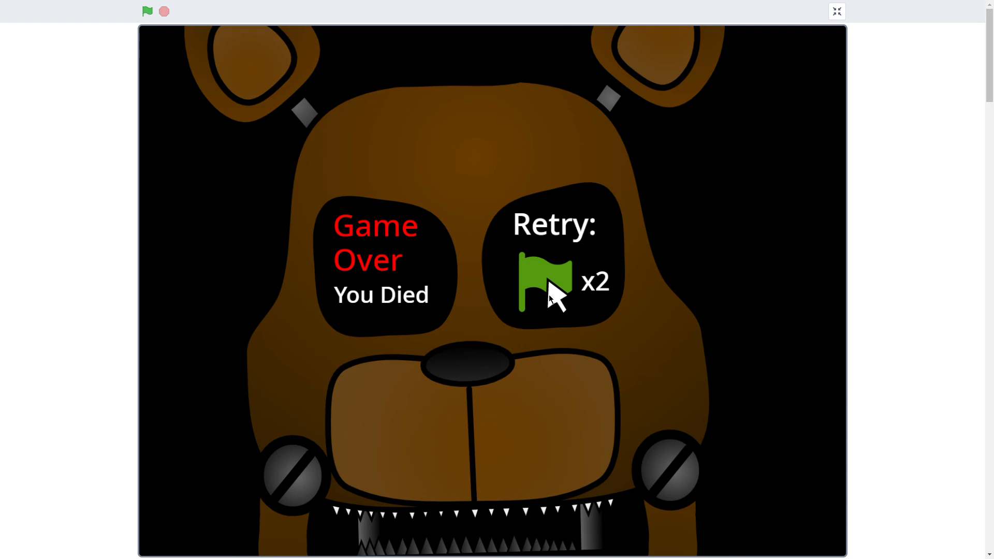
pyautogui.moveTo(818, 21)
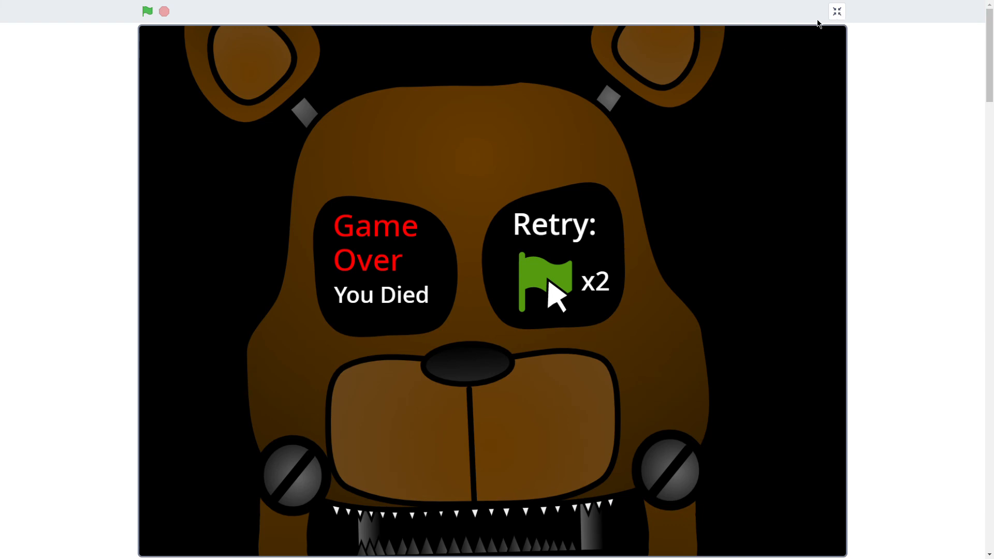
pyautogui.moveTo(556, 298)
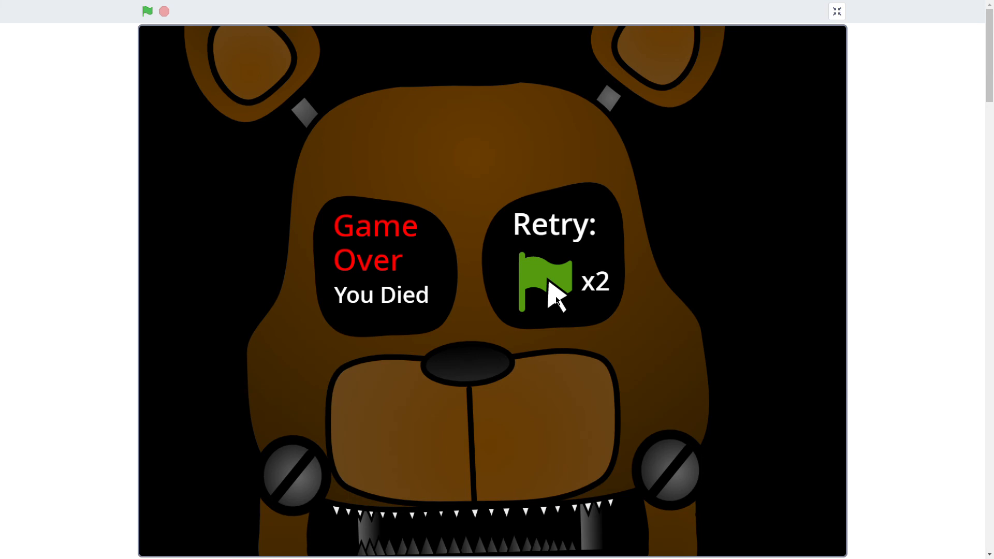
pyautogui.moveTo(554, 314)
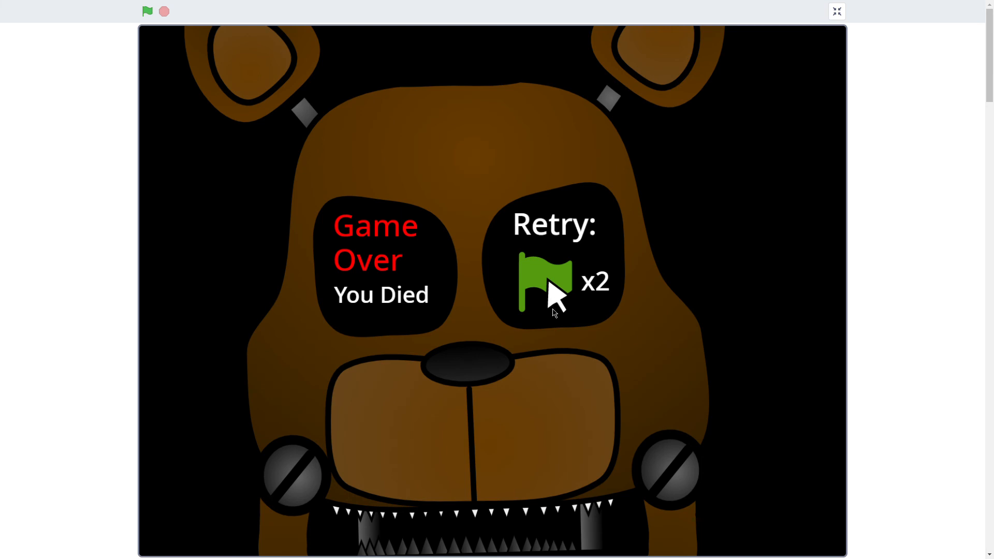
pyautogui.moveTo(555, 298)
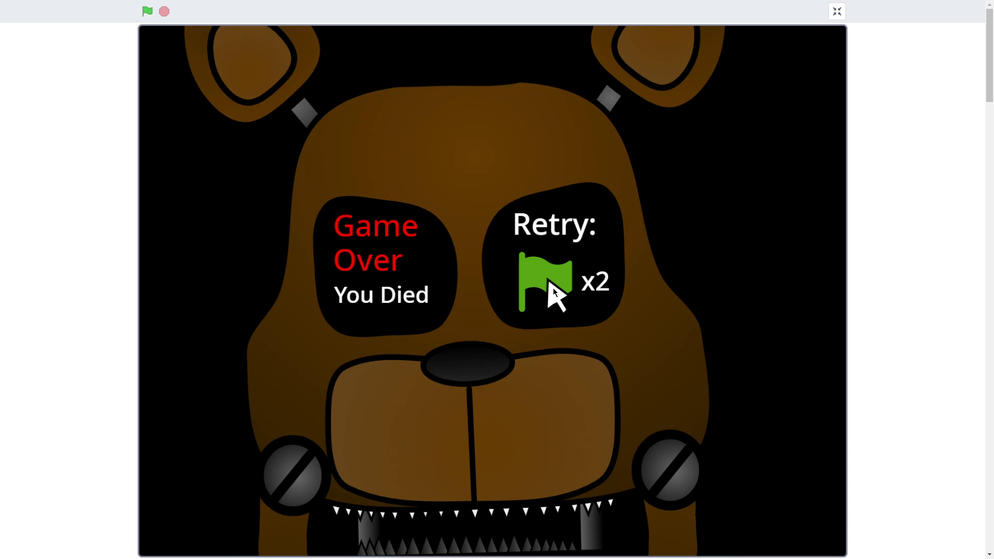
pyautogui.moveTo(219, 87)
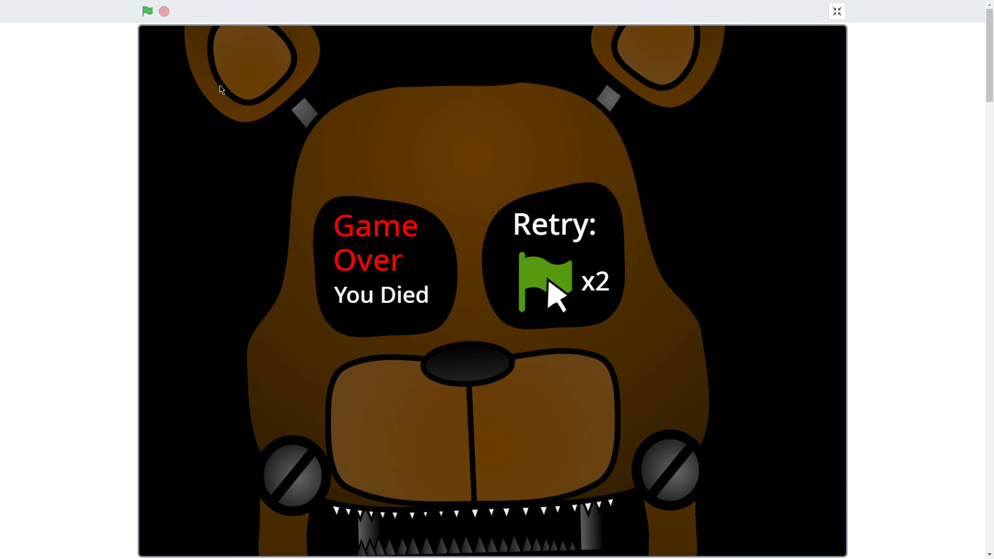
pyautogui.moveTo(962, 76)
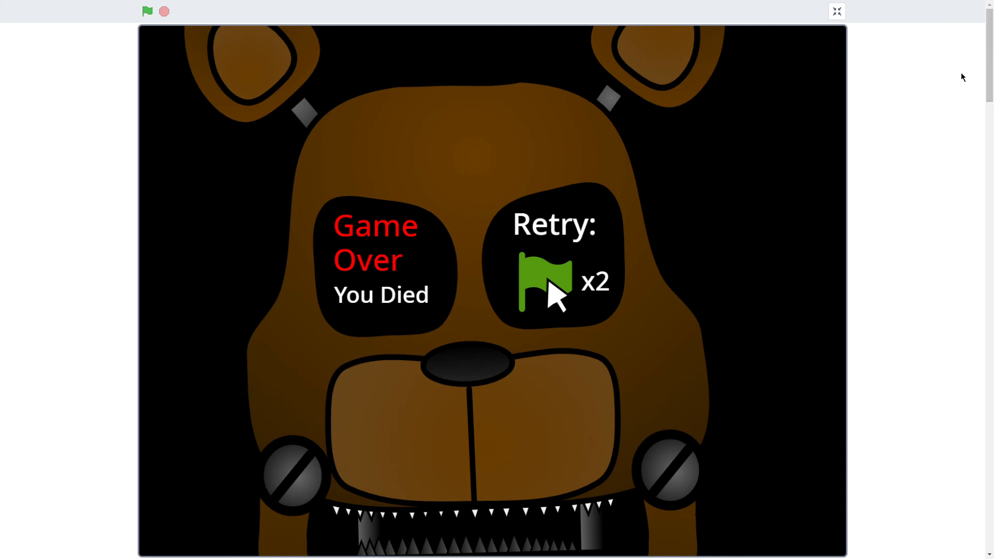
pyautogui.moveTo(939, 93)
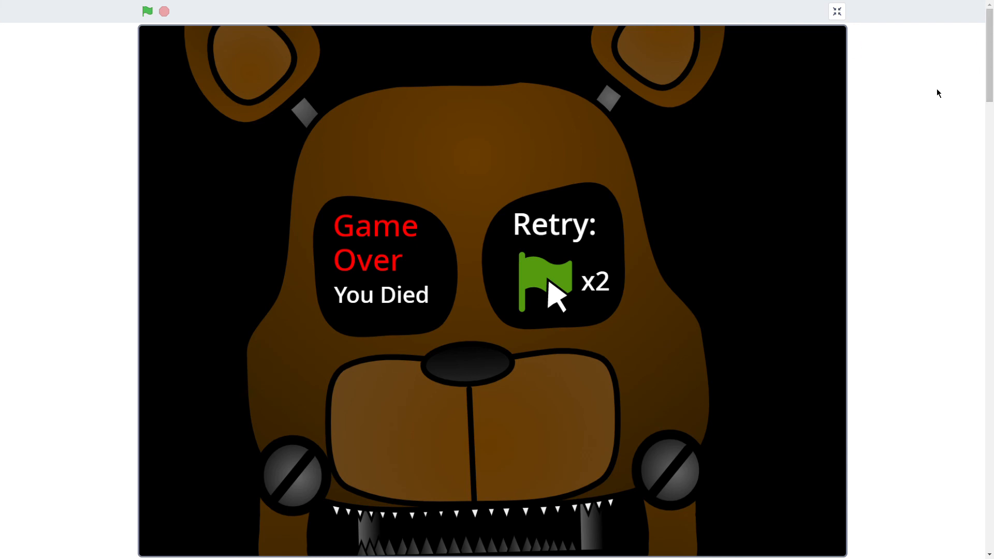
pyautogui.moveTo(968, 63)
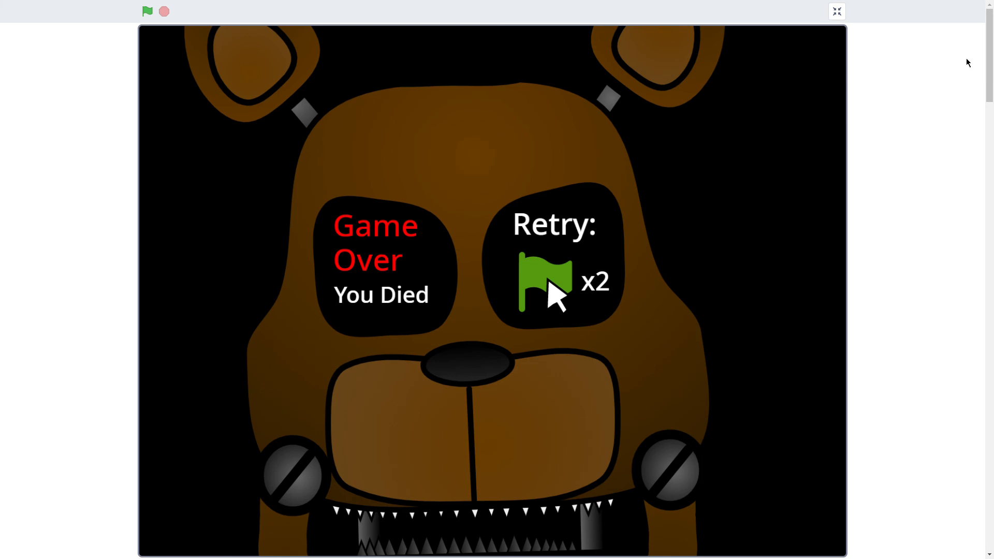
pyautogui.moveTo(955, 81)
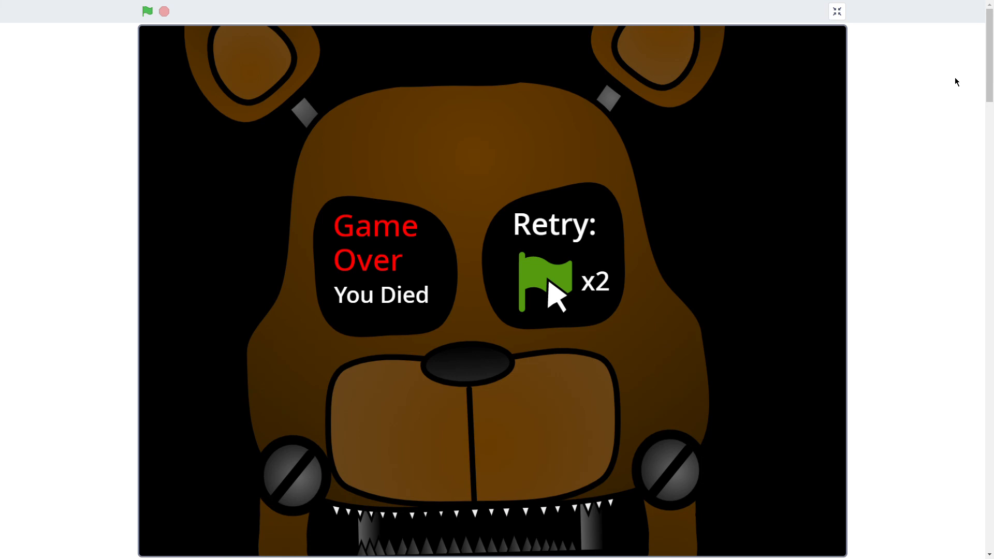
pyautogui.moveTo(967, 76)
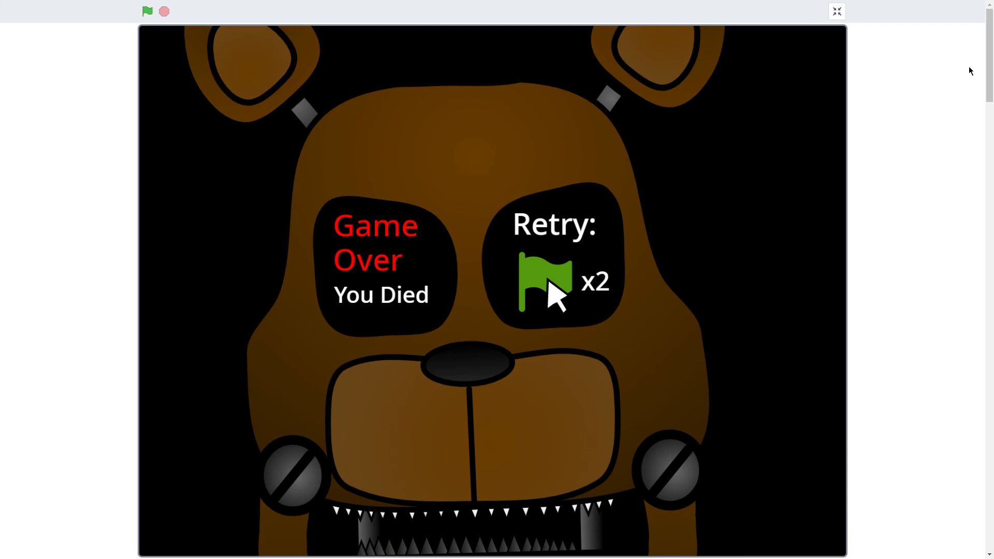
pyautogui.moveTo(962, 72)
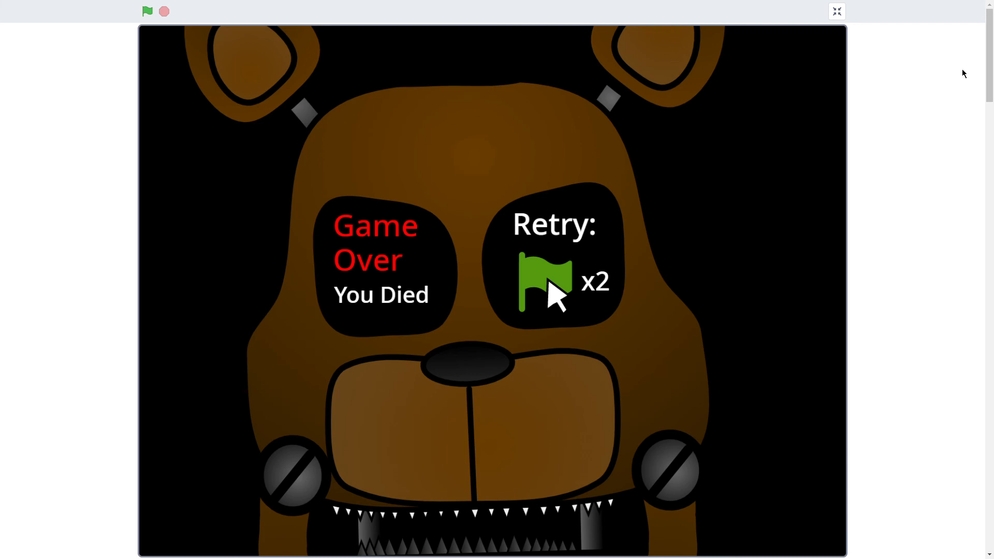
pyautogui.moveTo(957, 72)
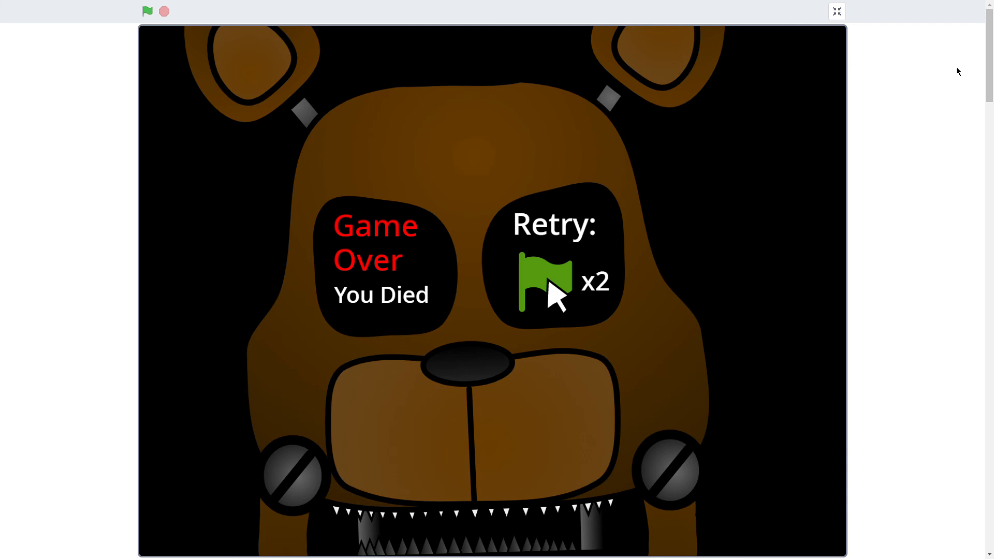